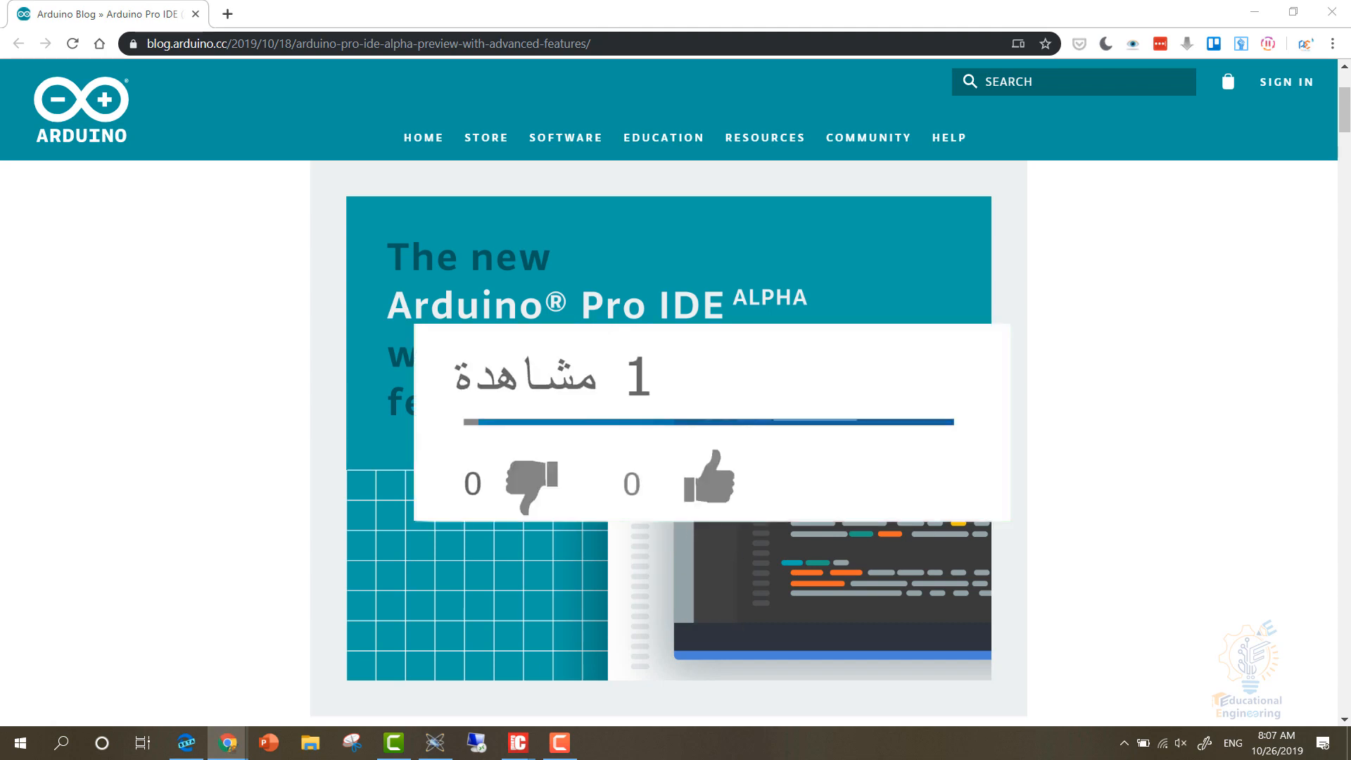
Browse the Arduino Pro IDE announcement page and follow its link toward the releases.
{"action": "left_click", "coordinate": [708, 482]}
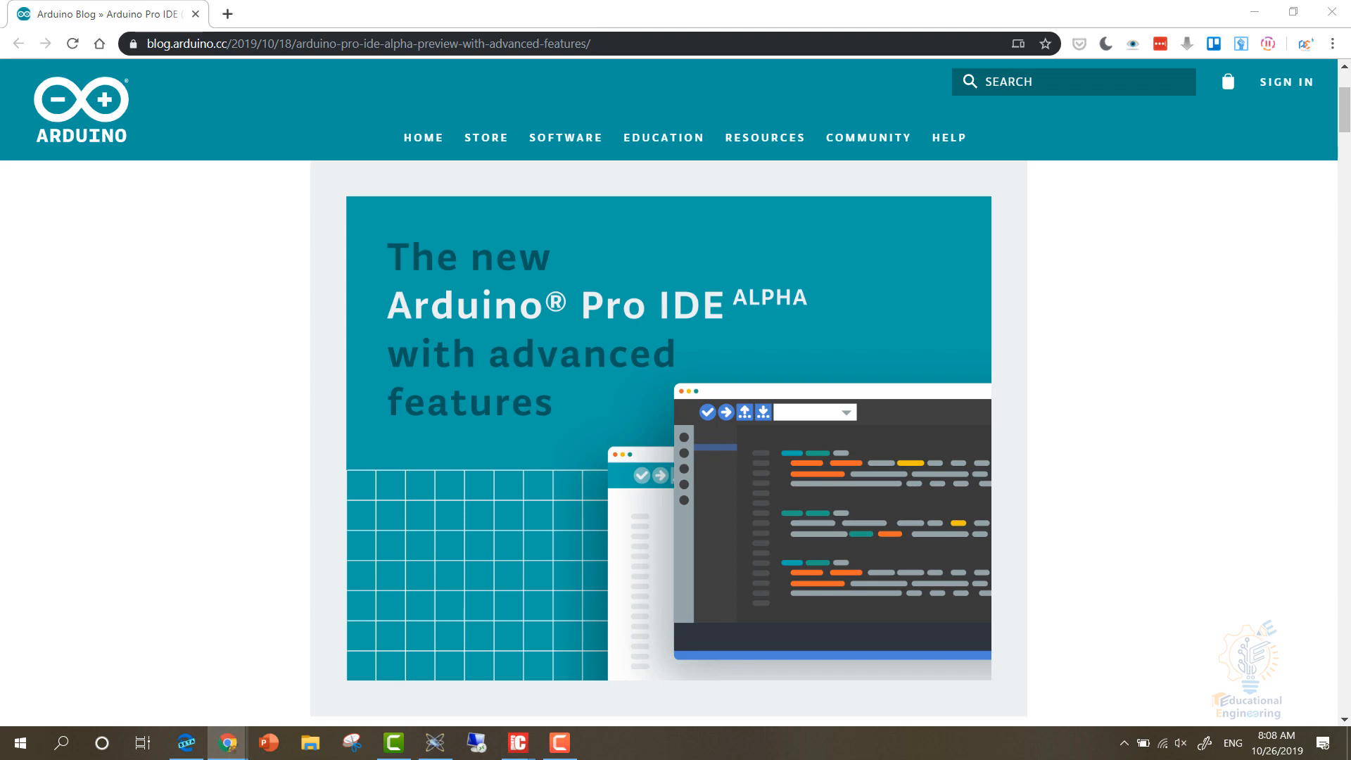
{"action": "scroll", "scroll_direction": "down", "scroll_amount": 3}
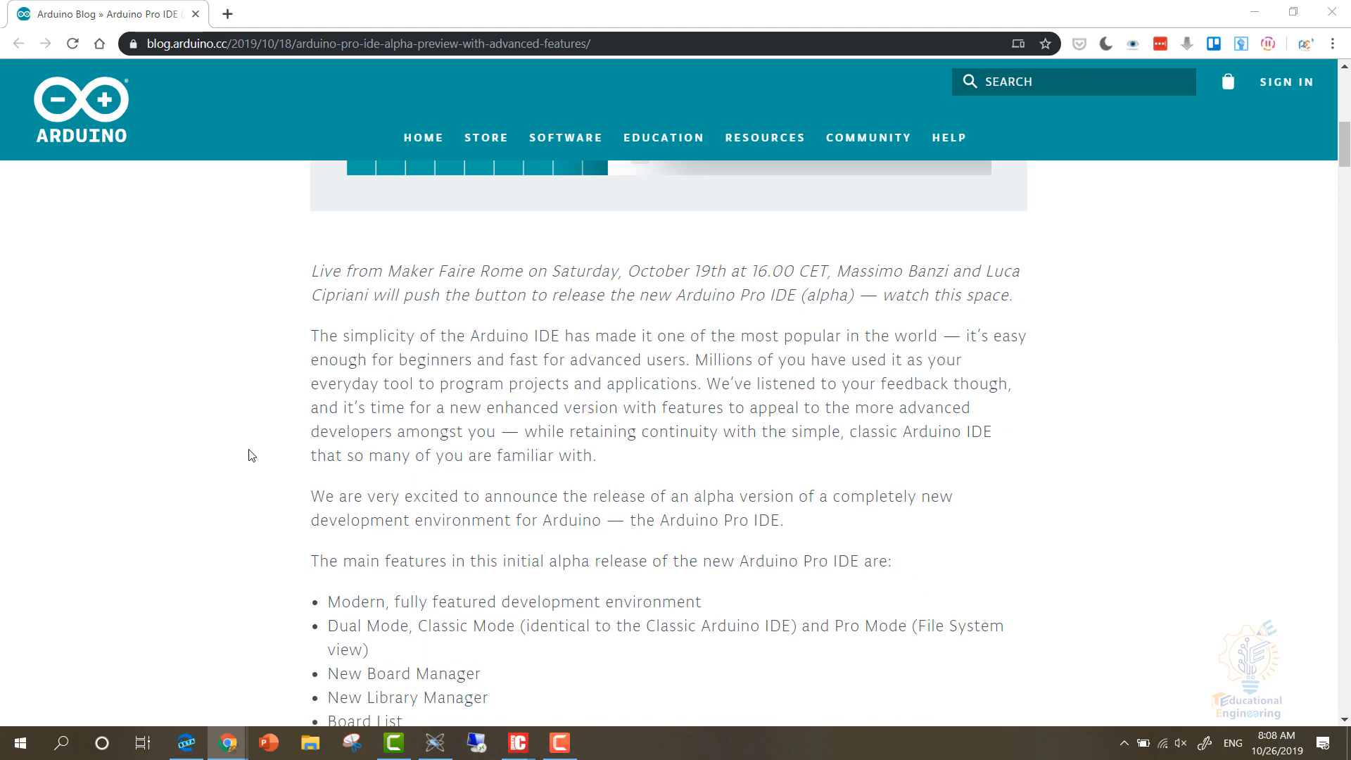
{"action": "scroll", "scroll_direction": "up", "scroll_amount": 3}
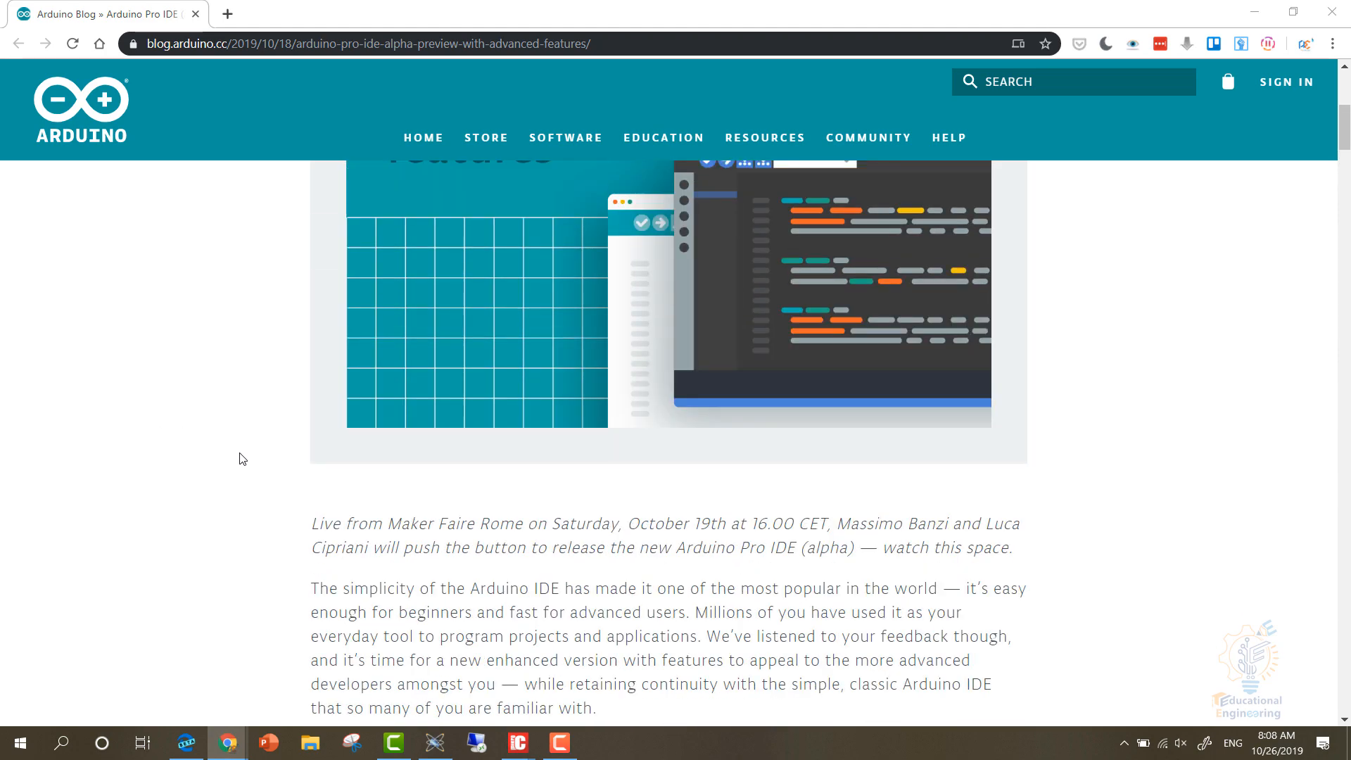
{"action": "scroll", "scroll_direction": "down", "scroll_amount": 3}
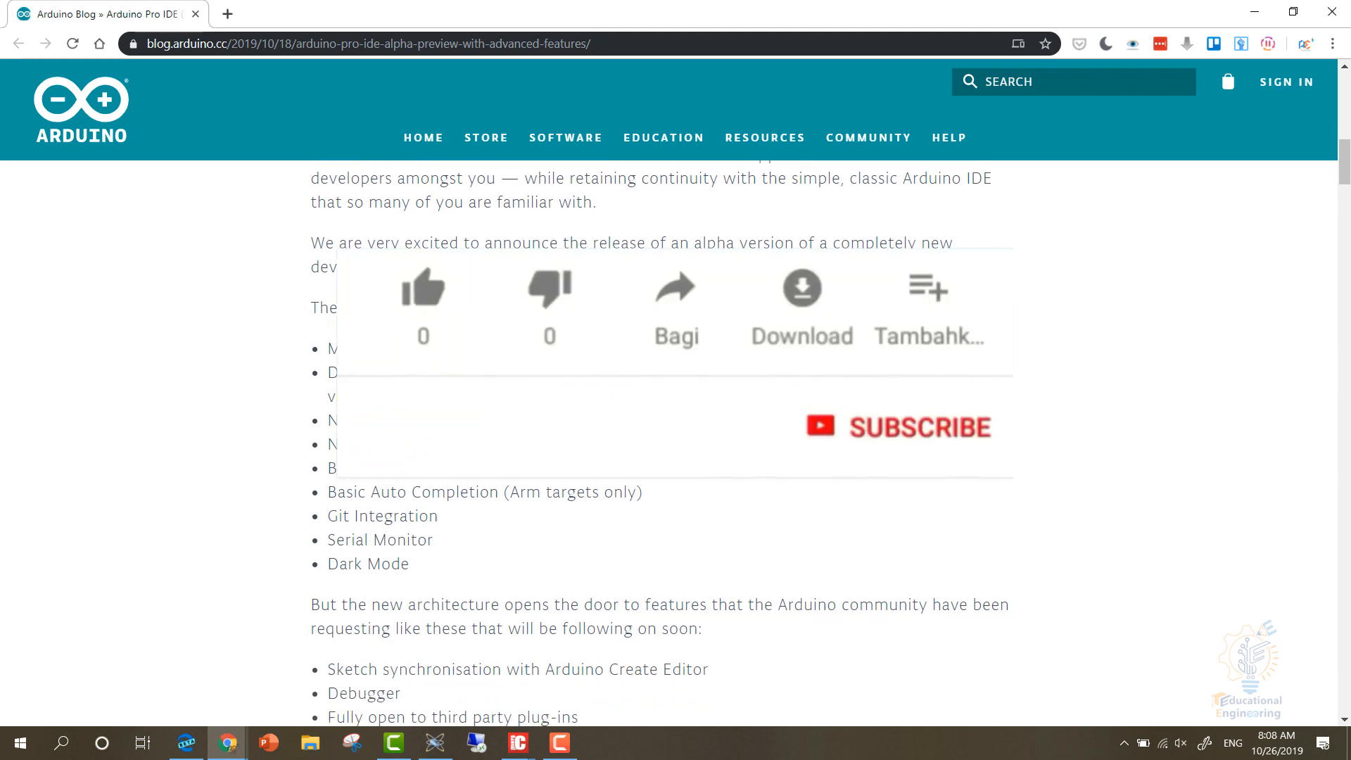
{"action": "left_click", "coordinate": [424, 289]}
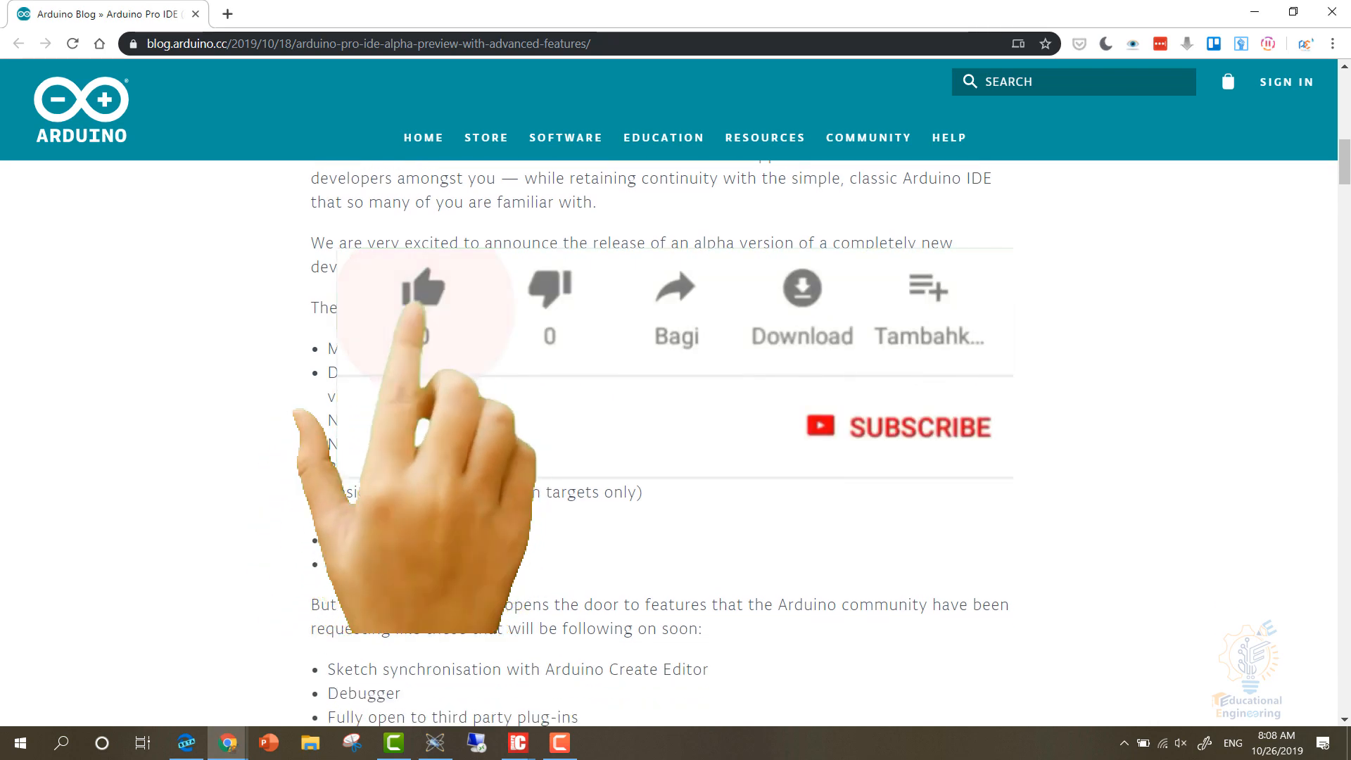
{"action": "left_click", "coordinate": [422, 296]}
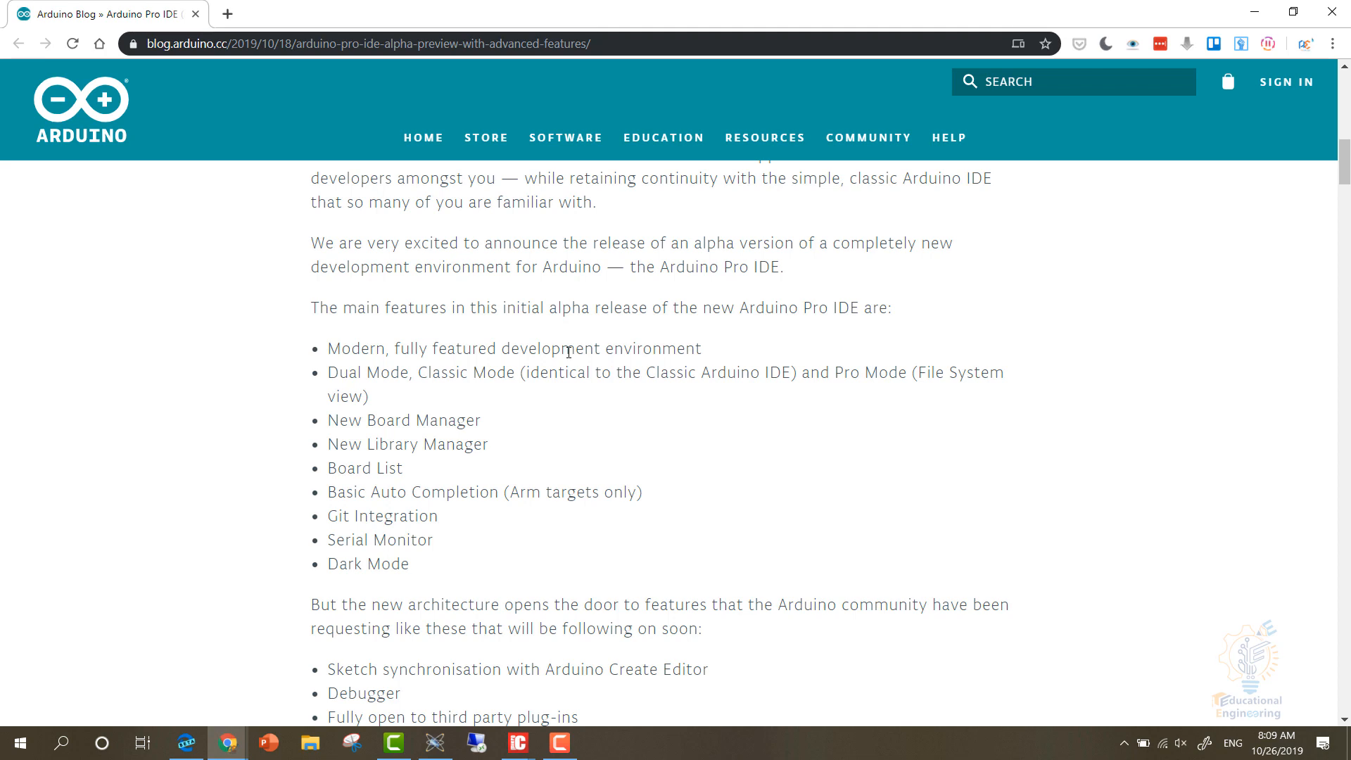
{"action": "scroll", "scroll_direction": "down", "scroll_amount": 3}
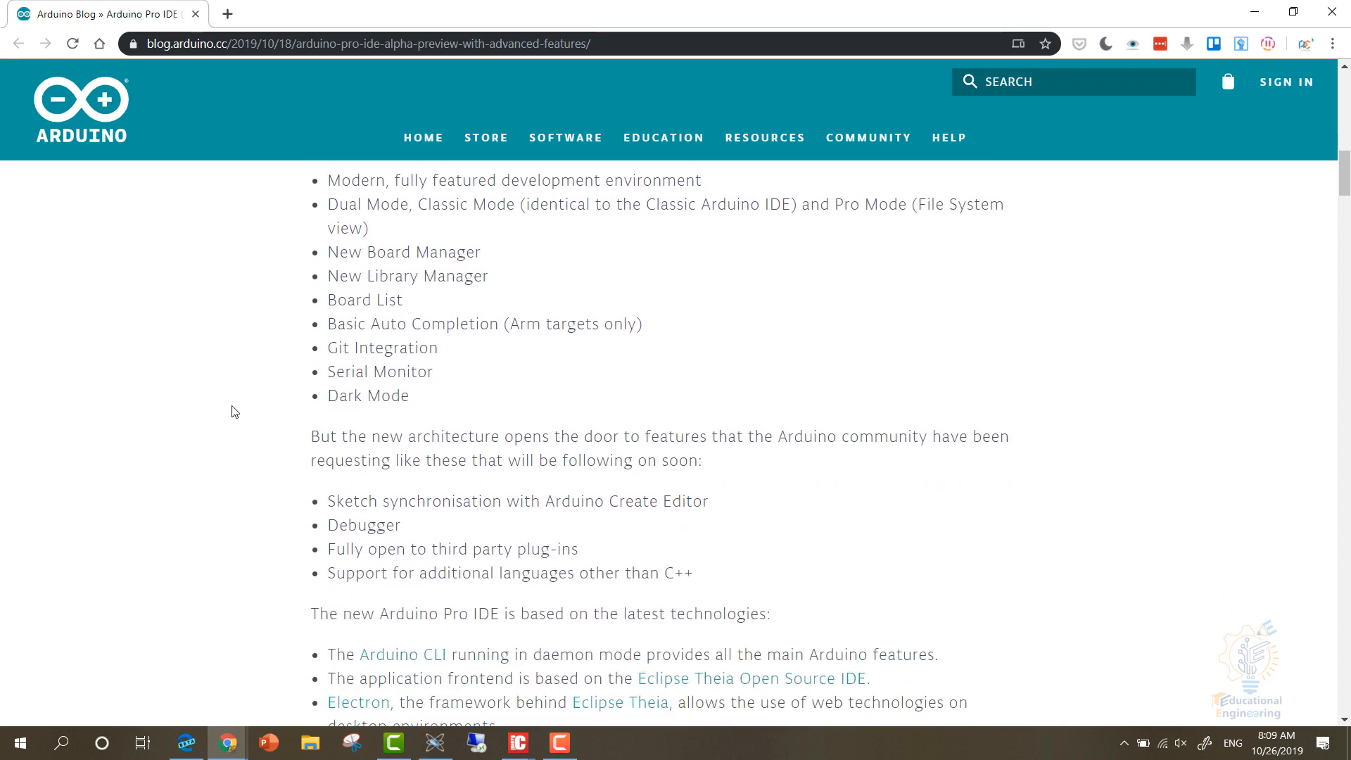
{"action": "scroll", "scroll_direction": "down", "scroll_amount": 3}
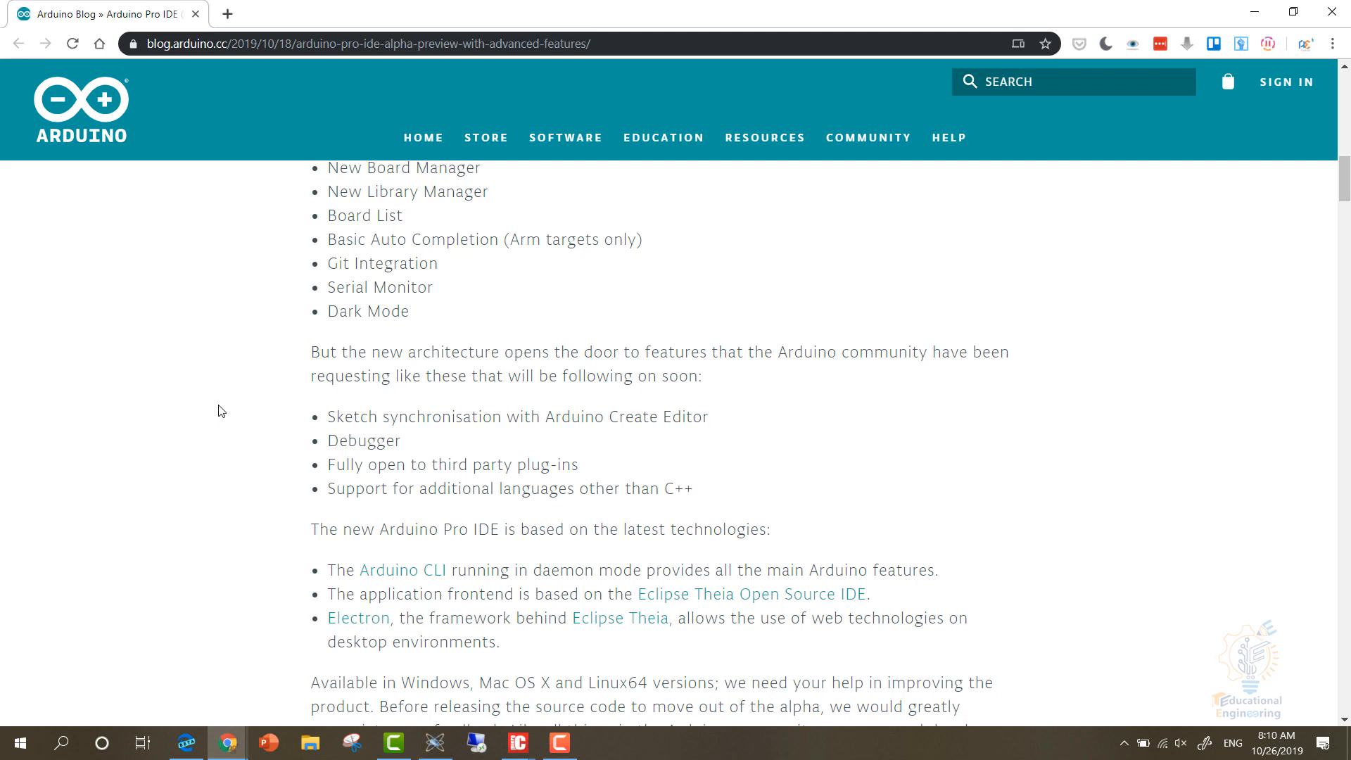
{"action": "mouse_move", "coordinate": [231, 408]}
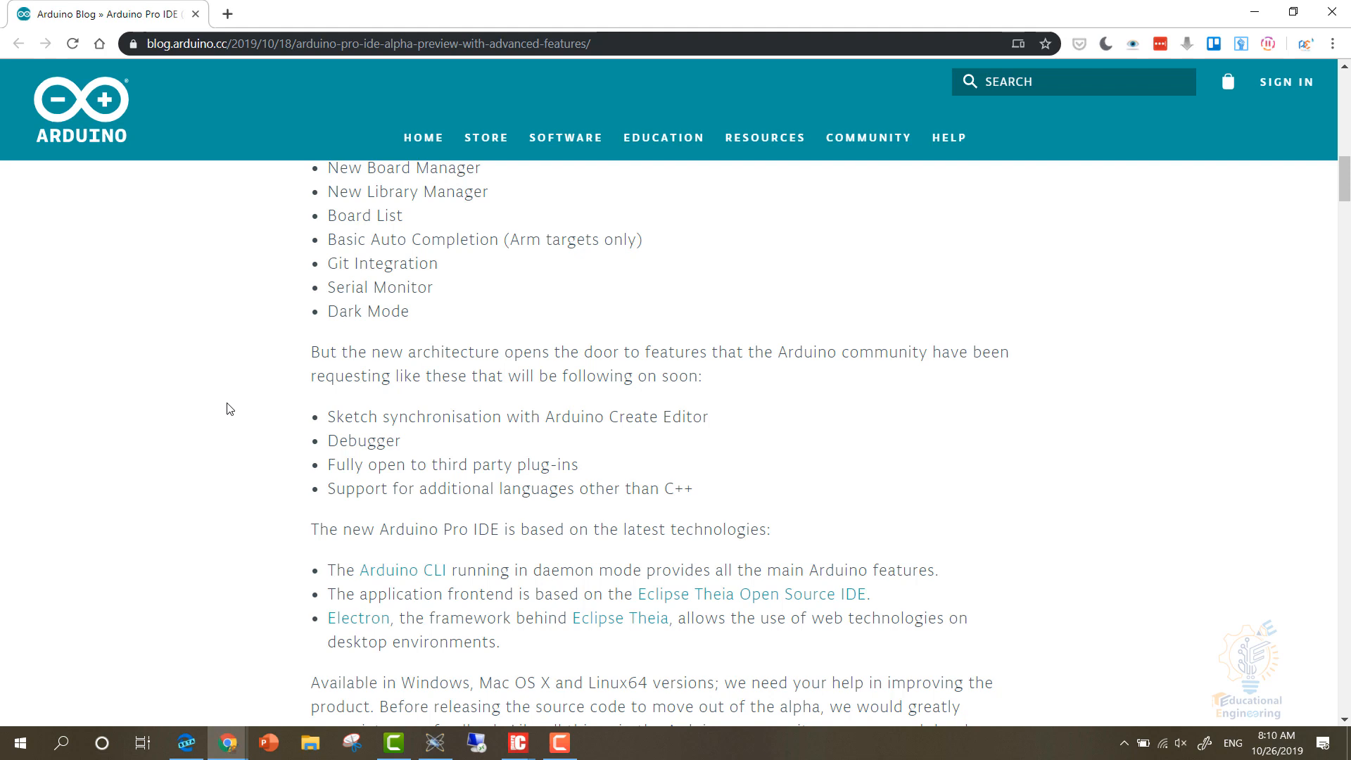
{"action": "scroll", "scroll_direction": "down", "scroll_amount": 3}
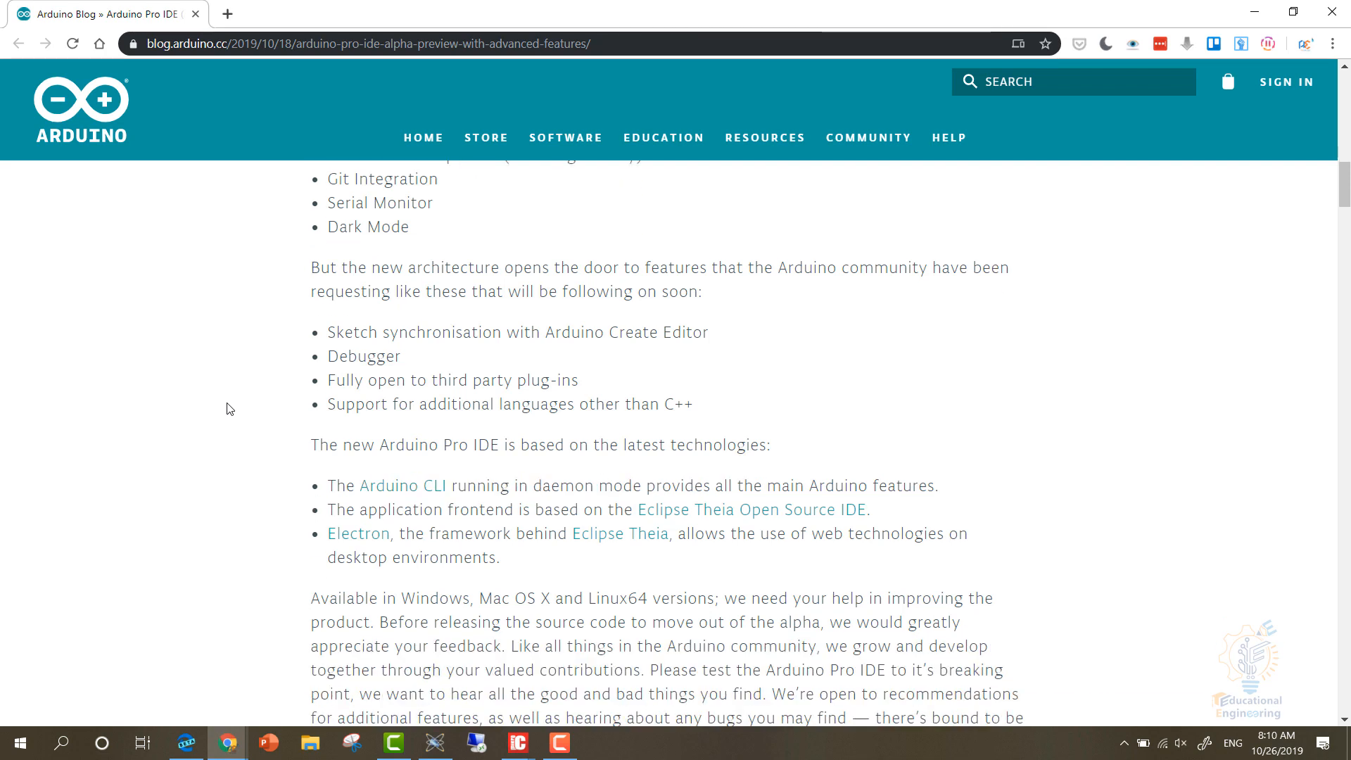
{"action": "mouse_move", "coordinate": [242, 400]}
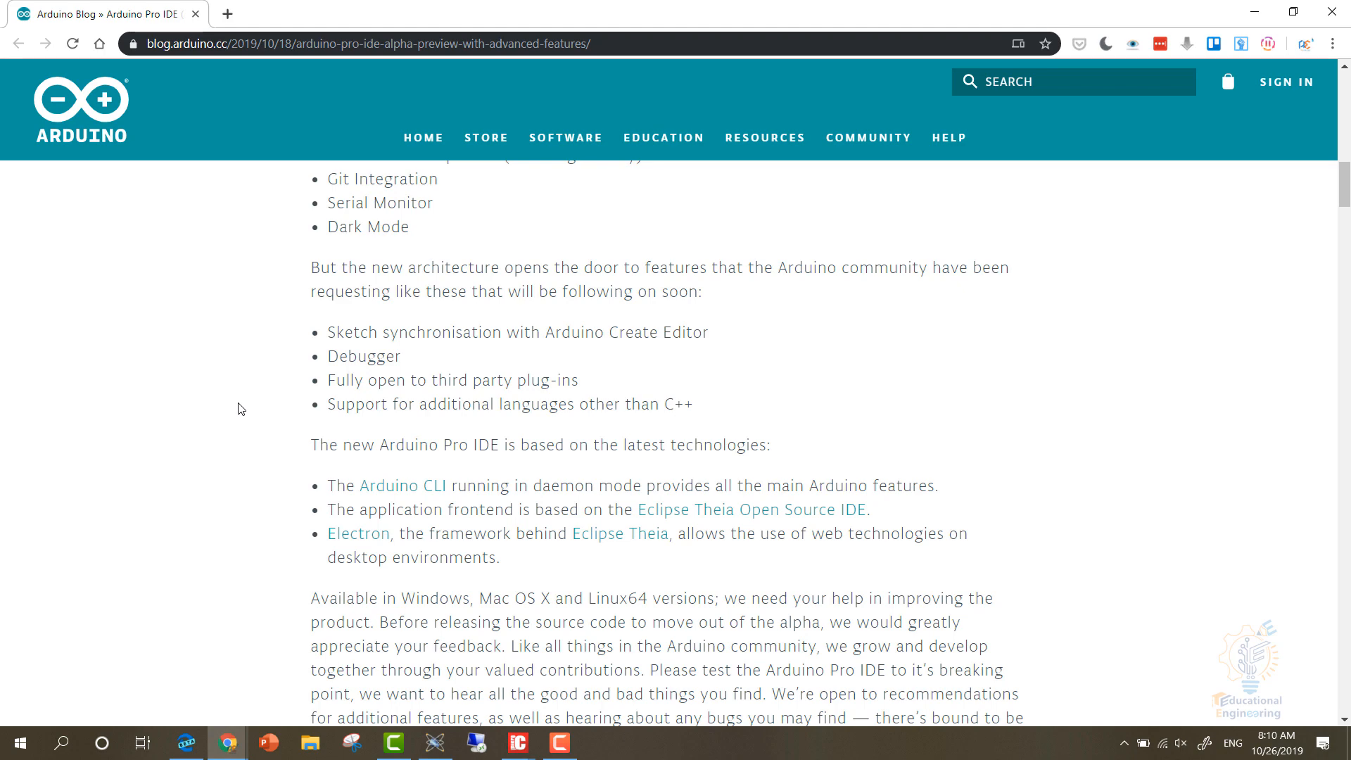
{"action": "scroll", "scroll_direction": "down", "scroll_amount": 3}
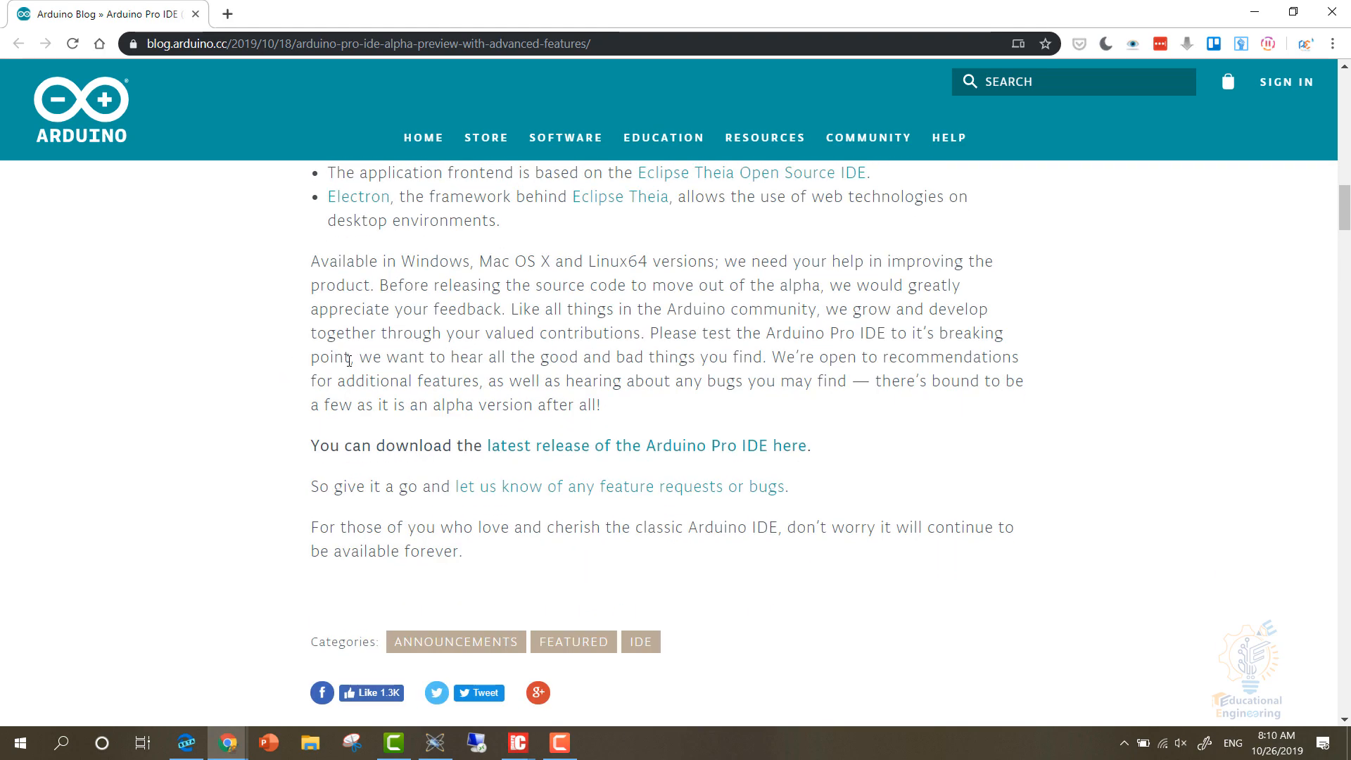
{"action": "mouse_move", "coordinate": [220, 299]}
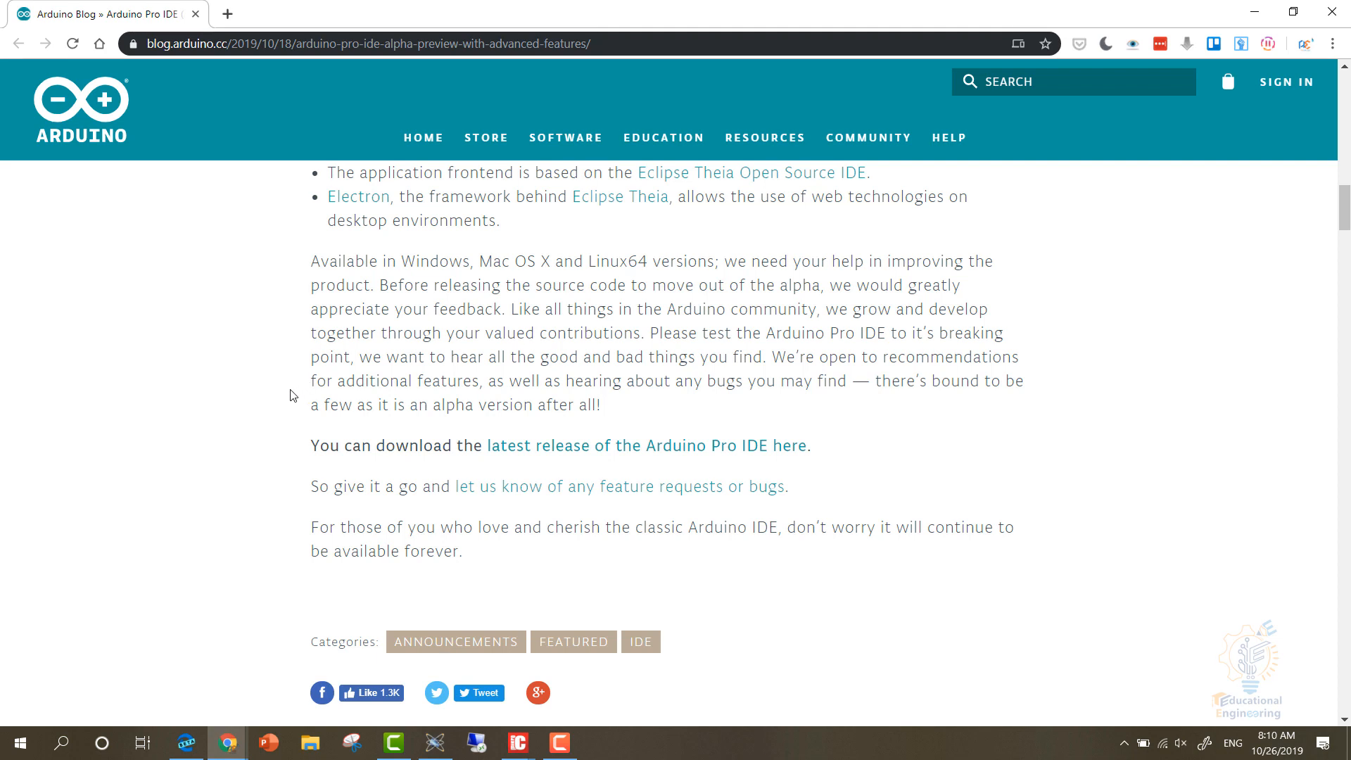
{"action": "mouse_move", "coordinate": [217, 373]}
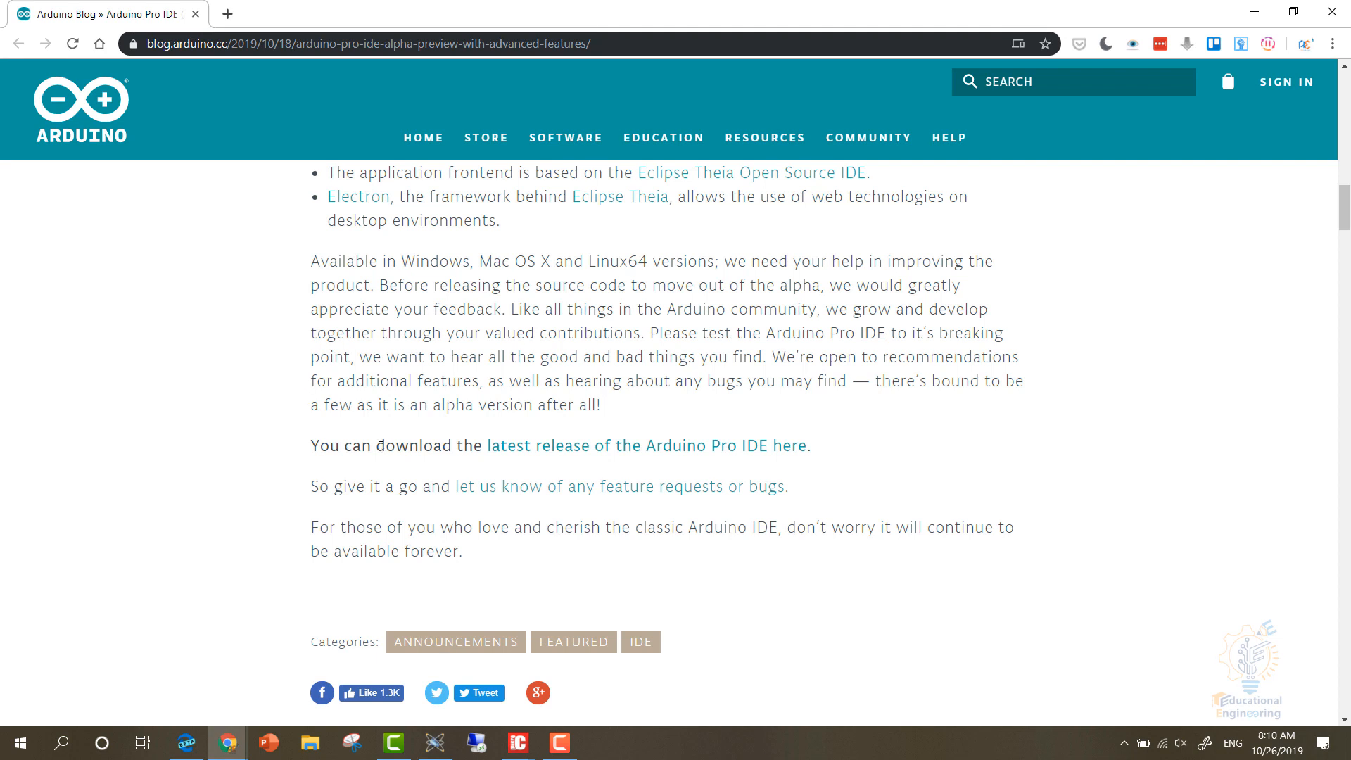
{"action": "mouse_move", "coordinate": [149, 498]}
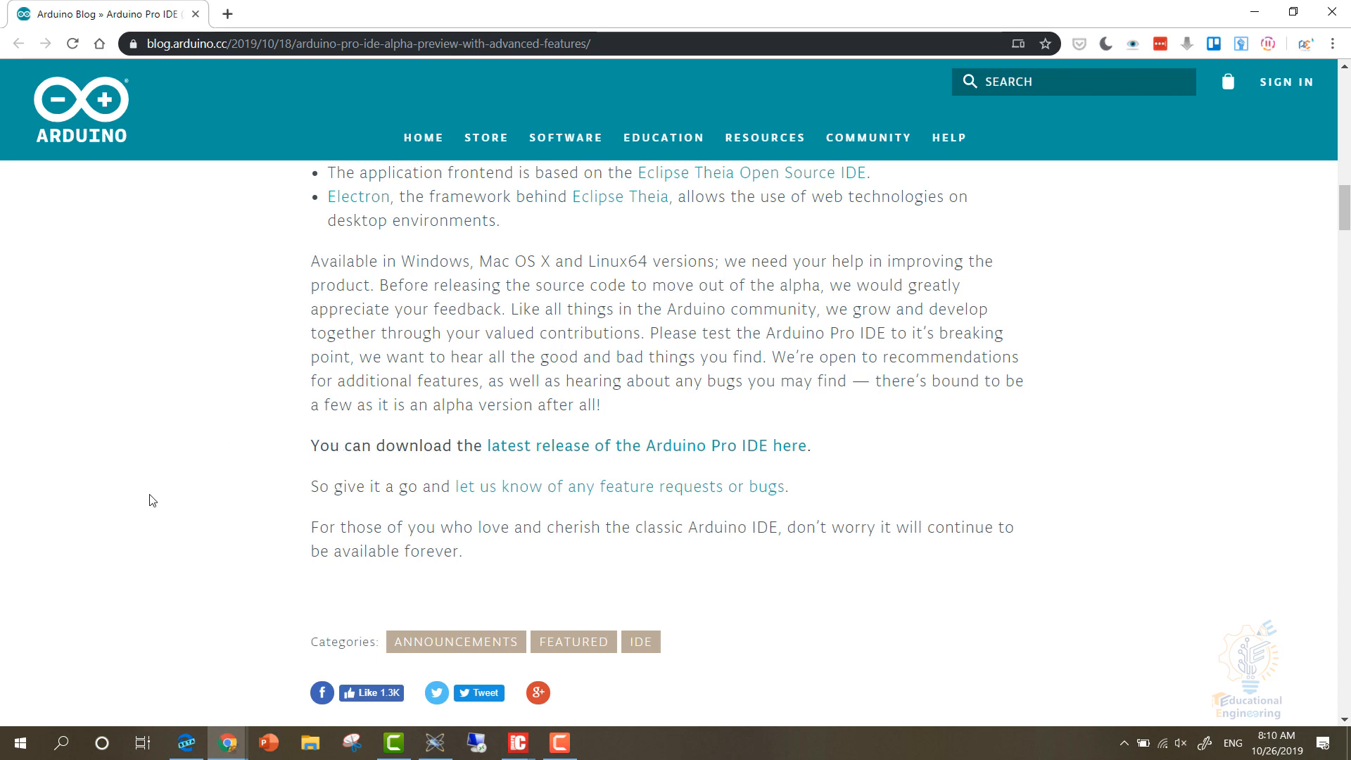
{"action": "mouse_move", "coordinate": [355, 478]}
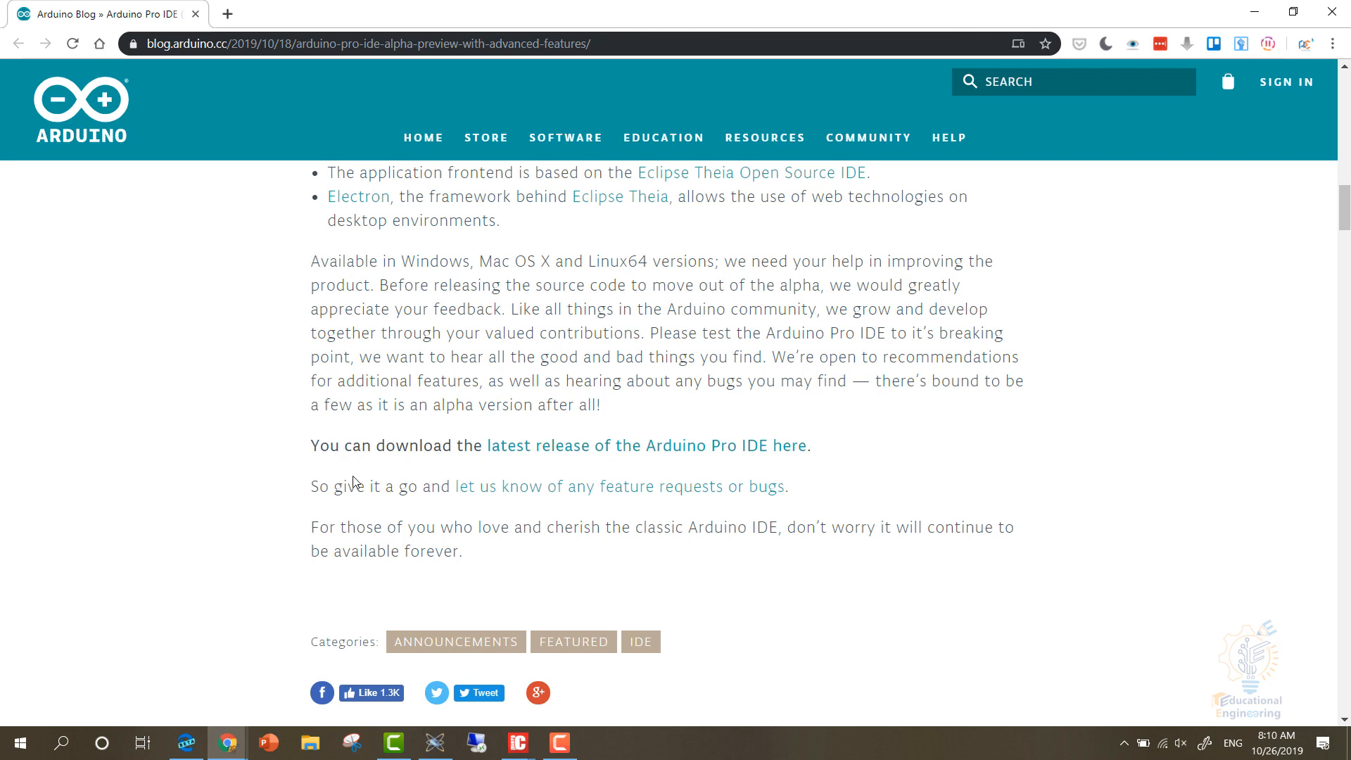
{"action": "mouse_move", "coordinate": [357, 374]}
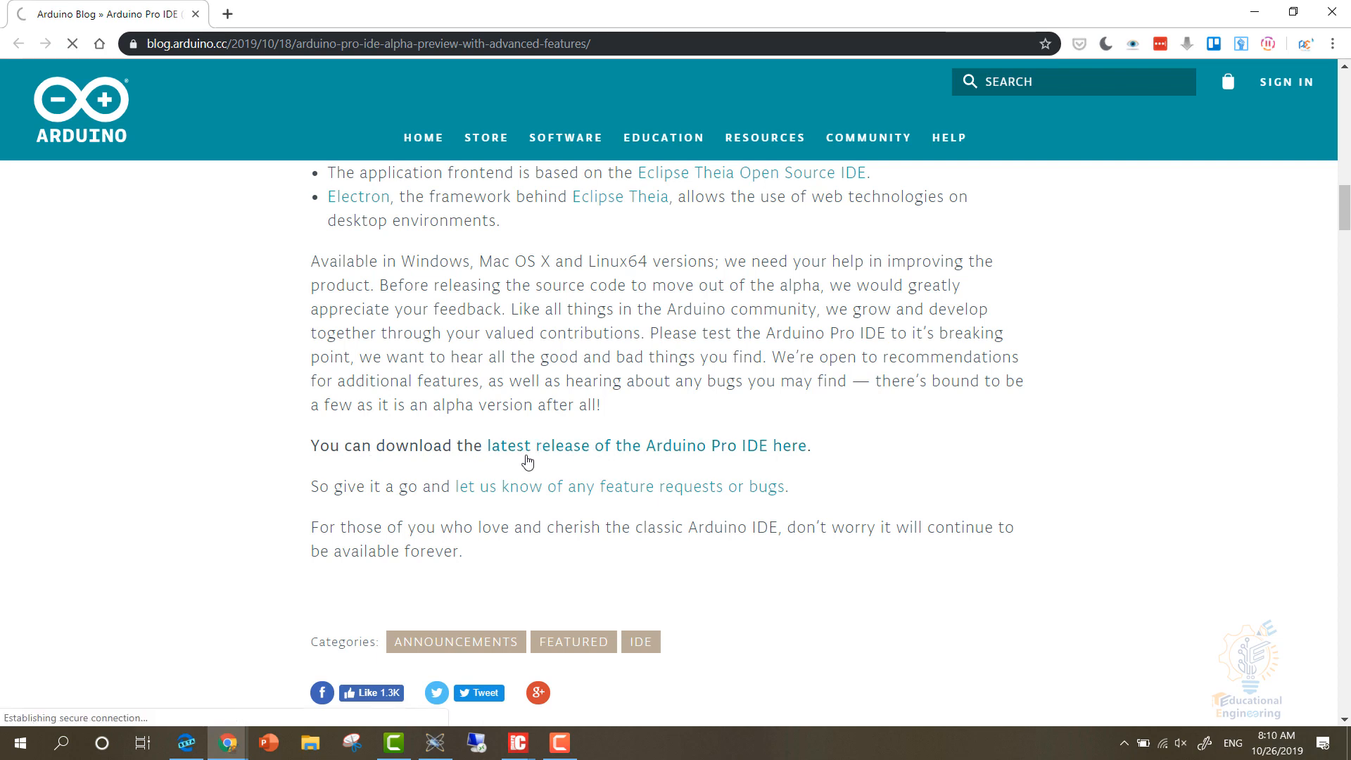
Reach the GitHub arduino-pro-ide releases page listing v0.0.2-alpha.preview for Windows, Mac OSX and Linux64.
{"action": "left_click", "coordinate": [529, 445]}
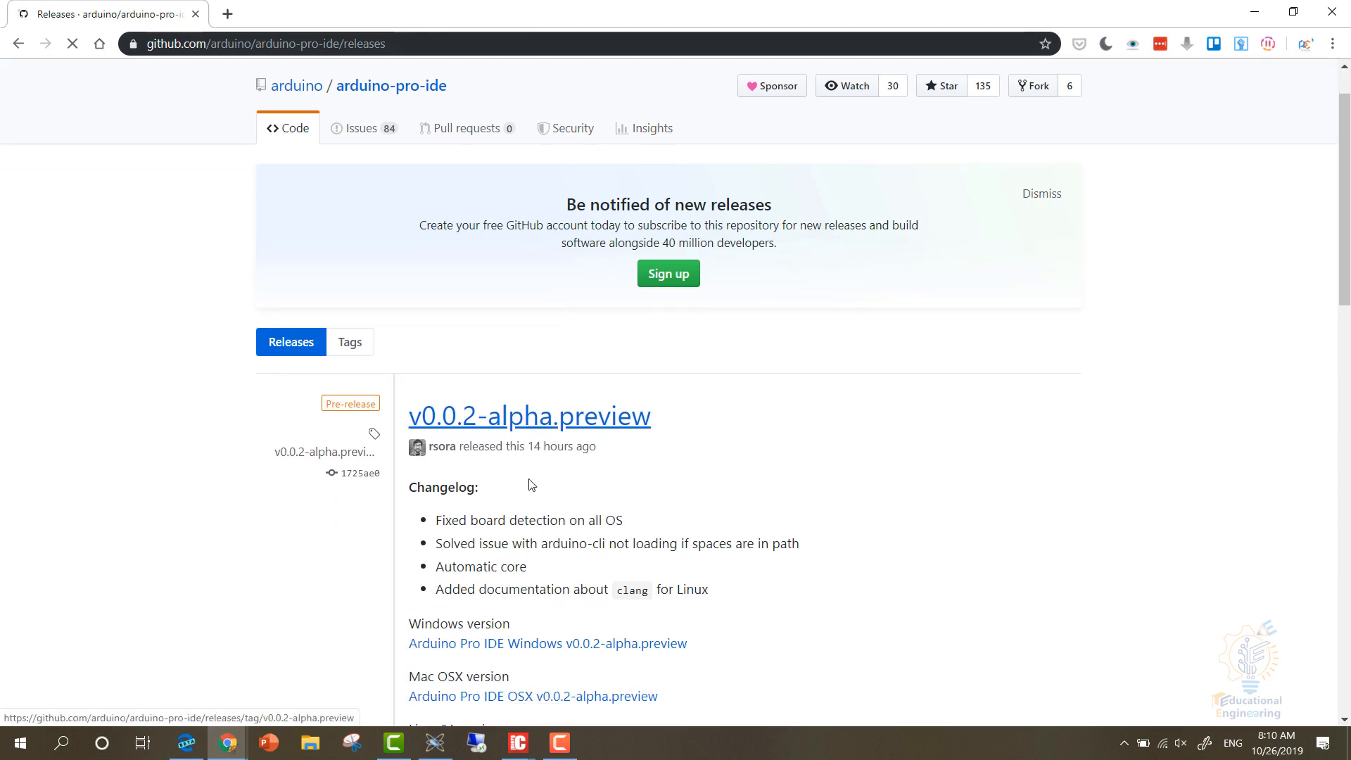
{"action": "scroll", "scroll_direction": "down", "scroll_amount": 3}
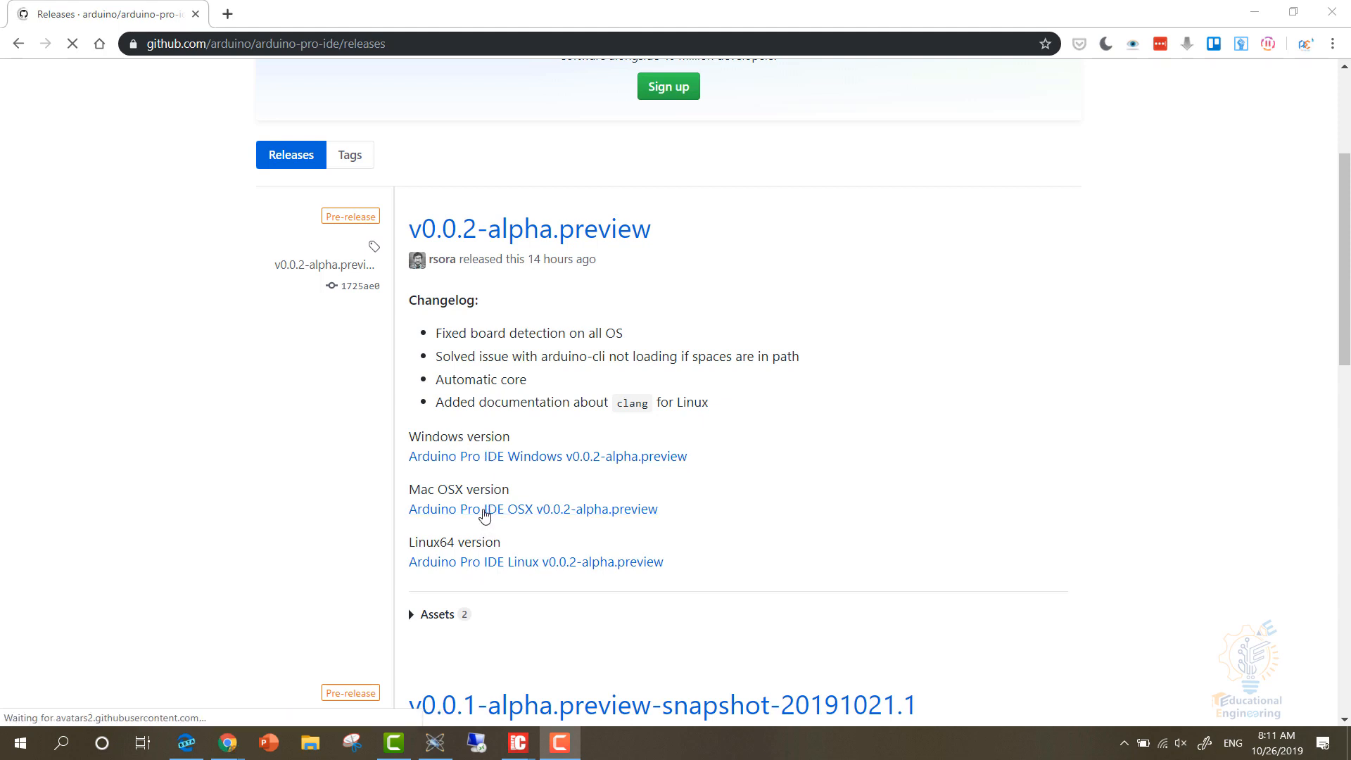
{"action": "mouse_move", "coordinate": [443, 309]}
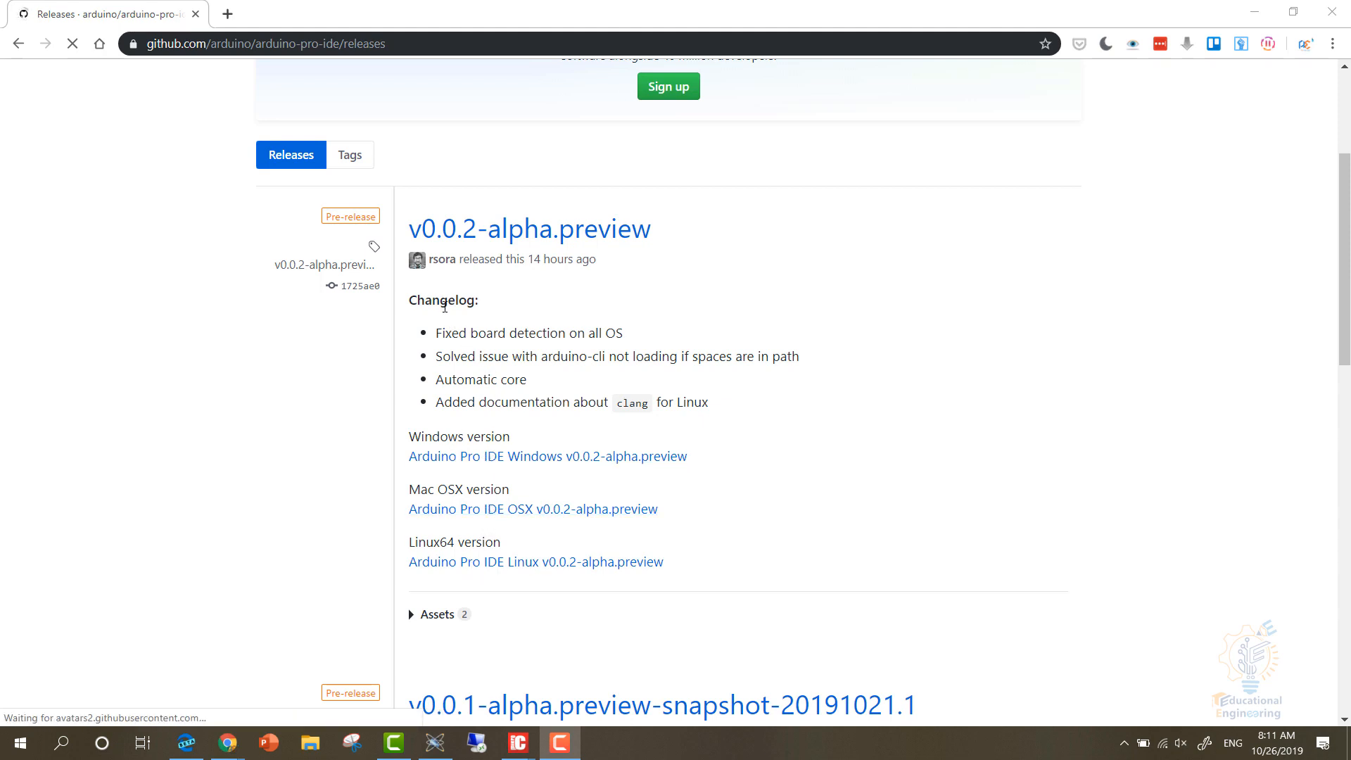
{"action": "double_click", "coordinate": [550, 259]}
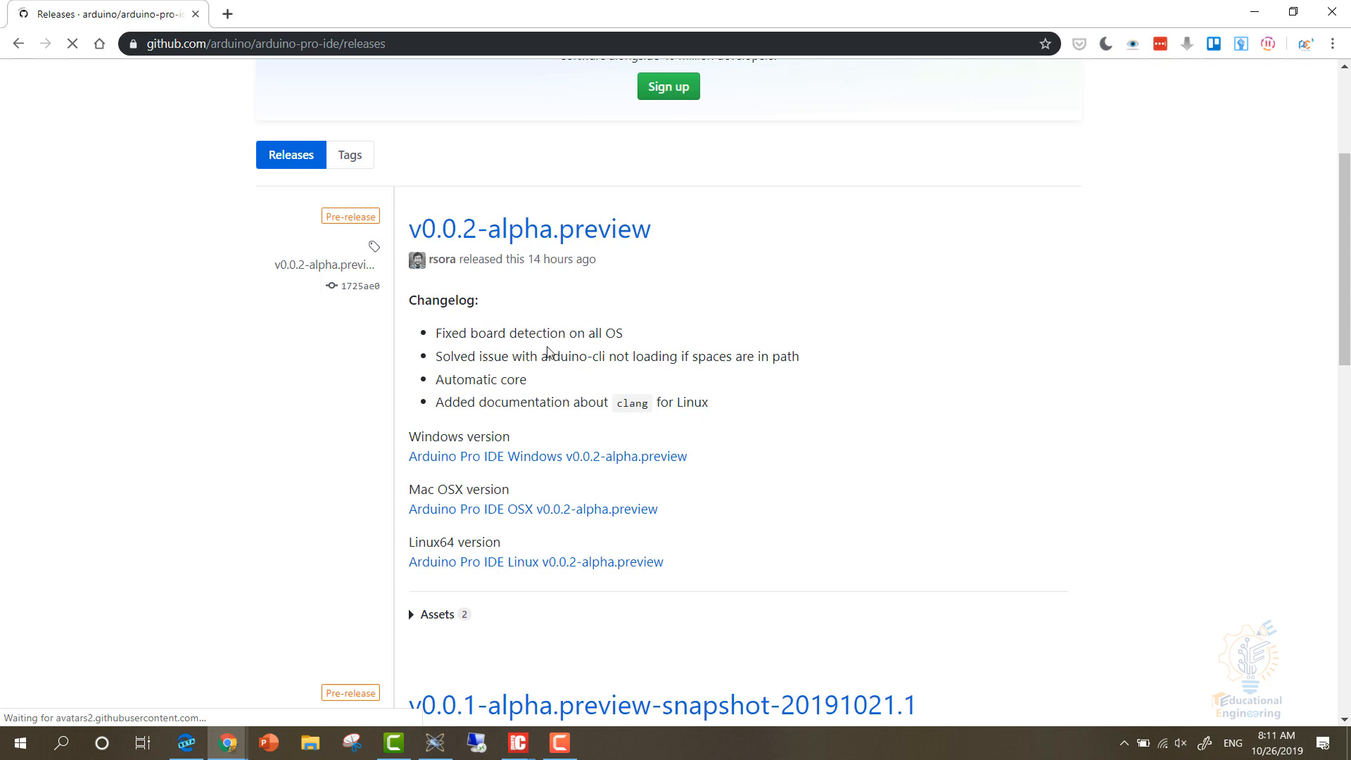
{"action": "left_click_drag", "start_coordinate": [458, 332], "coordinate": [535, 332]}
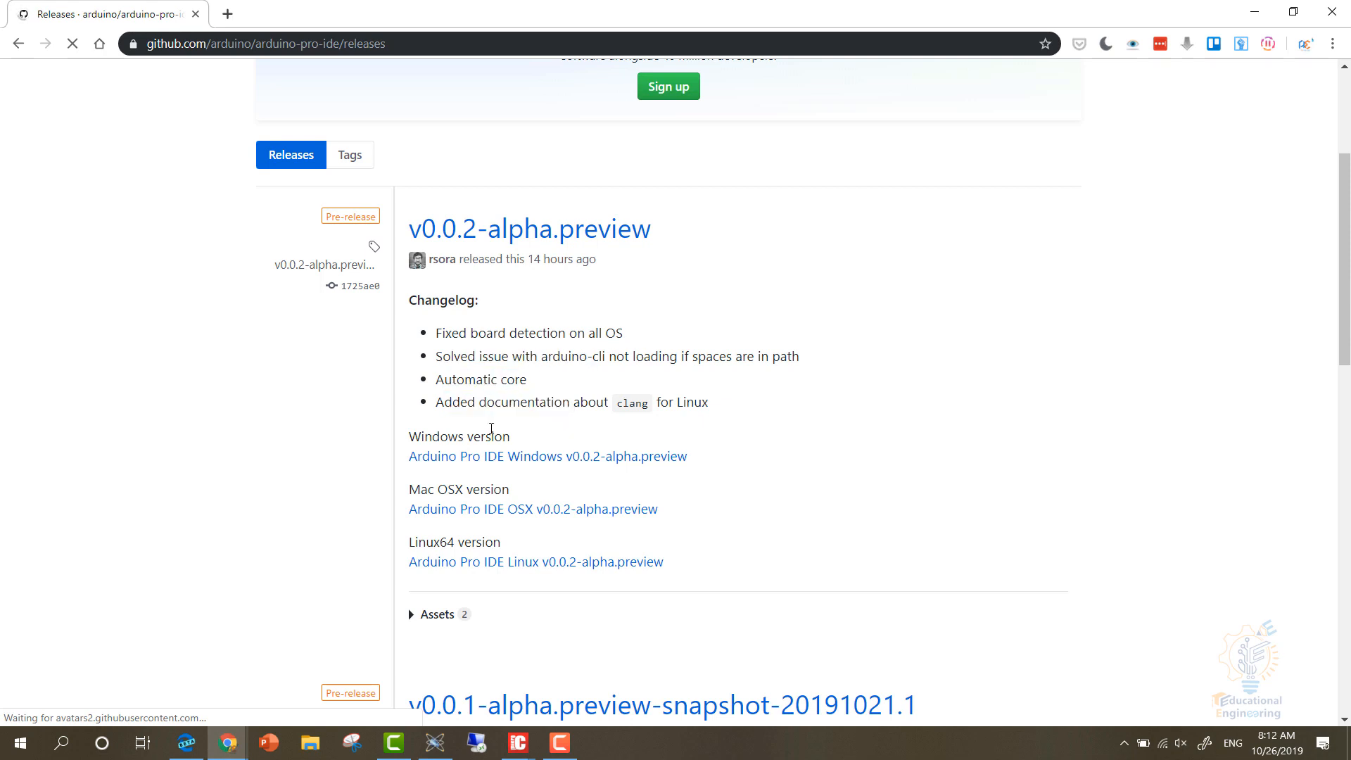
{"action": "scroll", "scroll_direction": "down", "scroll_amount": 3}
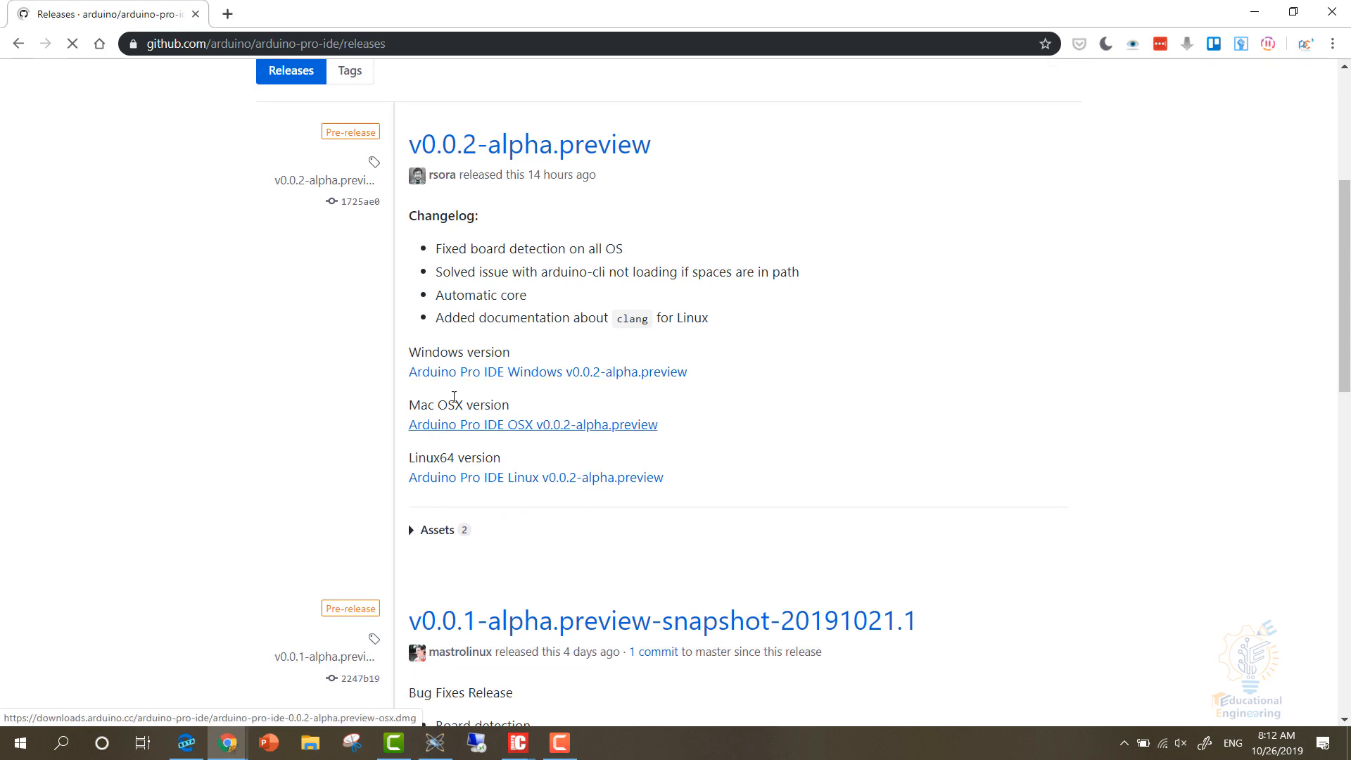
{"action": "mouse_move", "coordinate": [470, 377]}
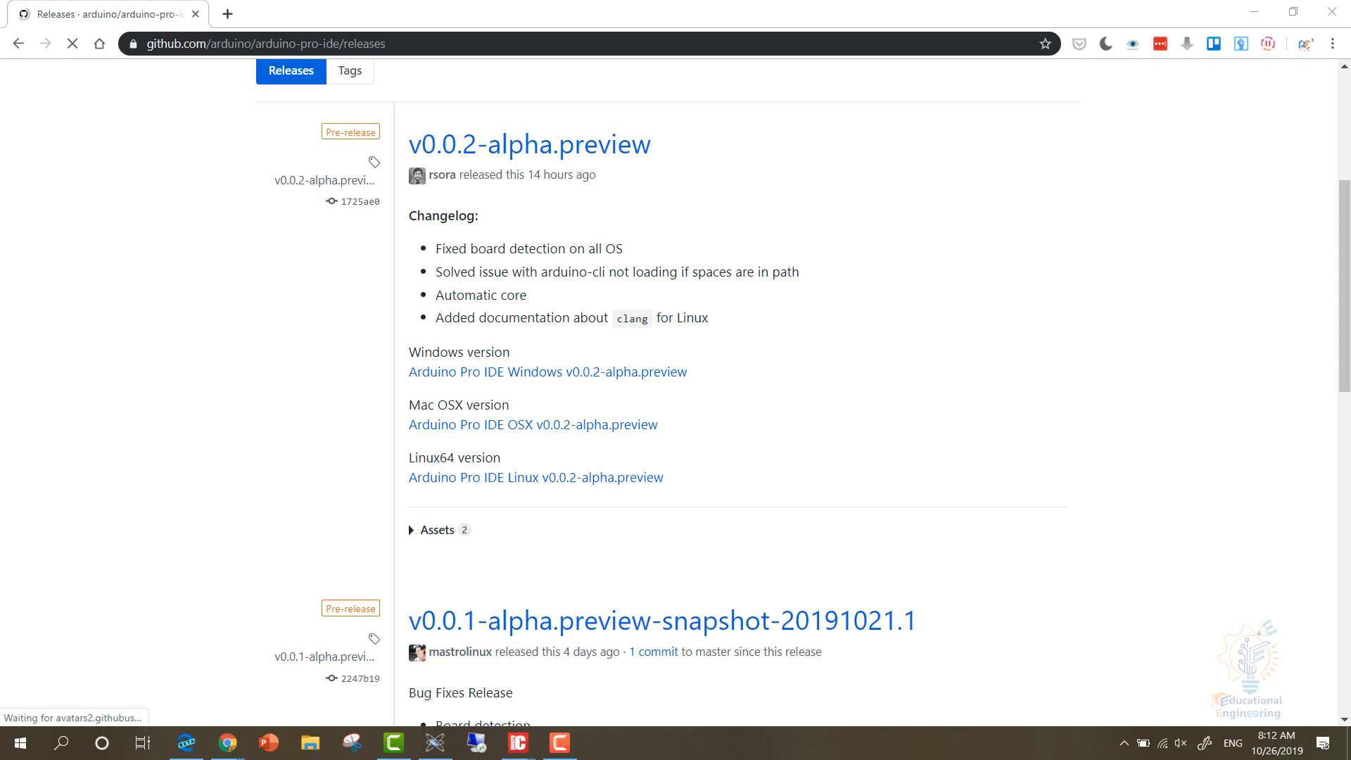
Download arduino-pro-ide-0.0.2-alpha.preview-windows.zip and open it in WinRAR, dismissing the licence reminder.
{"action": "left_click", "coordinate": [546, 372]}
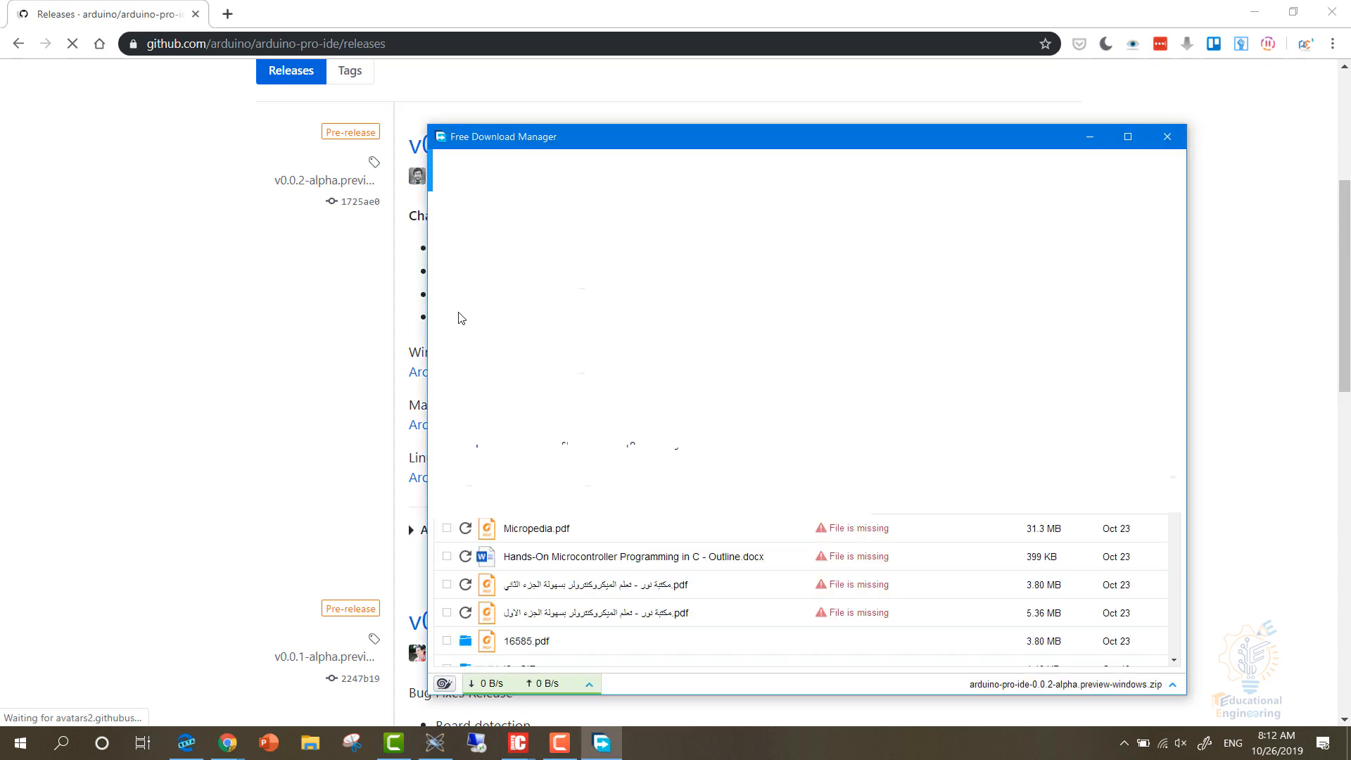
{"action": "left_click", "coordinate": [1167, 137]}
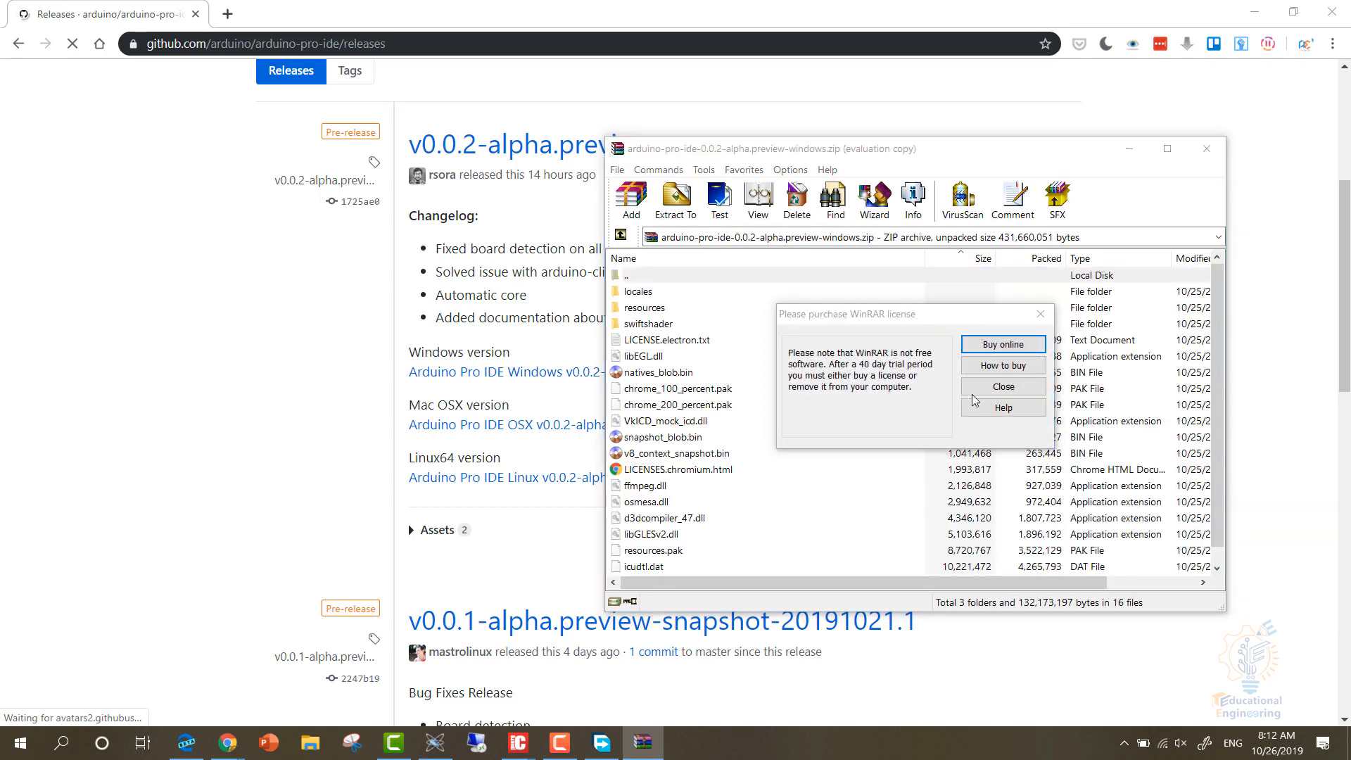
{"action": "left_click", "coordinate": [1003, 385]}
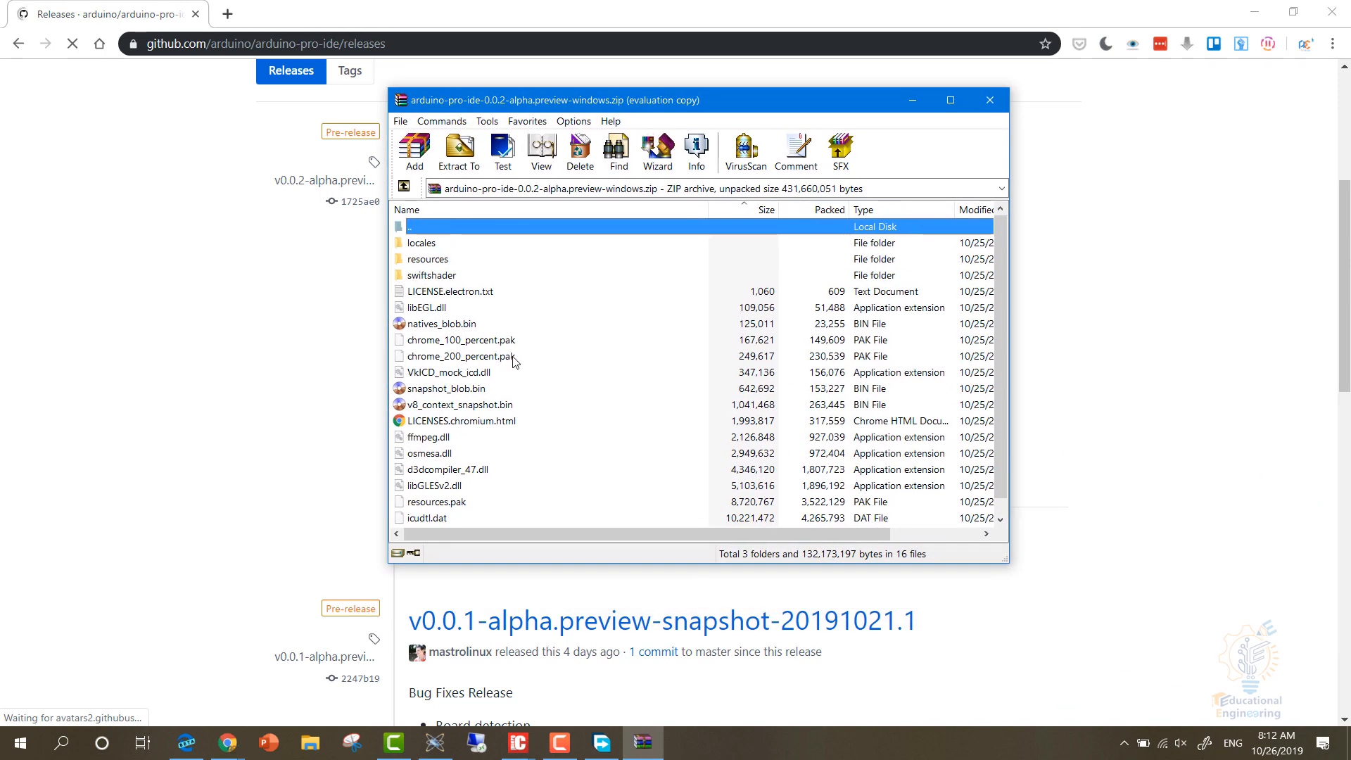
Select Arduino Pro IDE.exe in the archive and launch it.
{"action": "scroll", "scroll_direction": "down", "scroll_amount": 3}
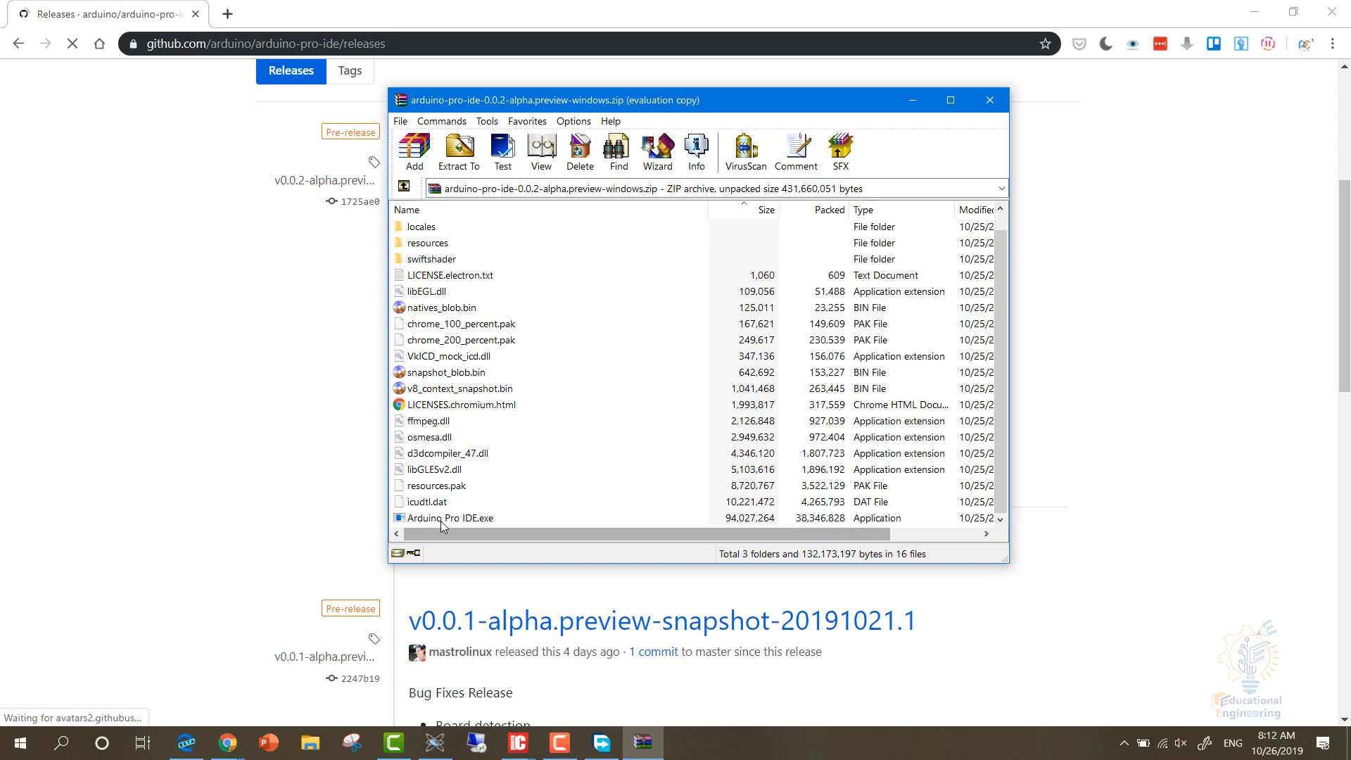
{"action": "left_click", "coordinate": [450, 518]}
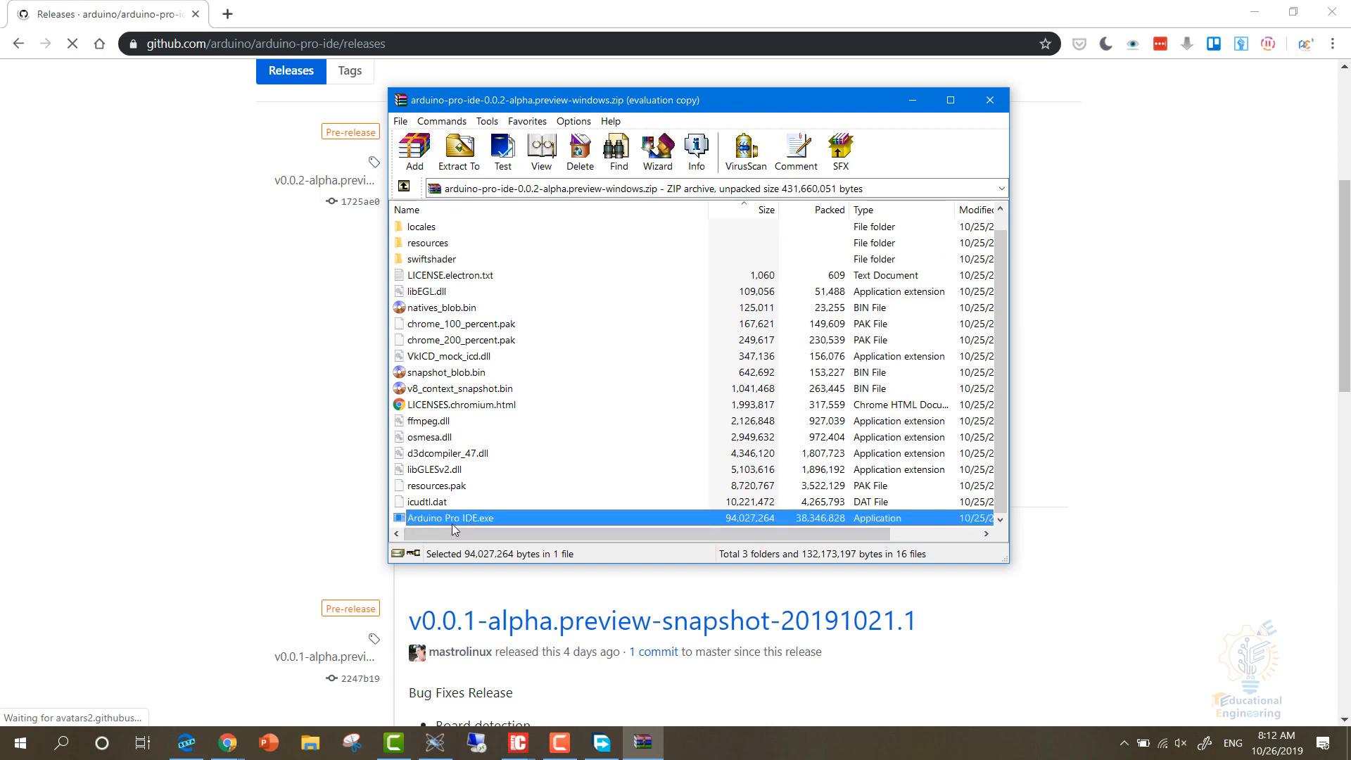
{"action": "left_click", "coordinate": [458, 148]}
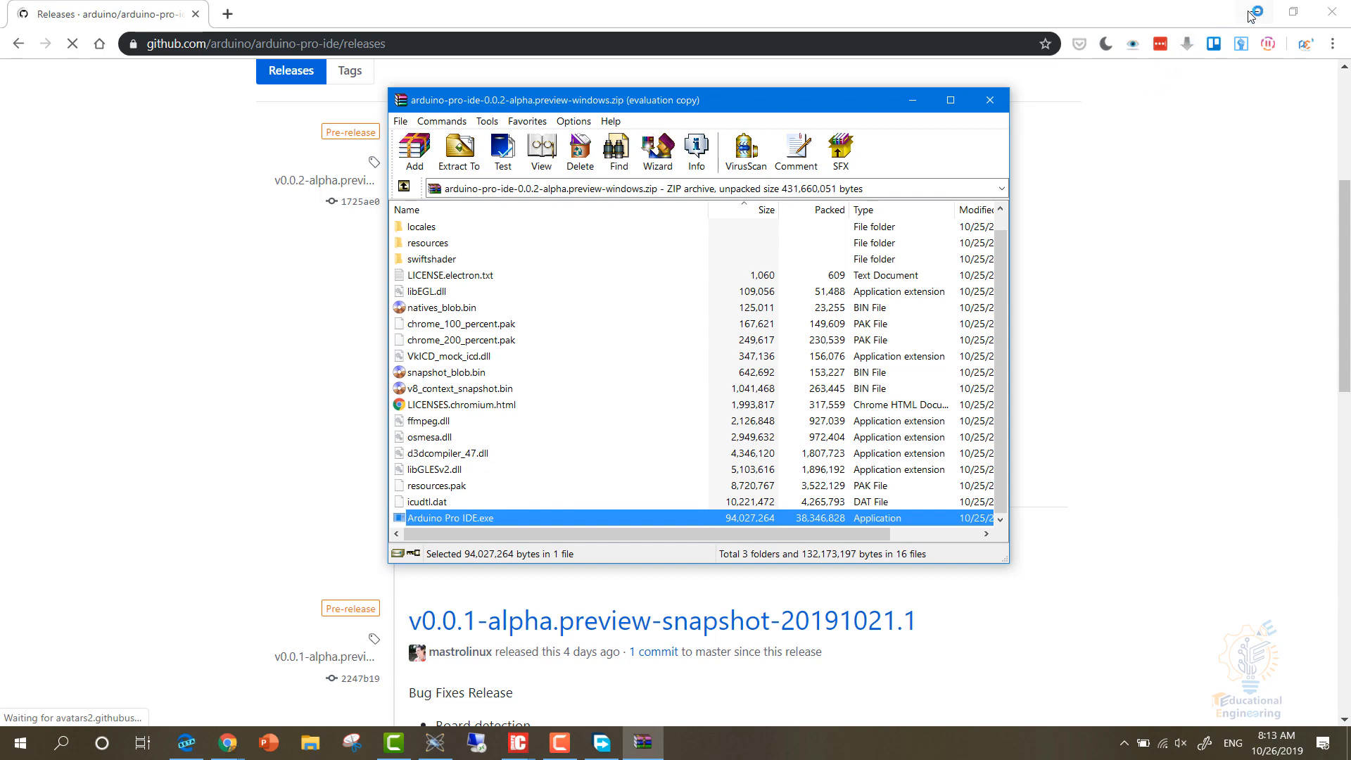
{"action": "mouse_move", "coordinate": [1252, 11]}
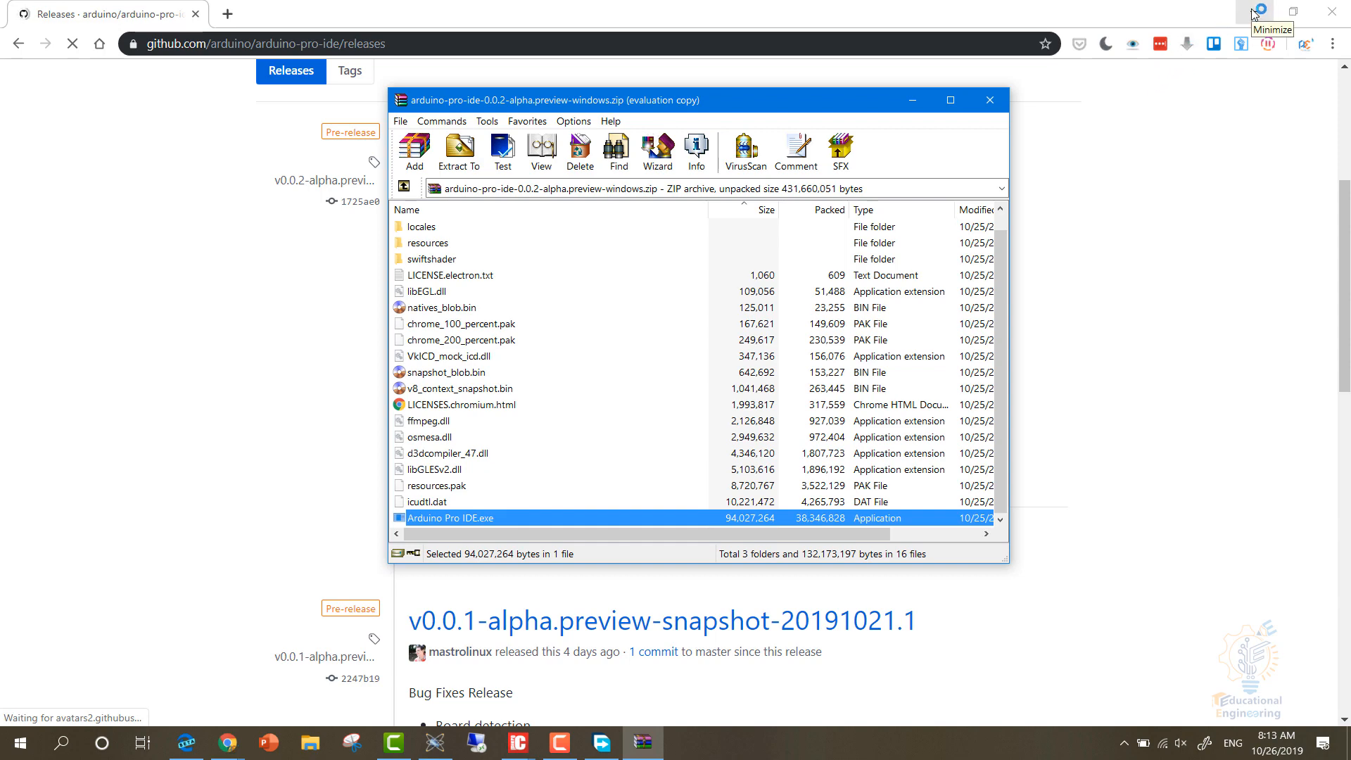
Minimize the browser and allow firewall access so Arduino Pro IDE starts with sketch_oct01a.
{"action": "left_click", "coordinate": [1252, 11]}
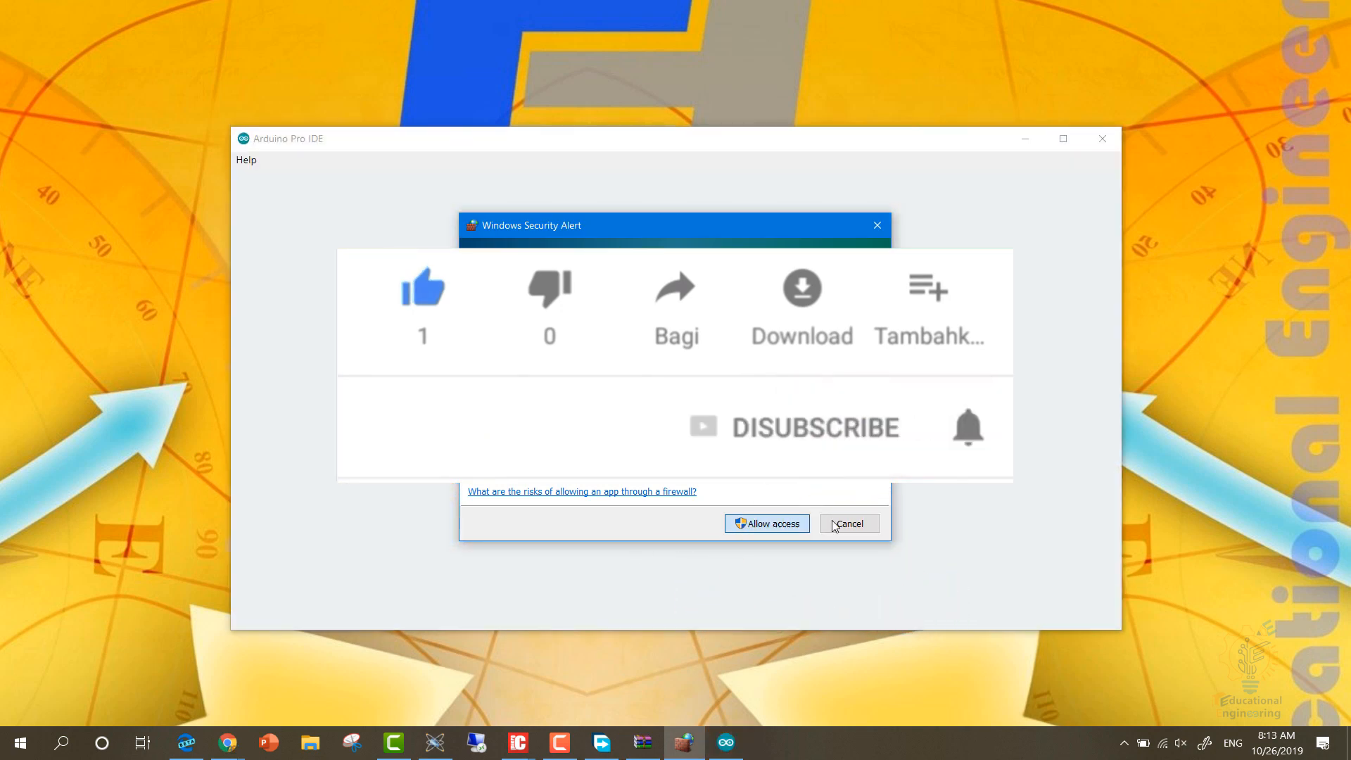
{"action": "left_click", "coordinate": [850, 524]}
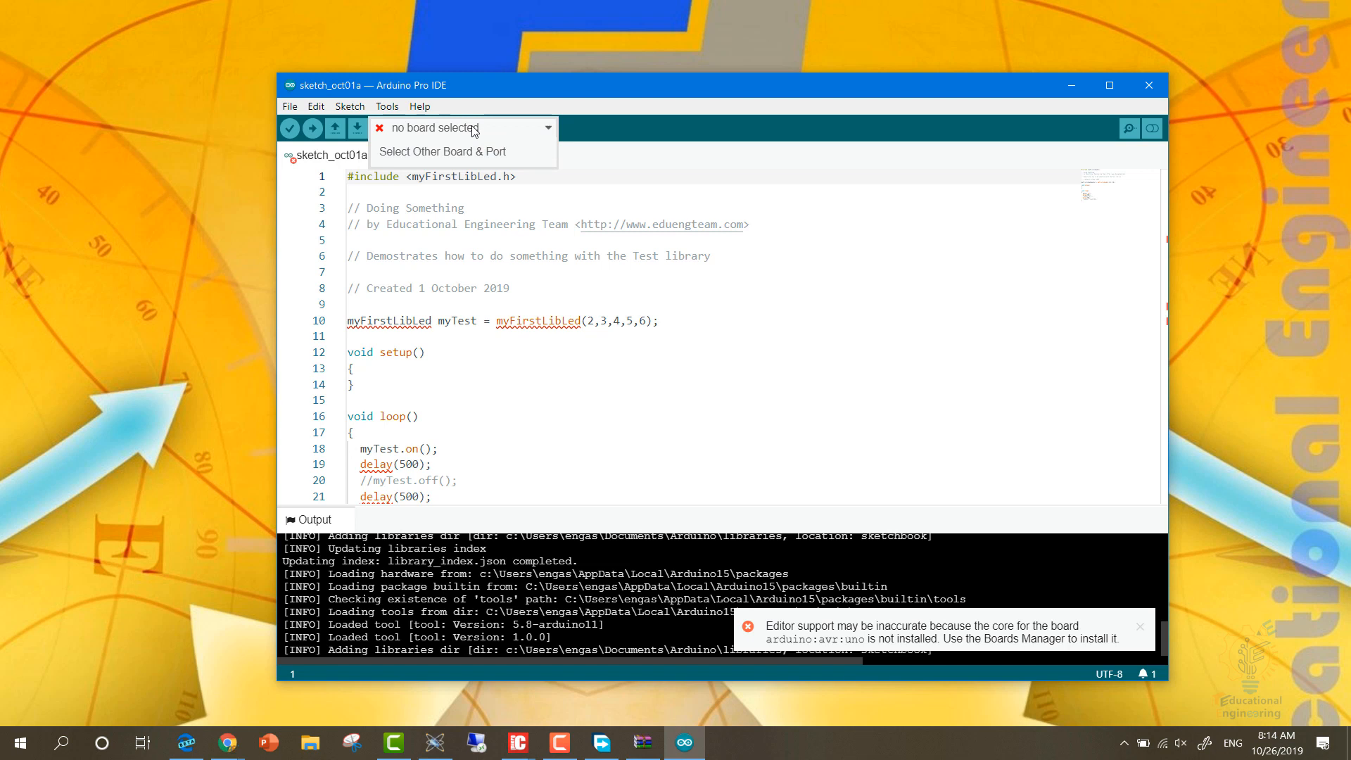
Close the board list and glance through the Pro IDE's Tools and File menus.
{"action": "left_click", "coordinate": [461, 127]}
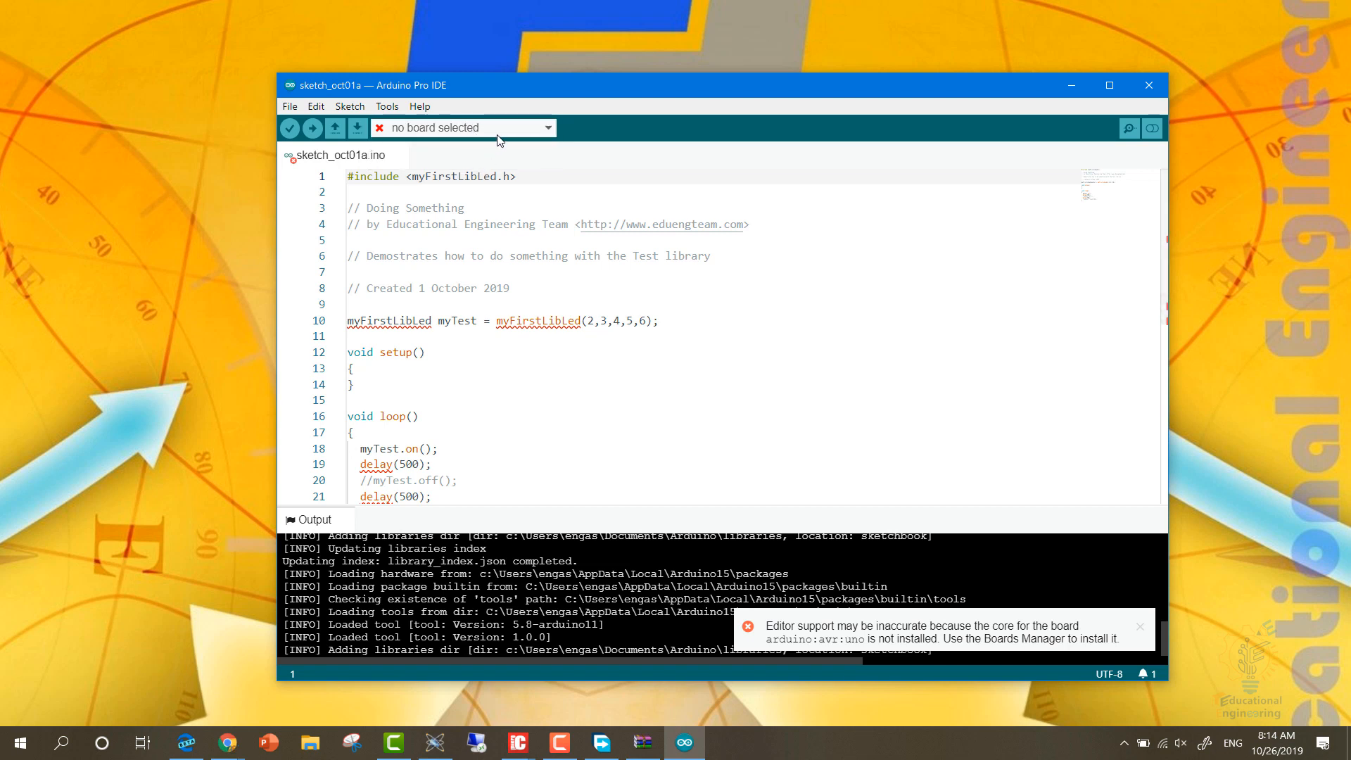
{"action": "mouse_move", "coordinate": [445, 134]}
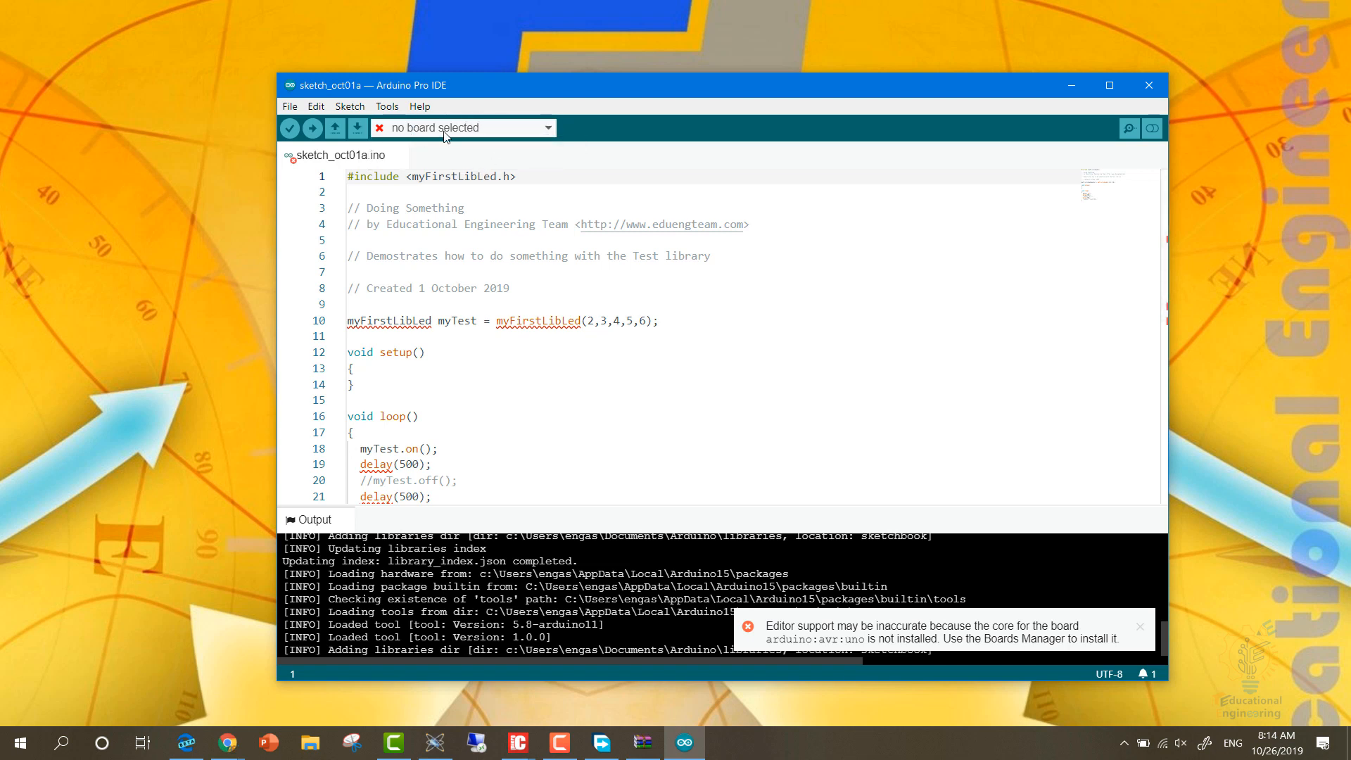
{"action": "left_click", "coordinate": [385, 107]}
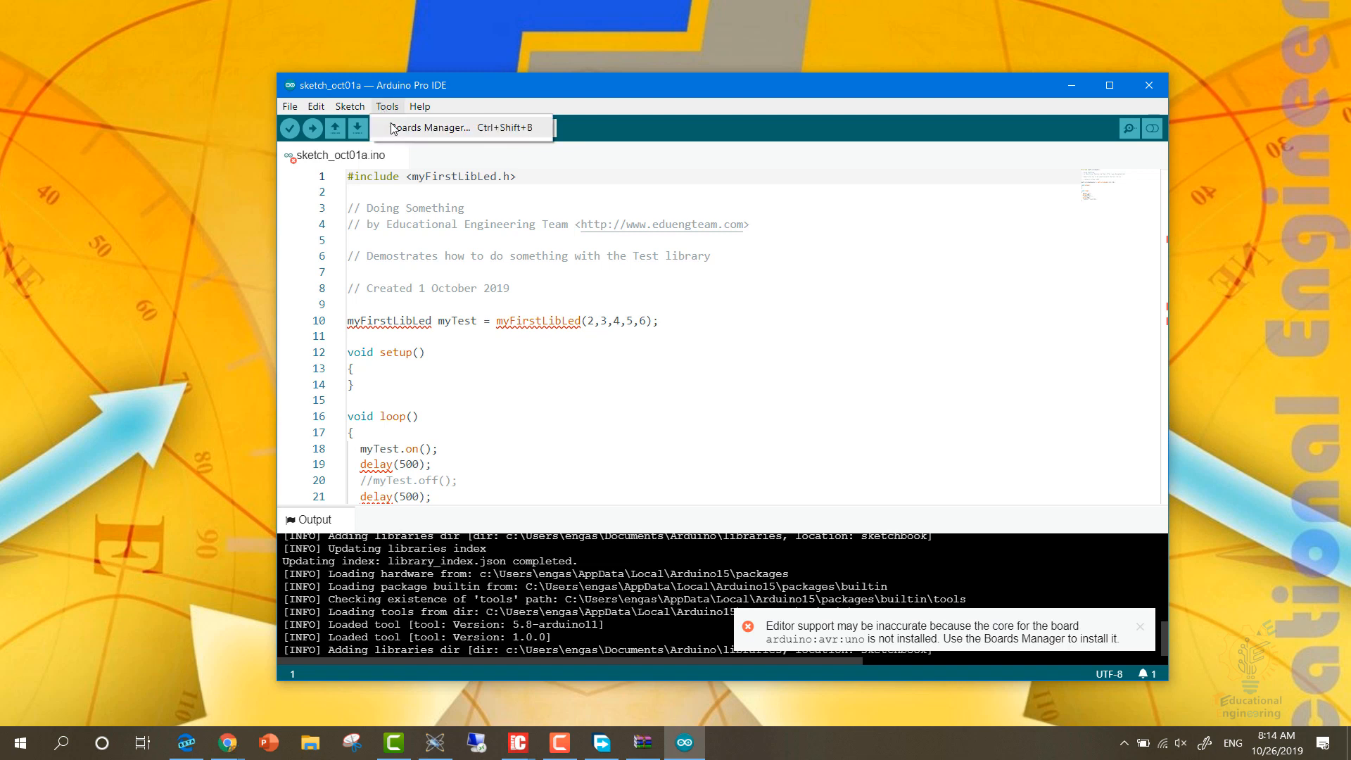
{"action": "left_click", "coordinate": [290, 107]}
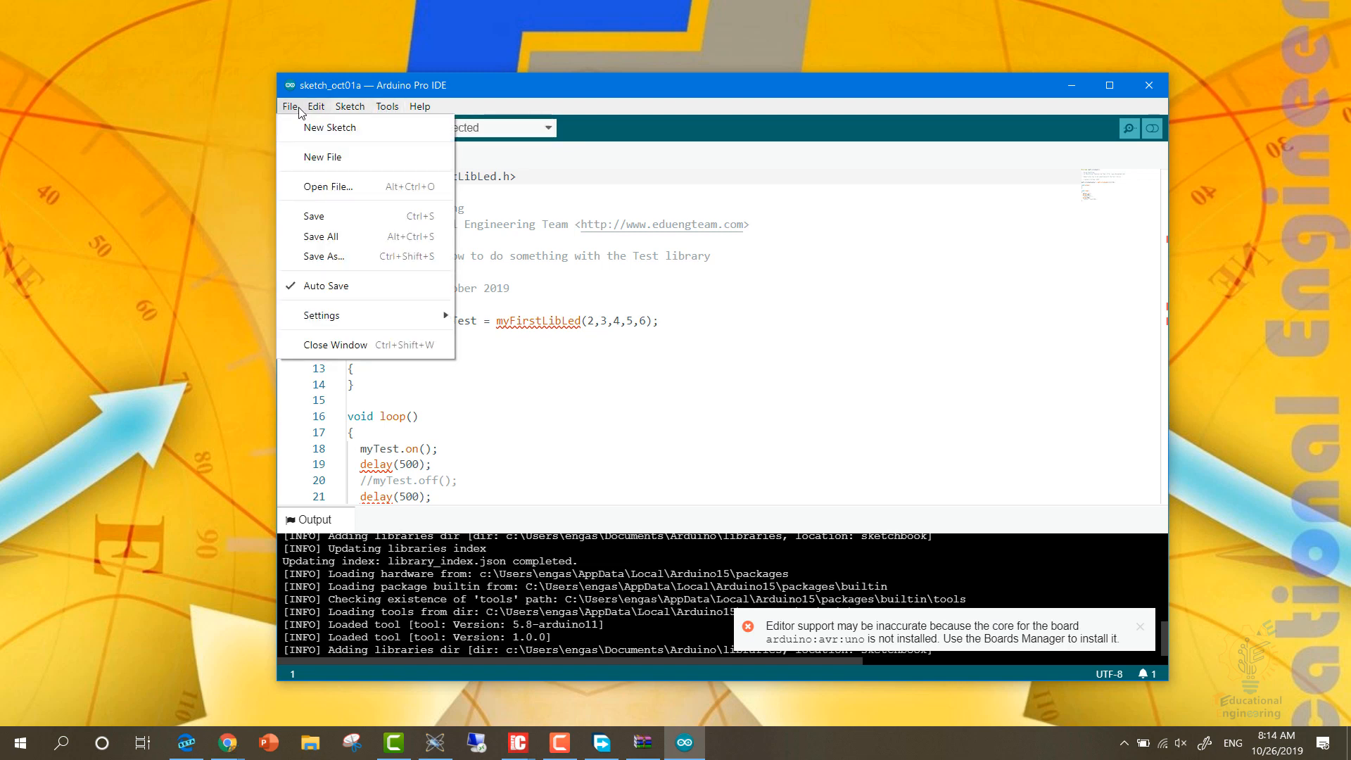
{"action": "mouse_move", "coordinate": [323, 131]}
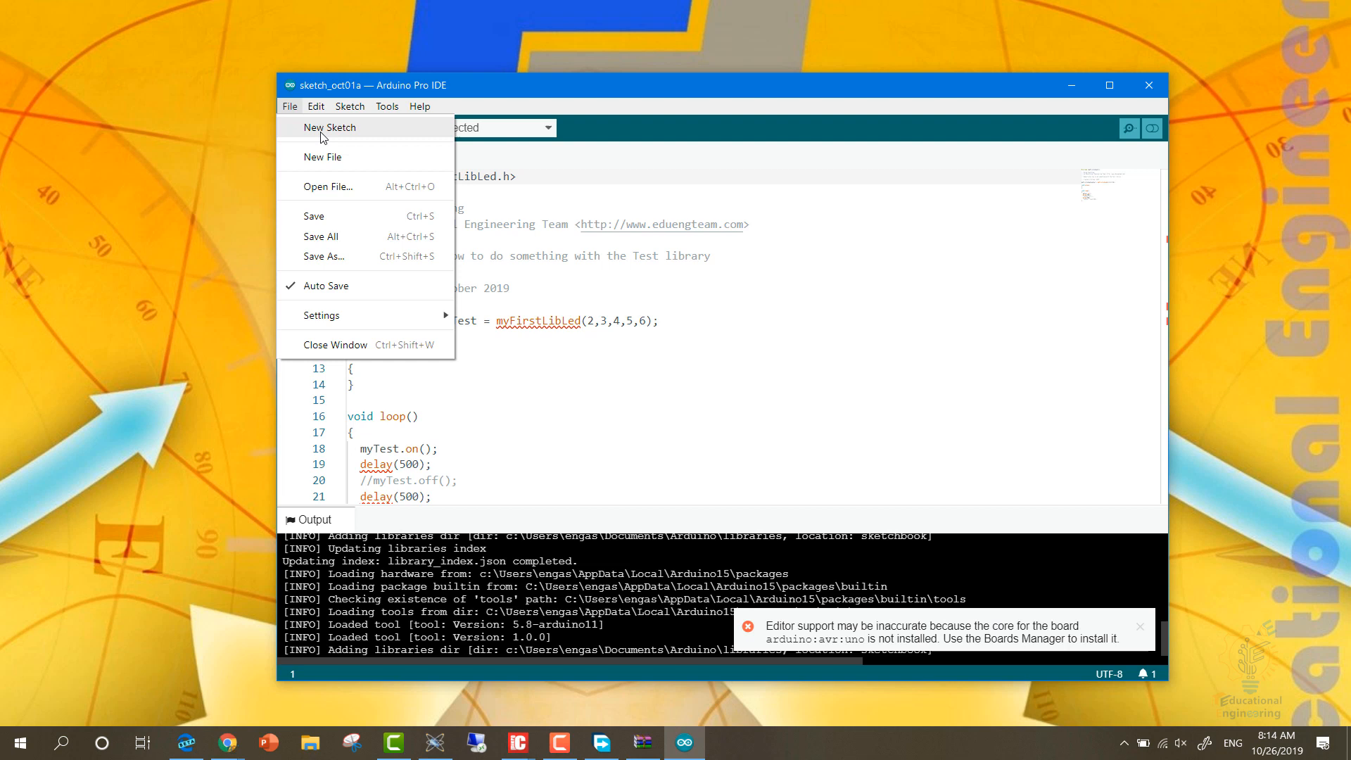
{"action": "left_click", "coordinate": [349, 107]}
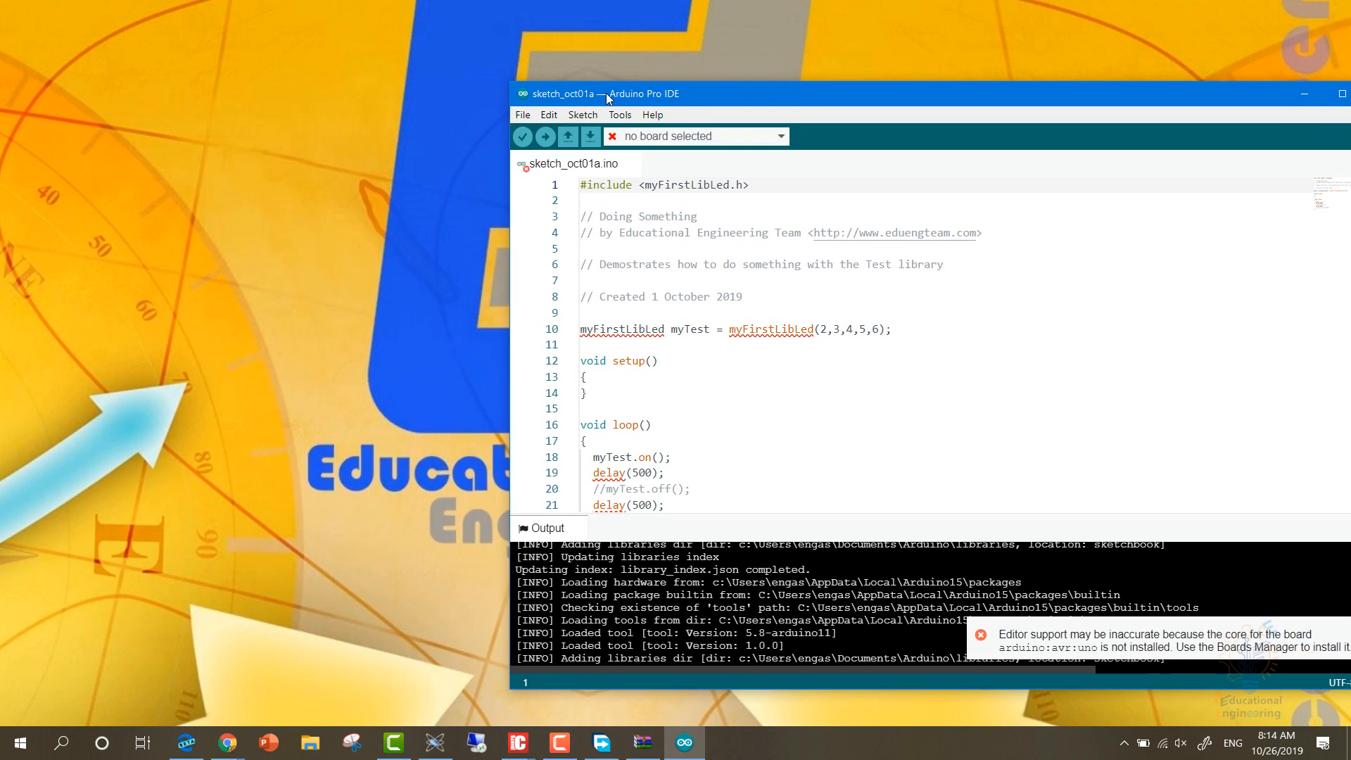
Move the Pro IDE window to the right half and browse the Start menu's installed programs.
{"action": "left_click_drag", "start_coordinate": [604, 95], "coordinate": [888, 95]}
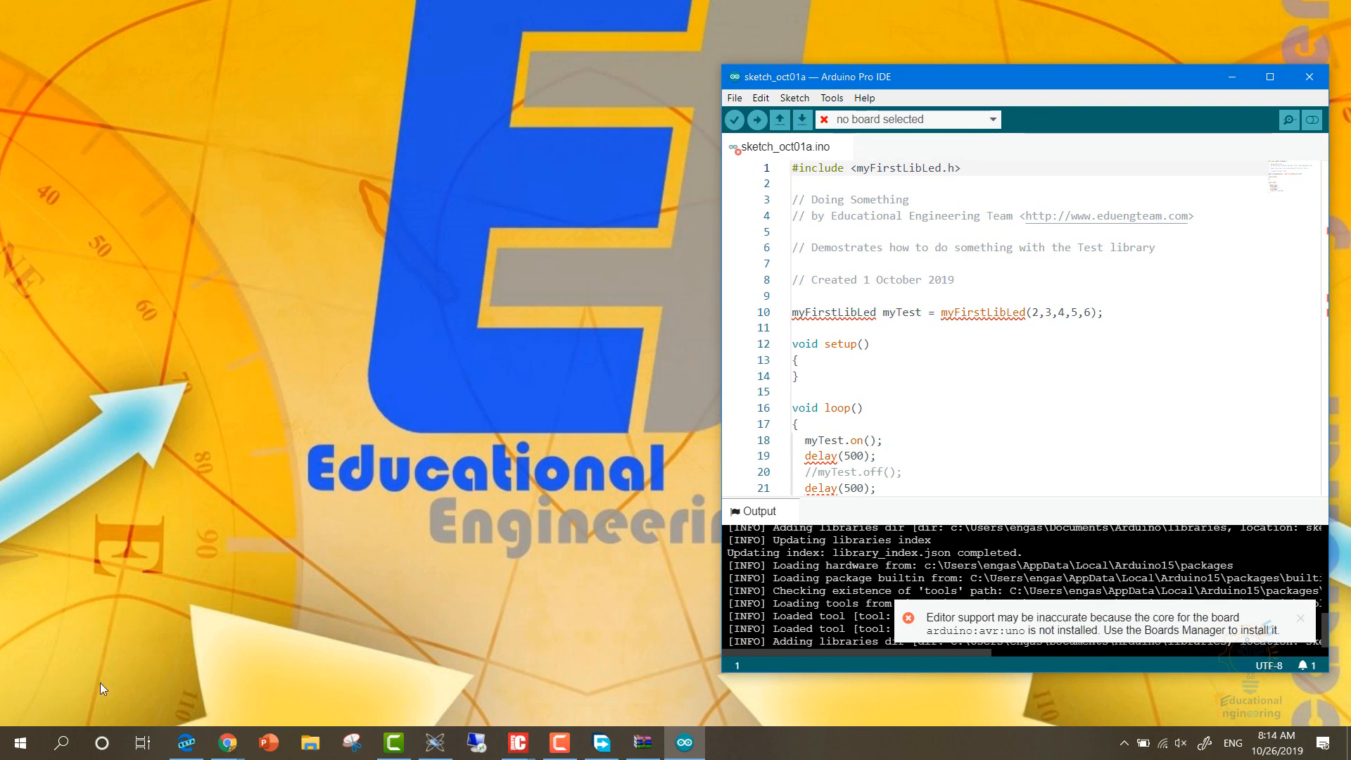
{"action": "left_click", "coordinate": [26, 741]}
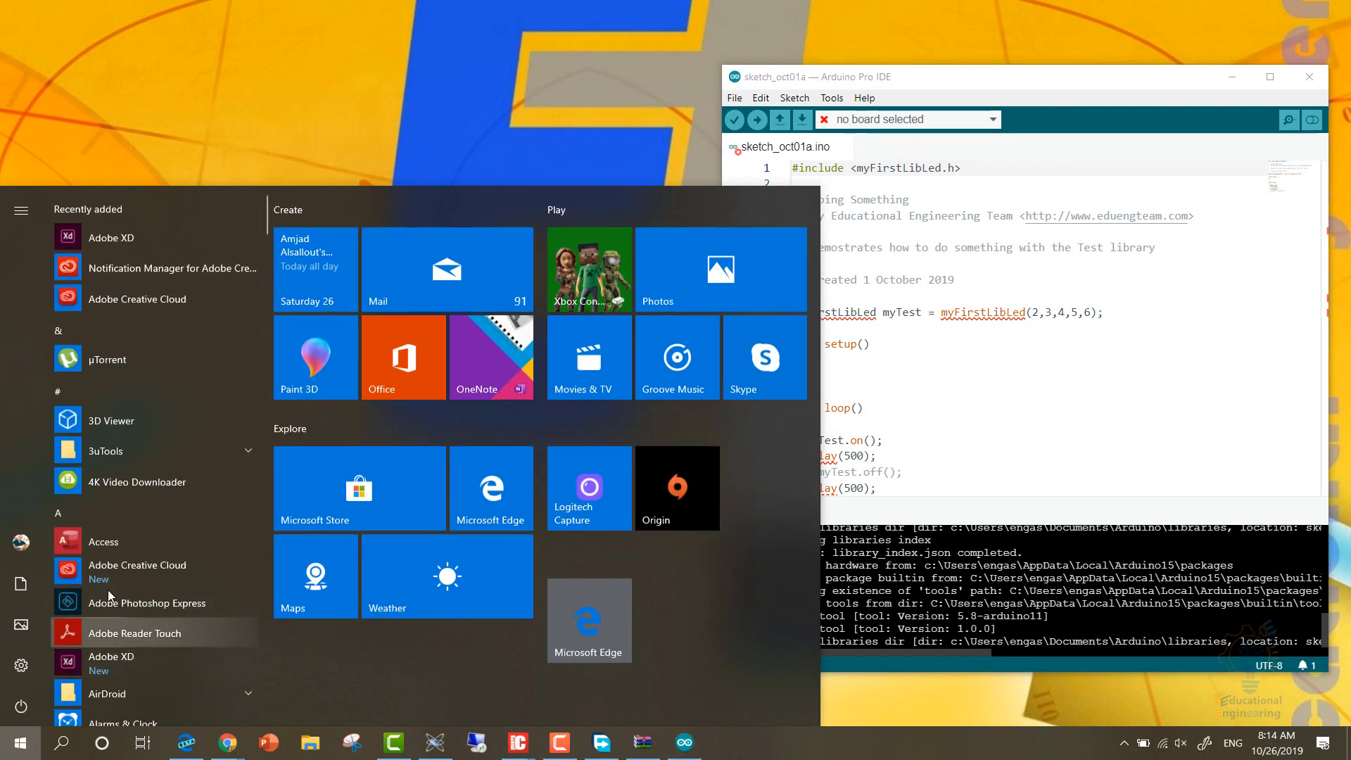
{"action": "scroll", "scroll_direction": "down", "scroll_amount": 3}
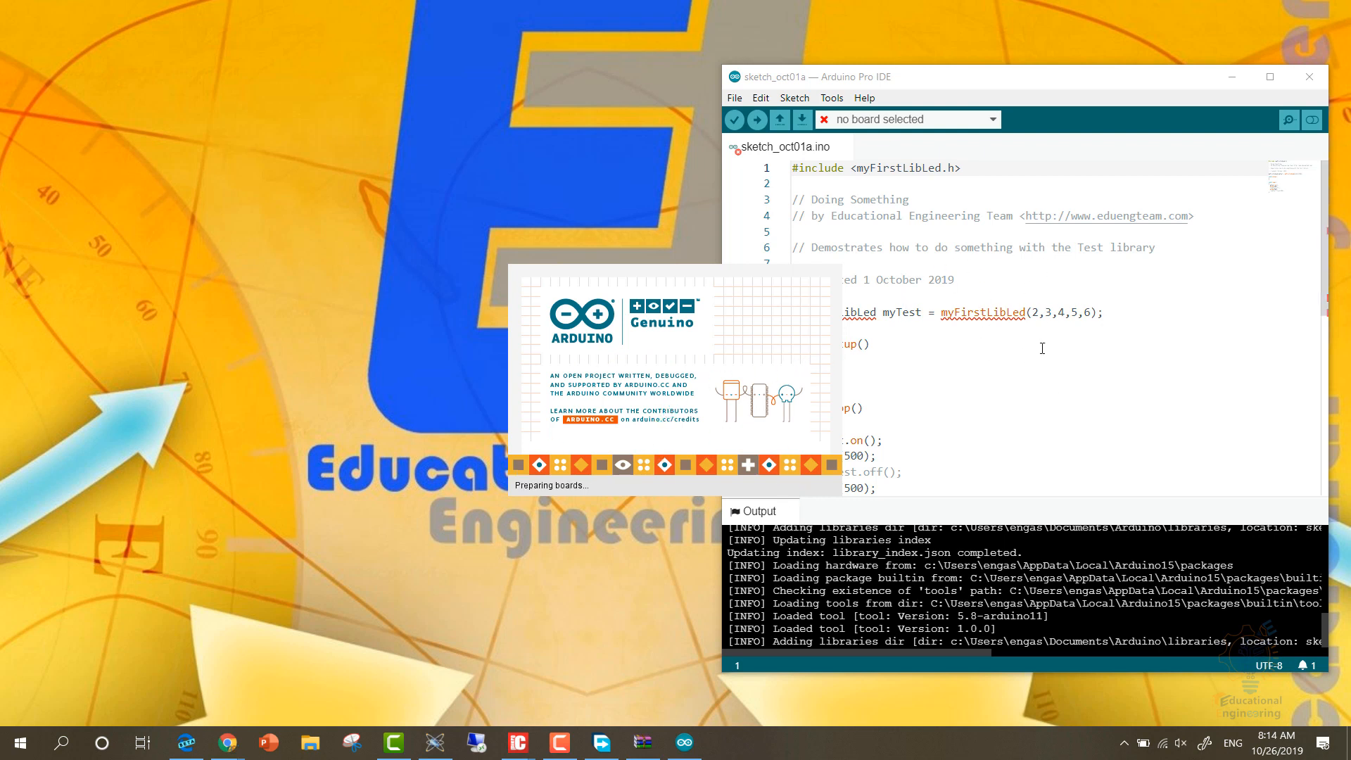
{"action": "mouse_move", "coordinate": [858, 82]}
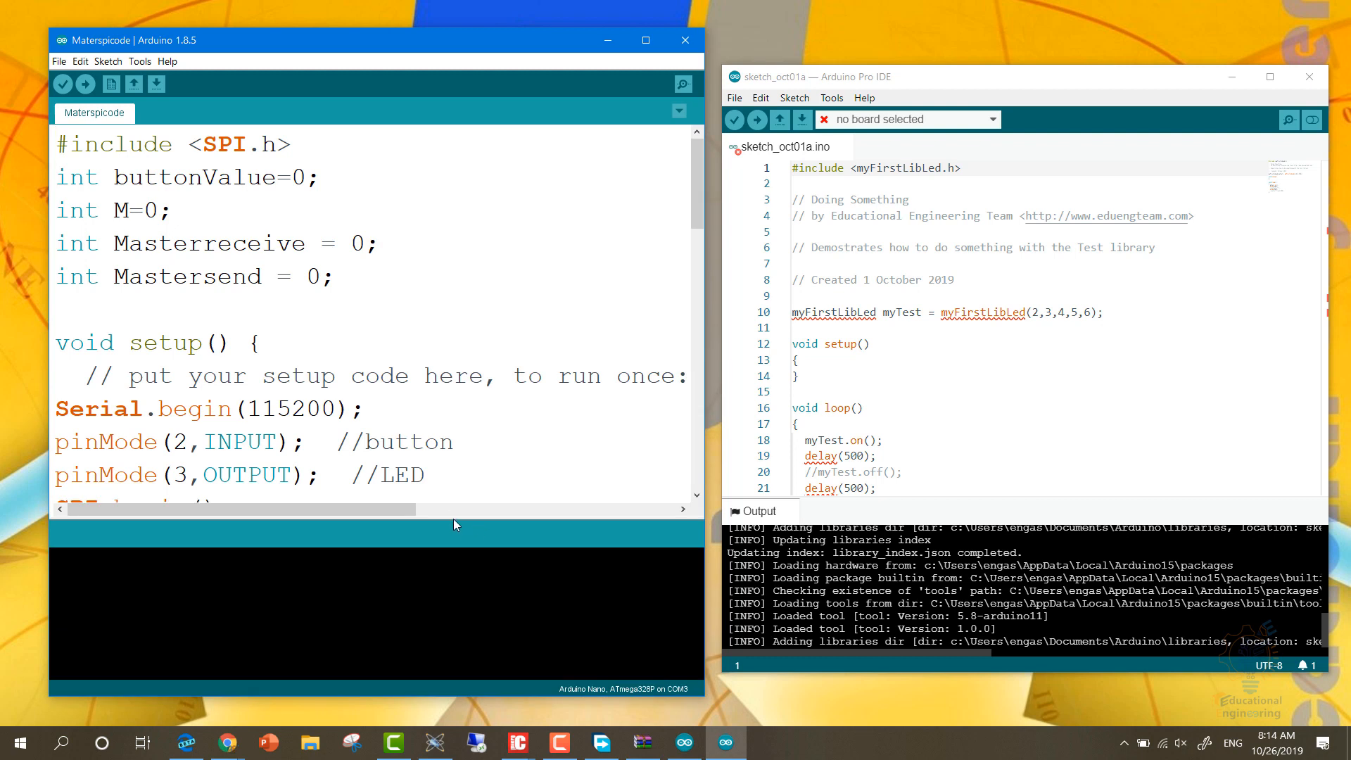
{"action": "mouse_move", "coordinate": [389, 48]}
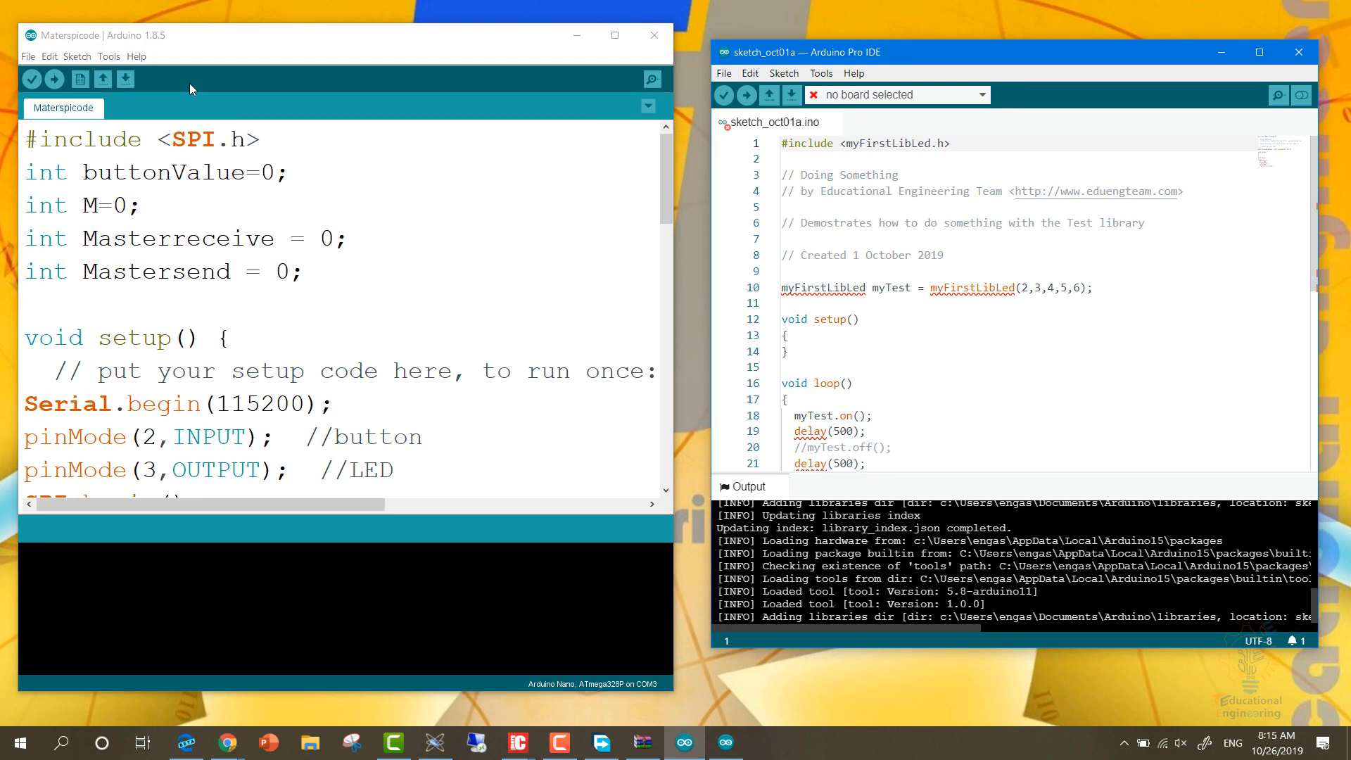
{"action": "mouse_move", "coordinate": [1302, 95]}
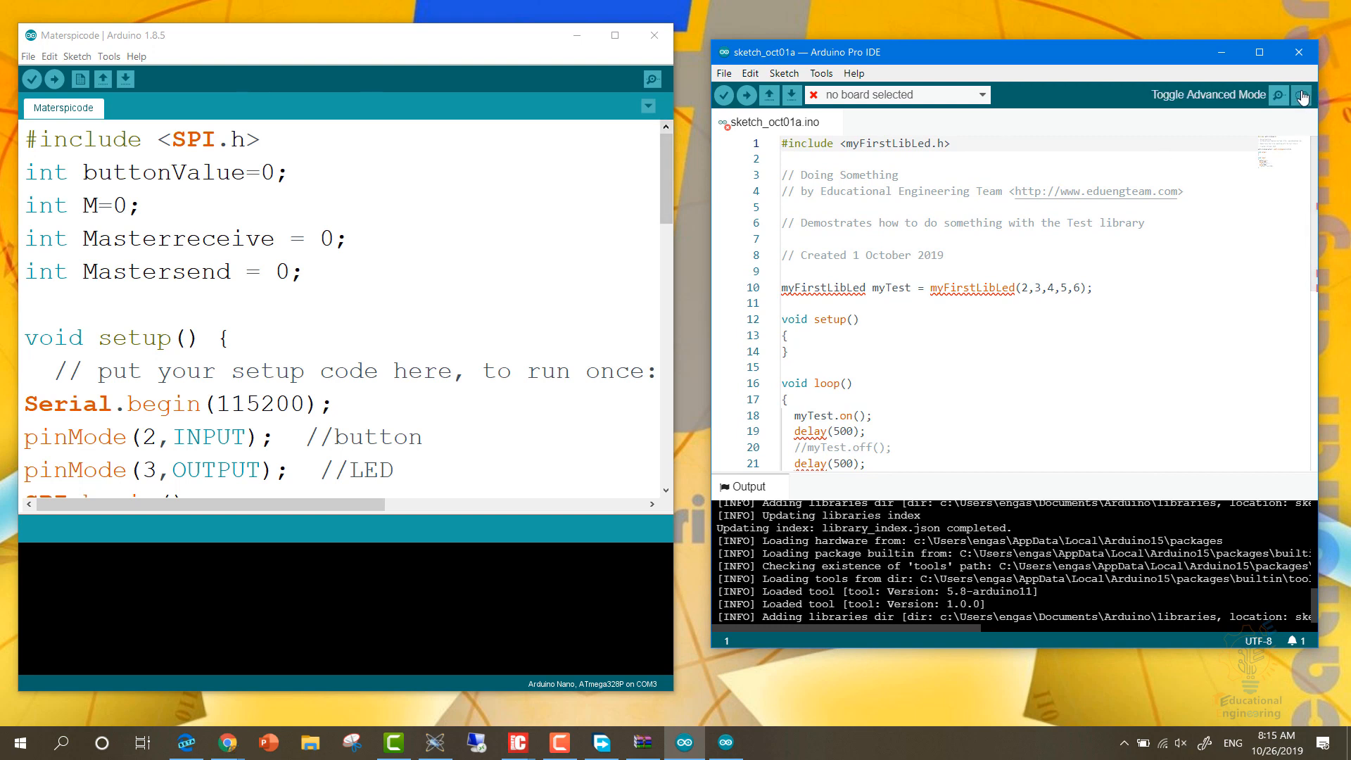
{"action": "mouse_move", "coordinate": [1306, 96]}
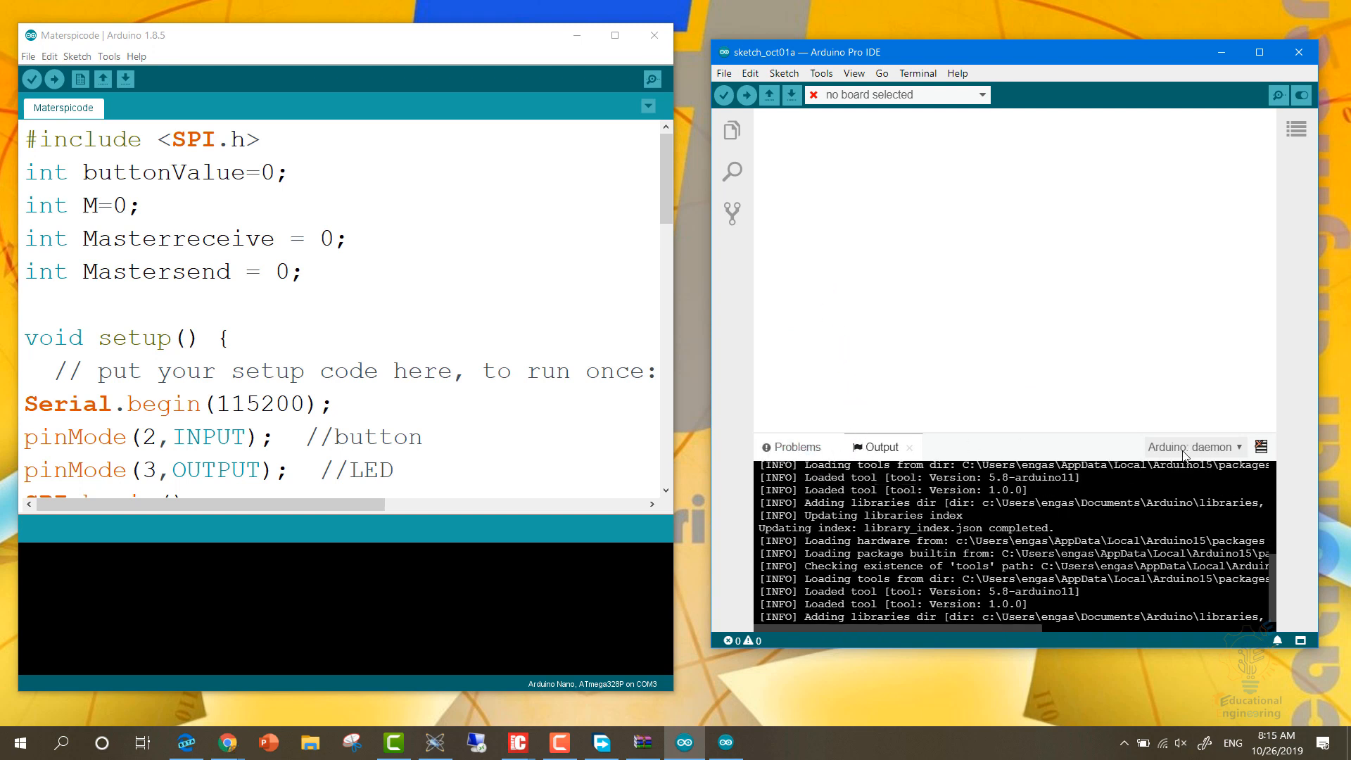
{"action": "mouse_move", "coordinate": [733, 171]}
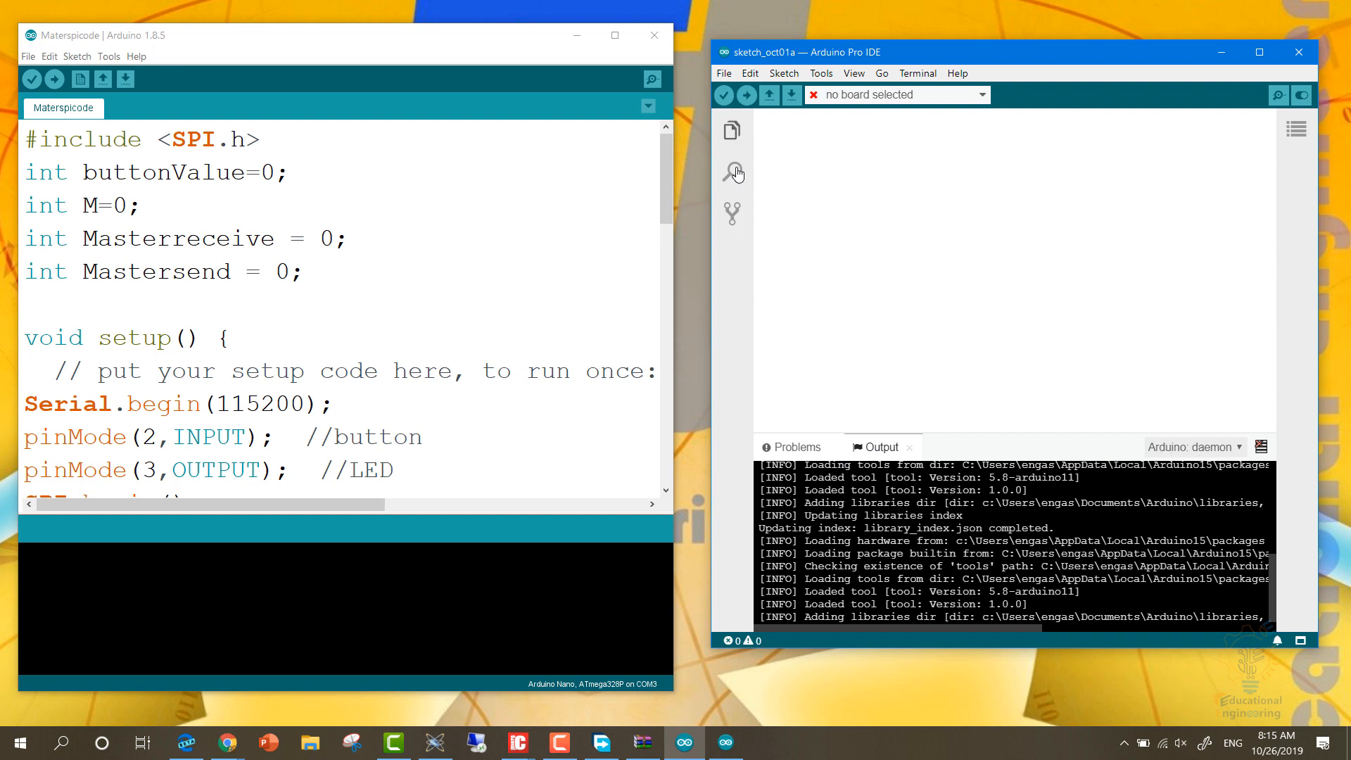
{"action": "mouse_move", "coordinate": [1269, 110]}
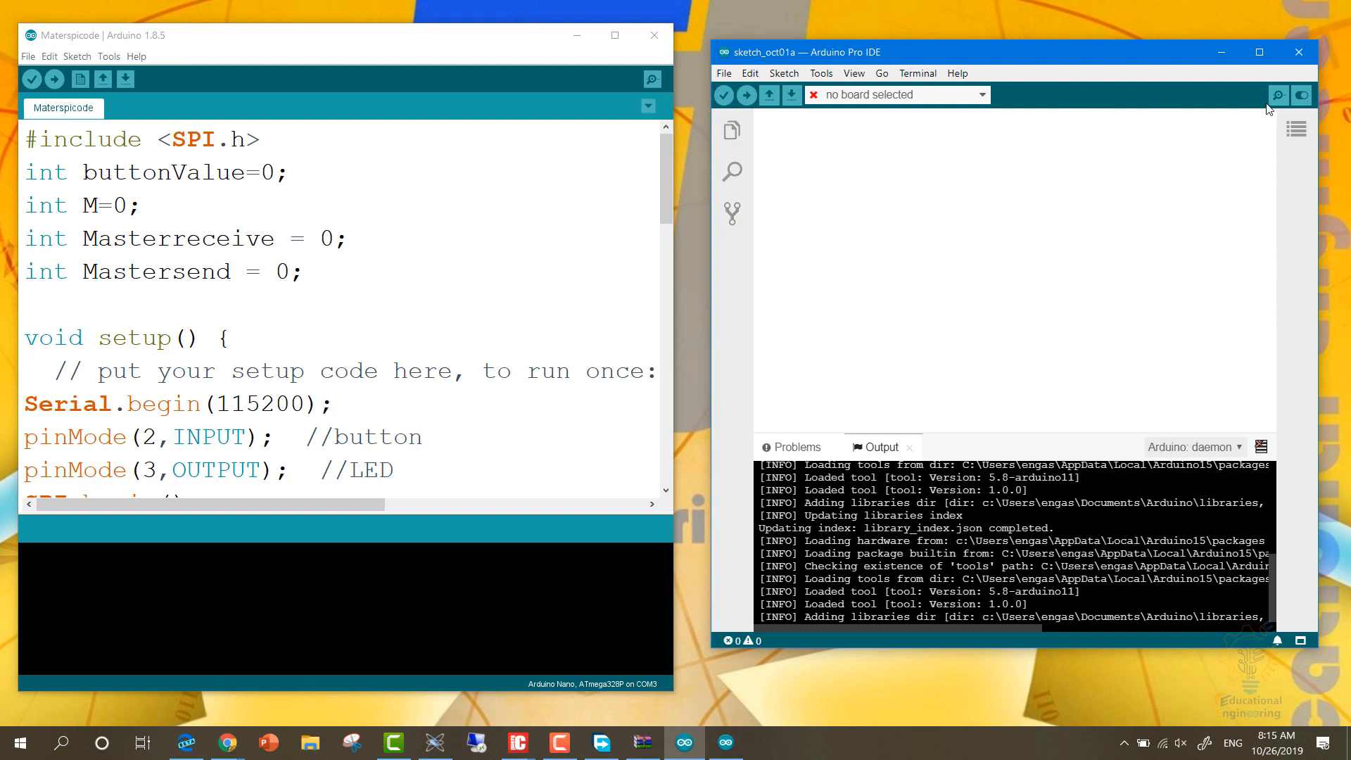
Try the Explorer, Search and Source Control panels of advanced mode for sketch_oct01a.
{"action": "left_click", "coordinate": [1296, 128]}
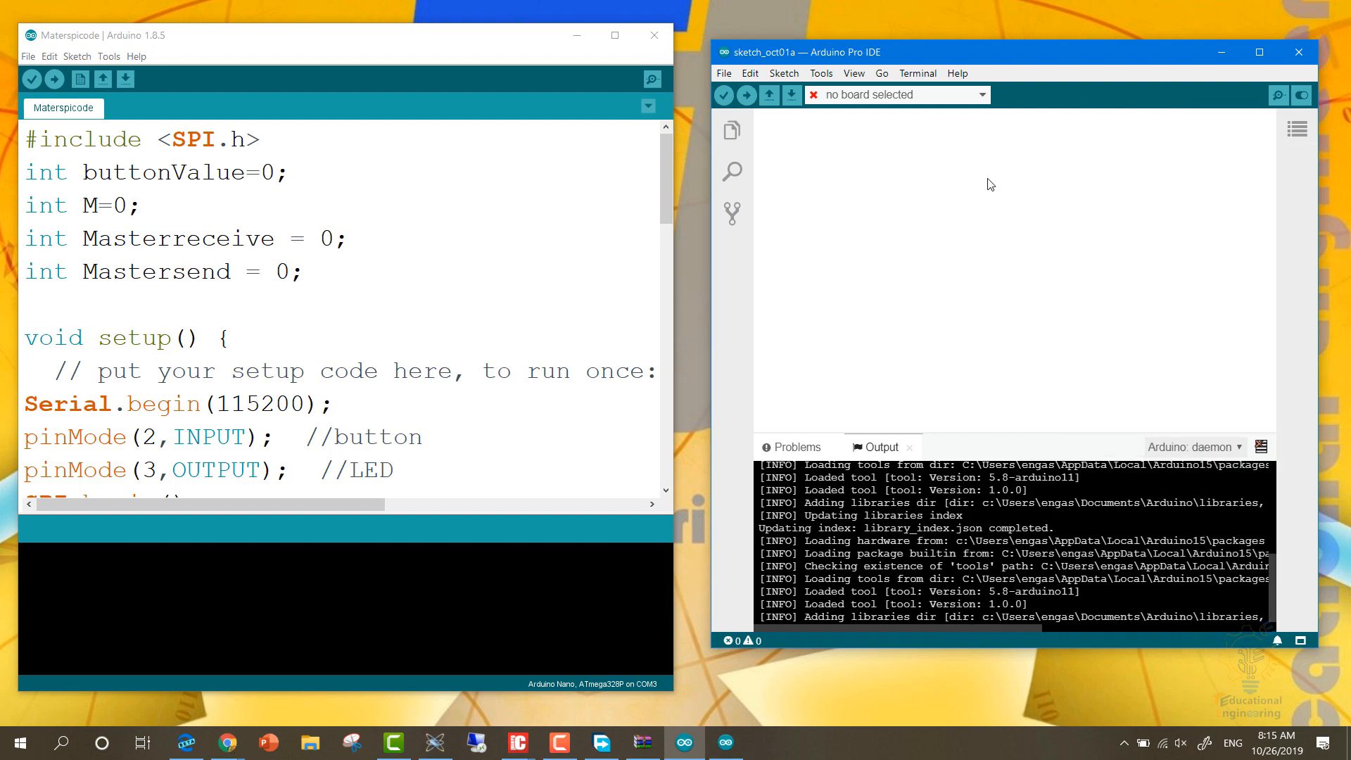
{"action": "left_click", "coordinate": [731, 133]}
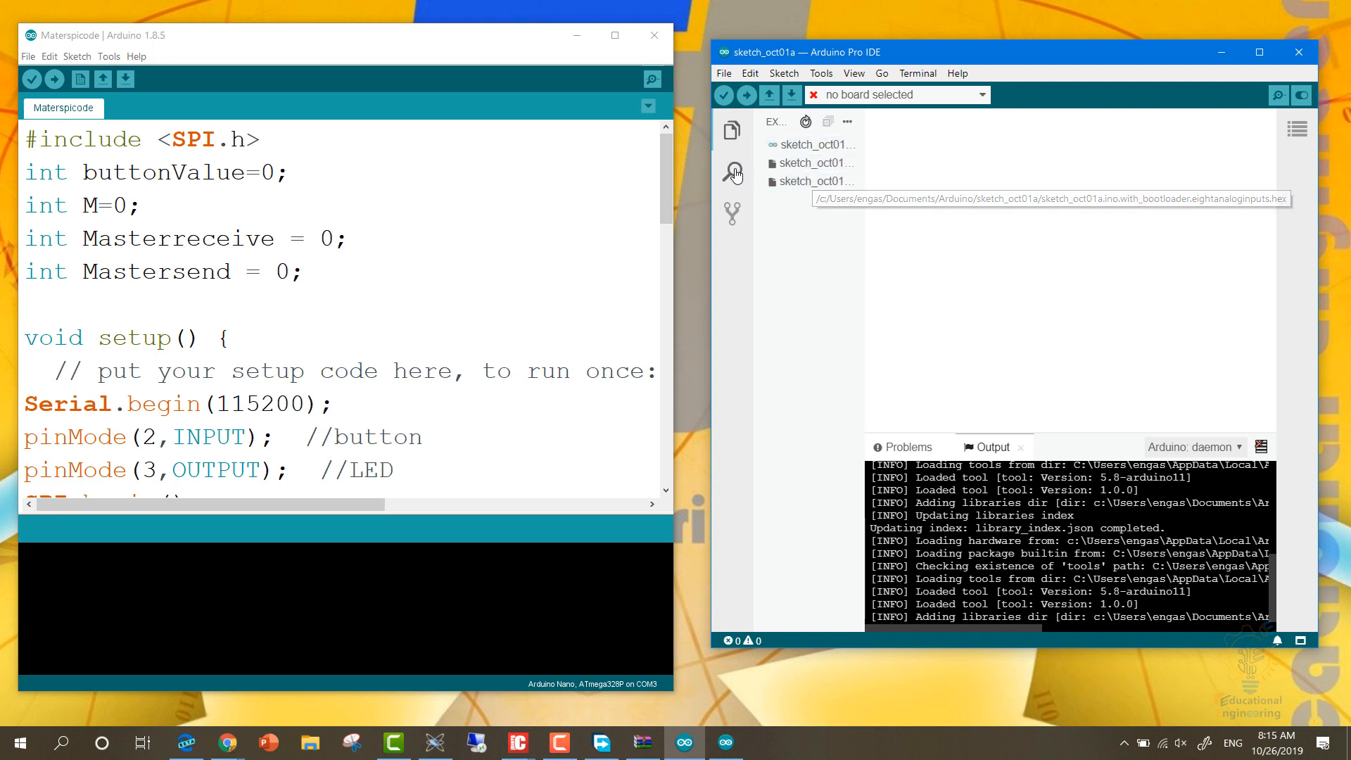
{"action": "mouse_move", "coordinate": [732, 172]}
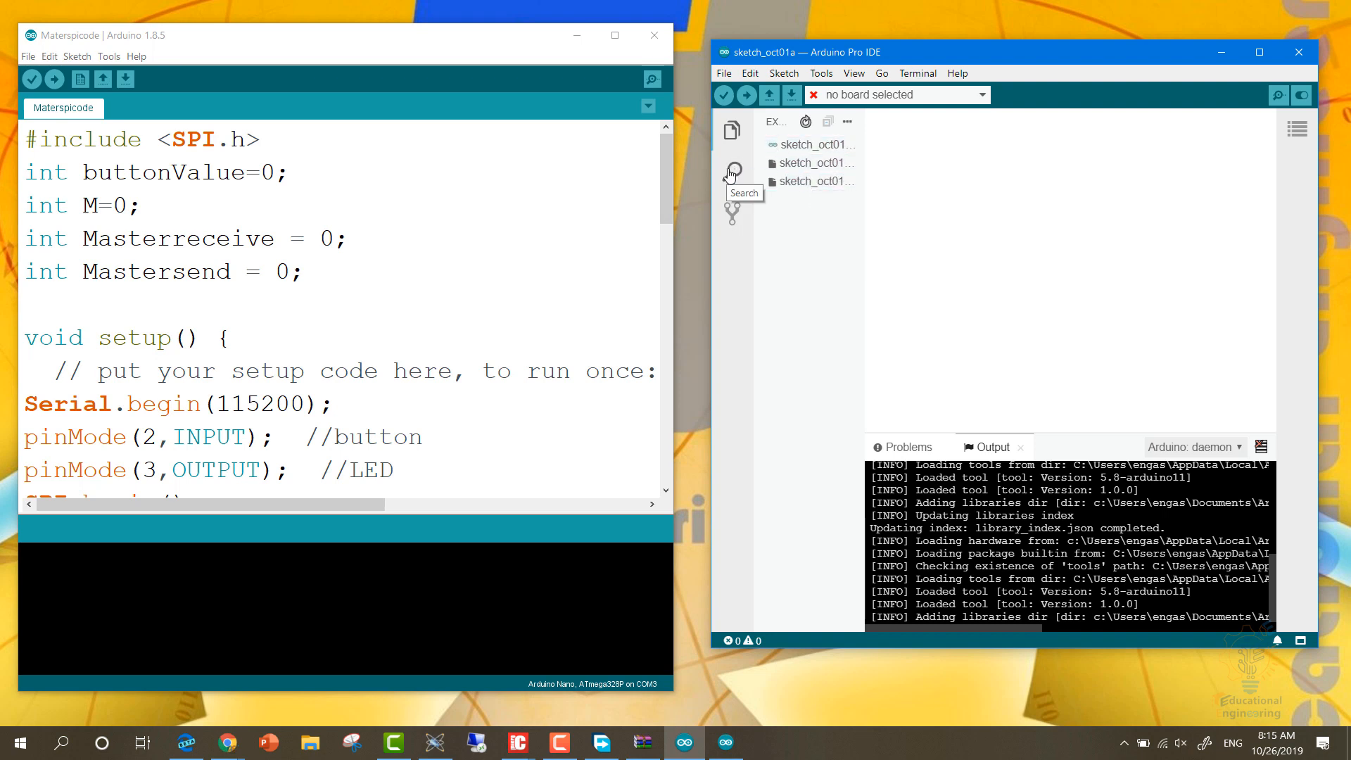
{"action": "left_click", "coordinate": [731, 170]}
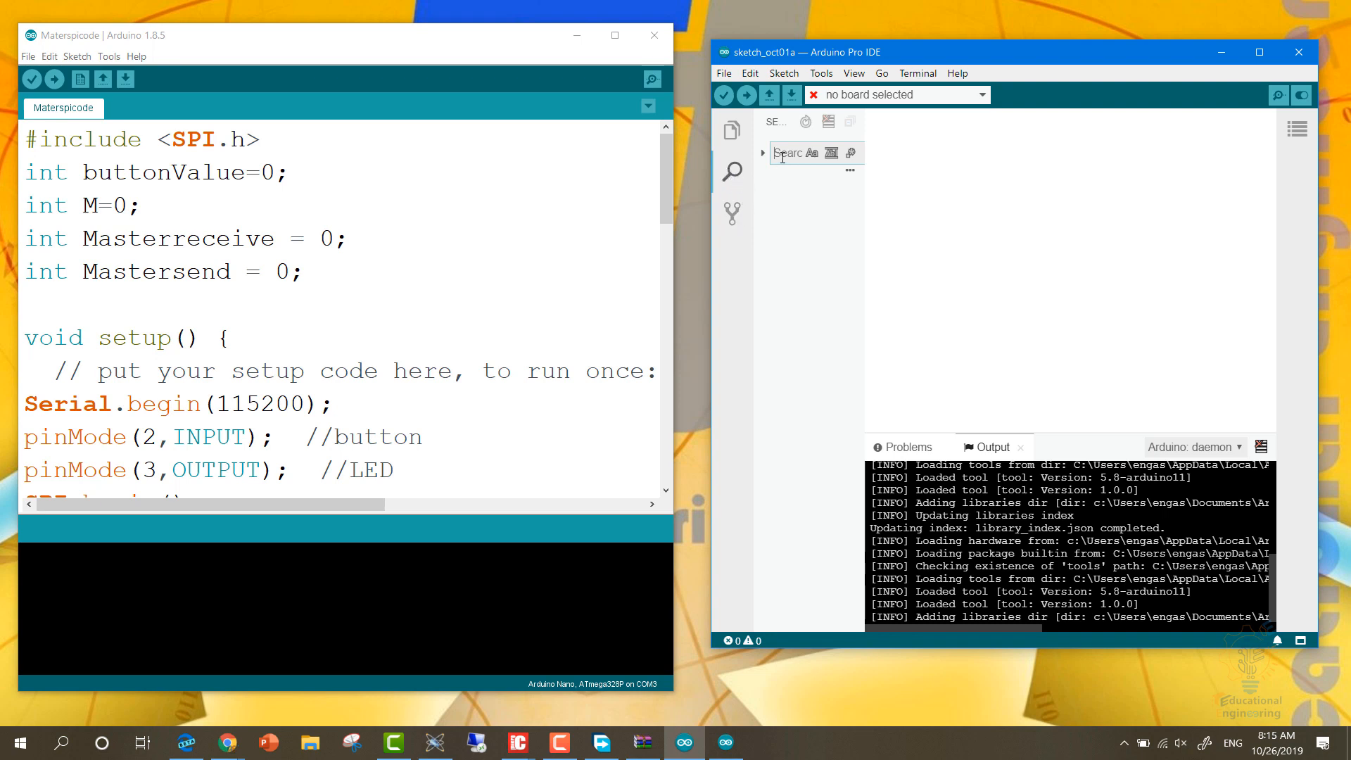
{"action": "mouse_move", "coordinate": [729, 226]}
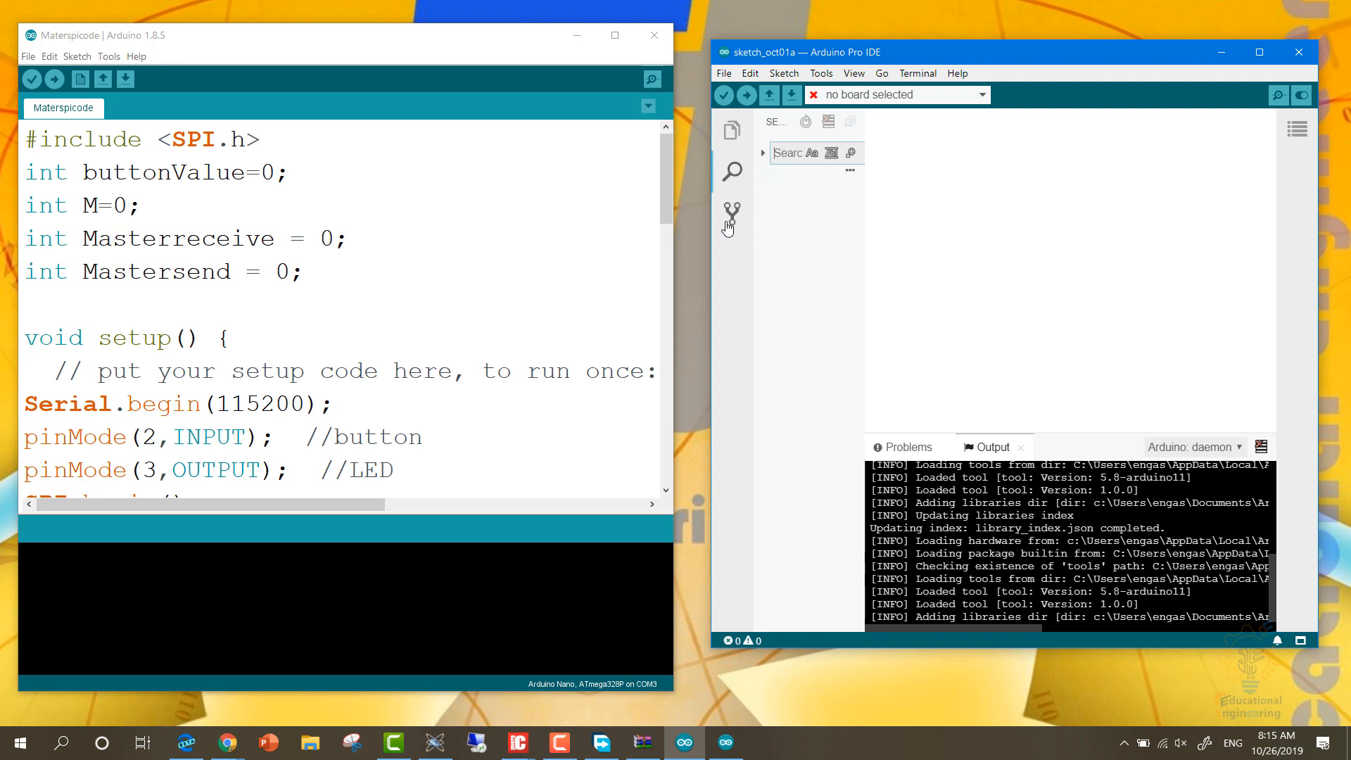
{"action": "mouse_move", "coordinate": [730, 218]}
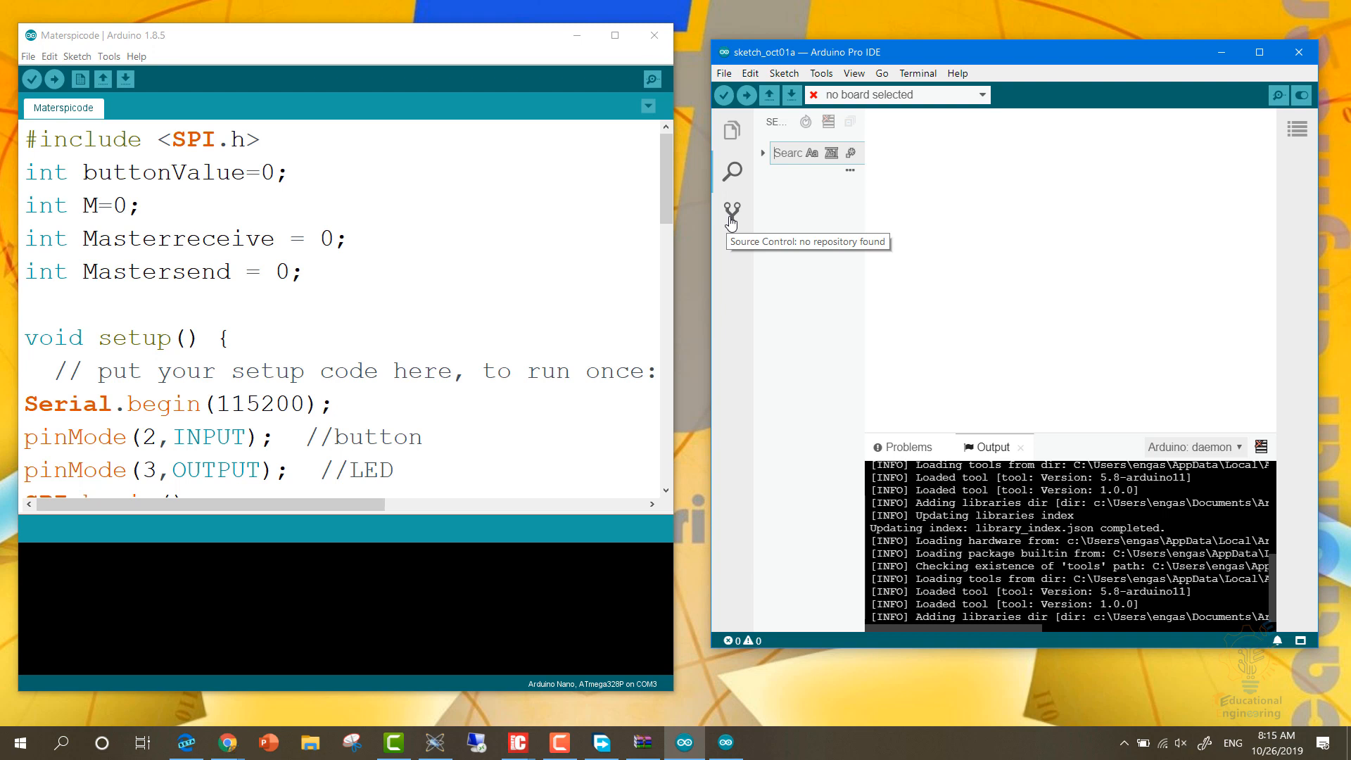
{"action": "left_click", "coordinate": [732, 214]}
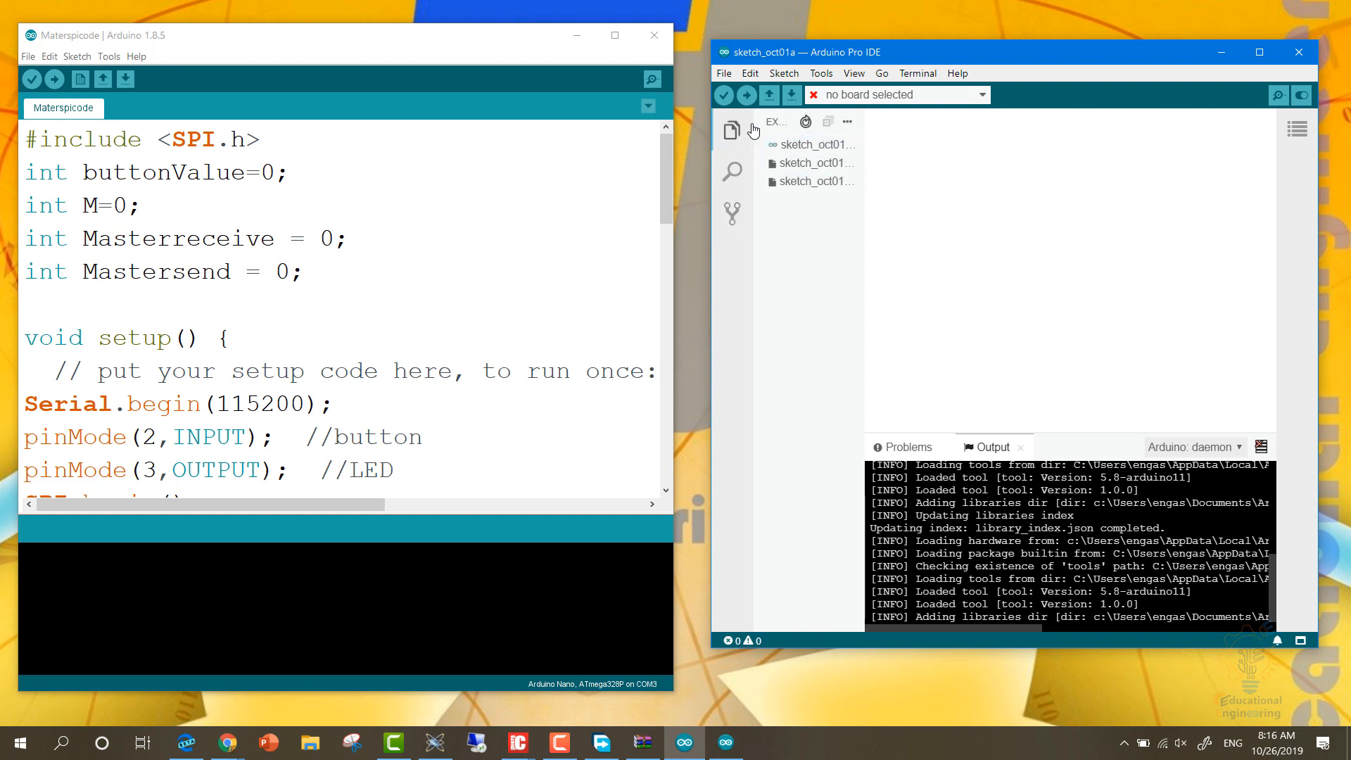
{"action": "mouse_move", "coordinate": [880, 82]}
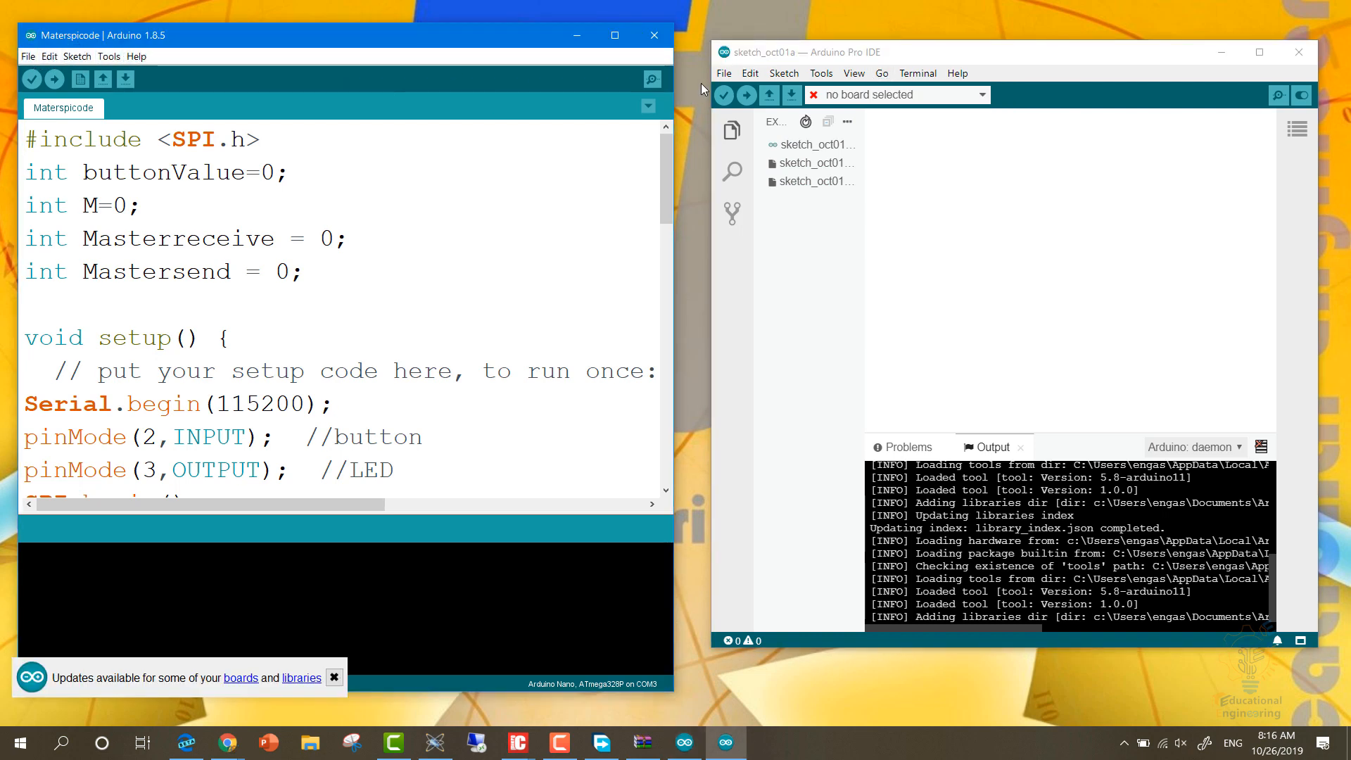
Compare the Pro IDE's Tools and Sketch menus with the classic IDE's, then start the Boards Manager.
{"action": "left_click", "coordinate": [822, 74]}
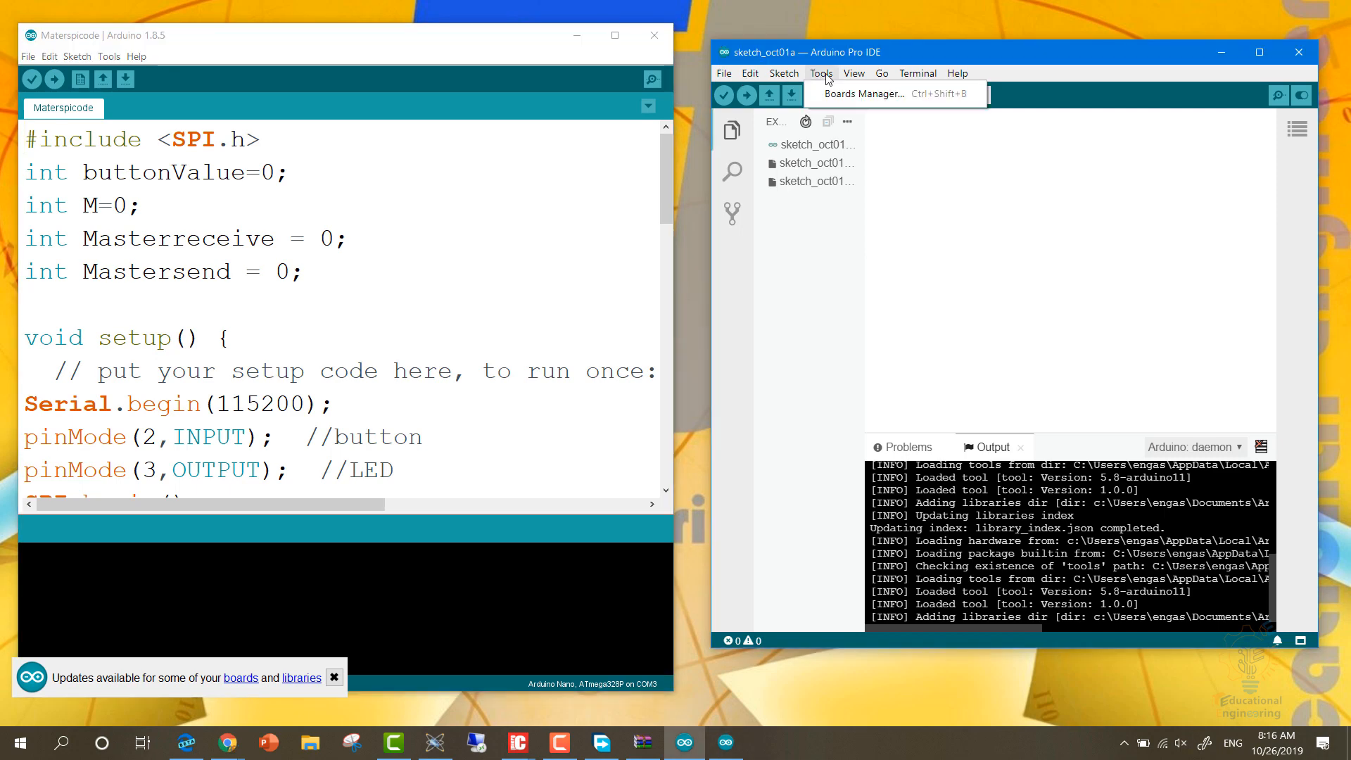
{"action": "left_click", "coordinate": [917, 73]}
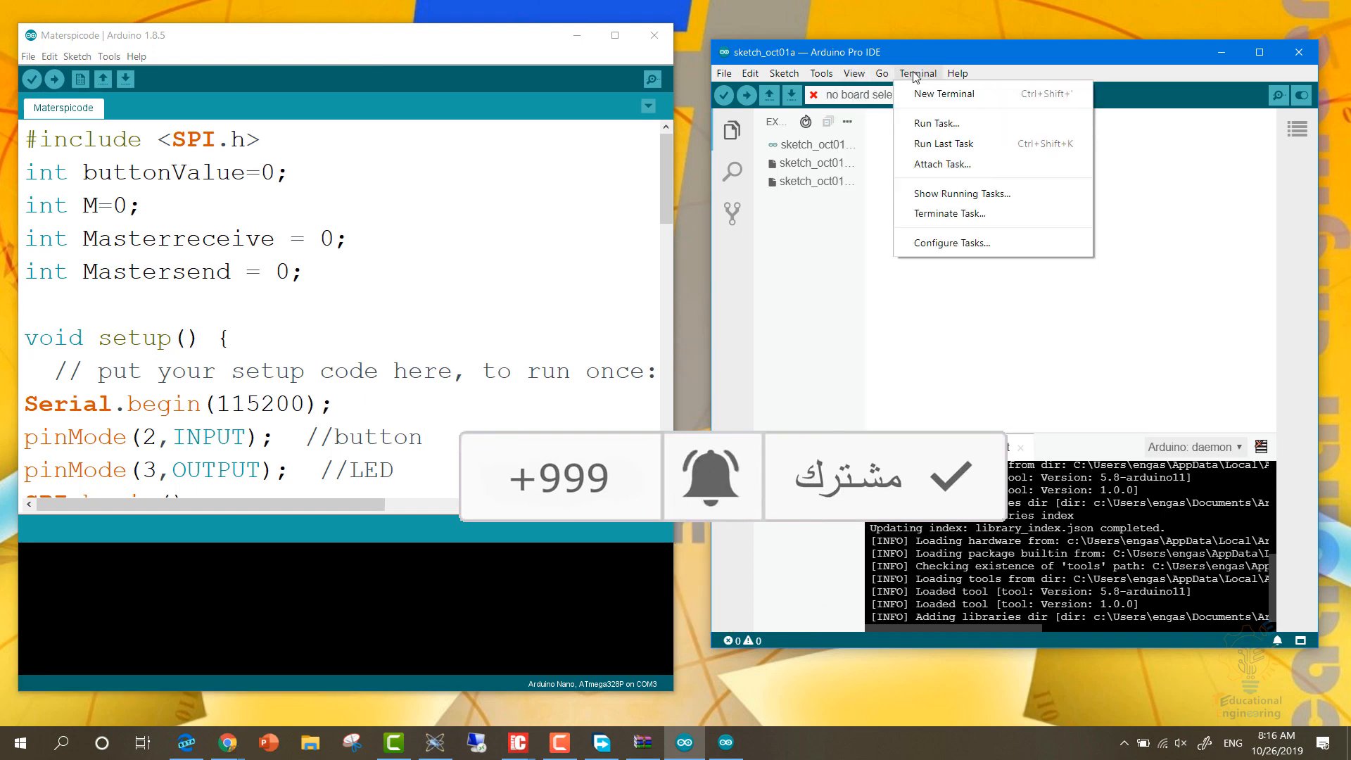
{"action": "left_click", "coordinate": [784, 73]}
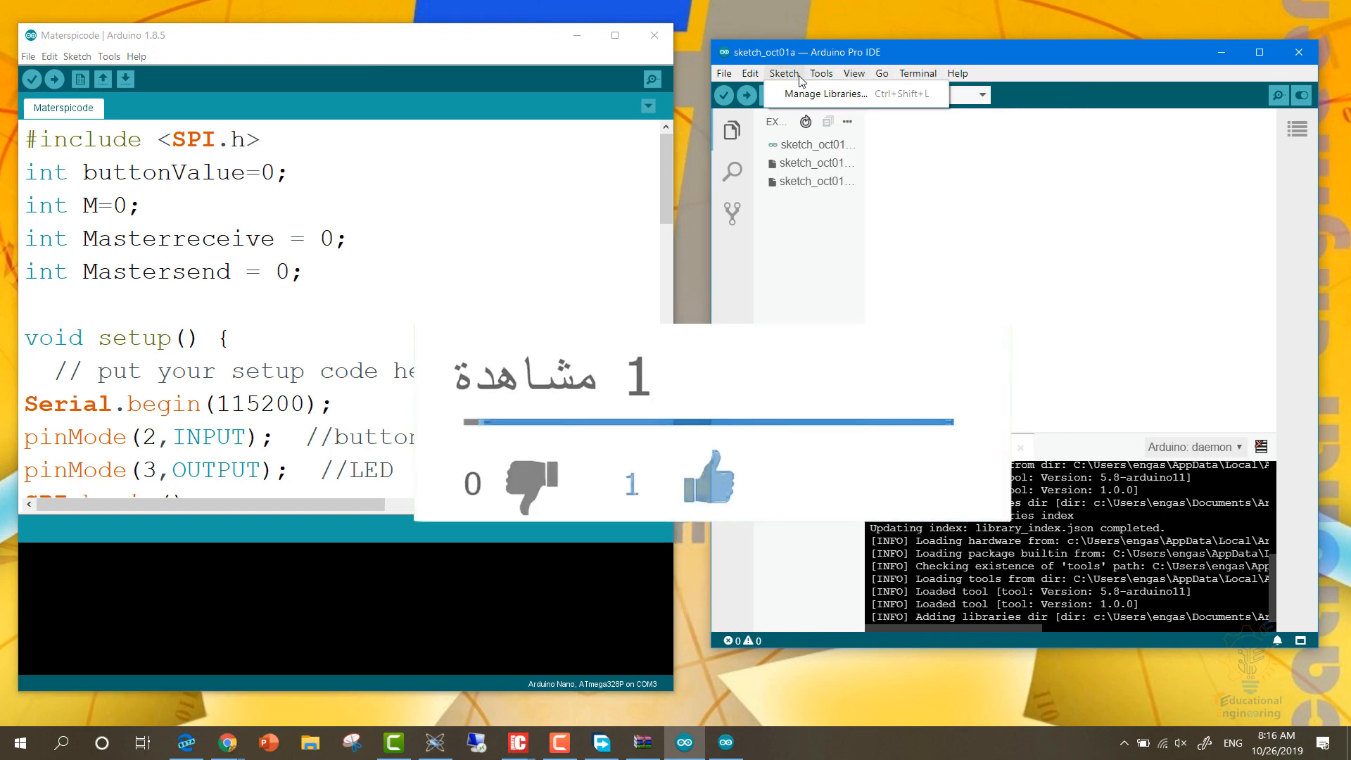
{"action": "left_click", "coordinate": [81, 56]}
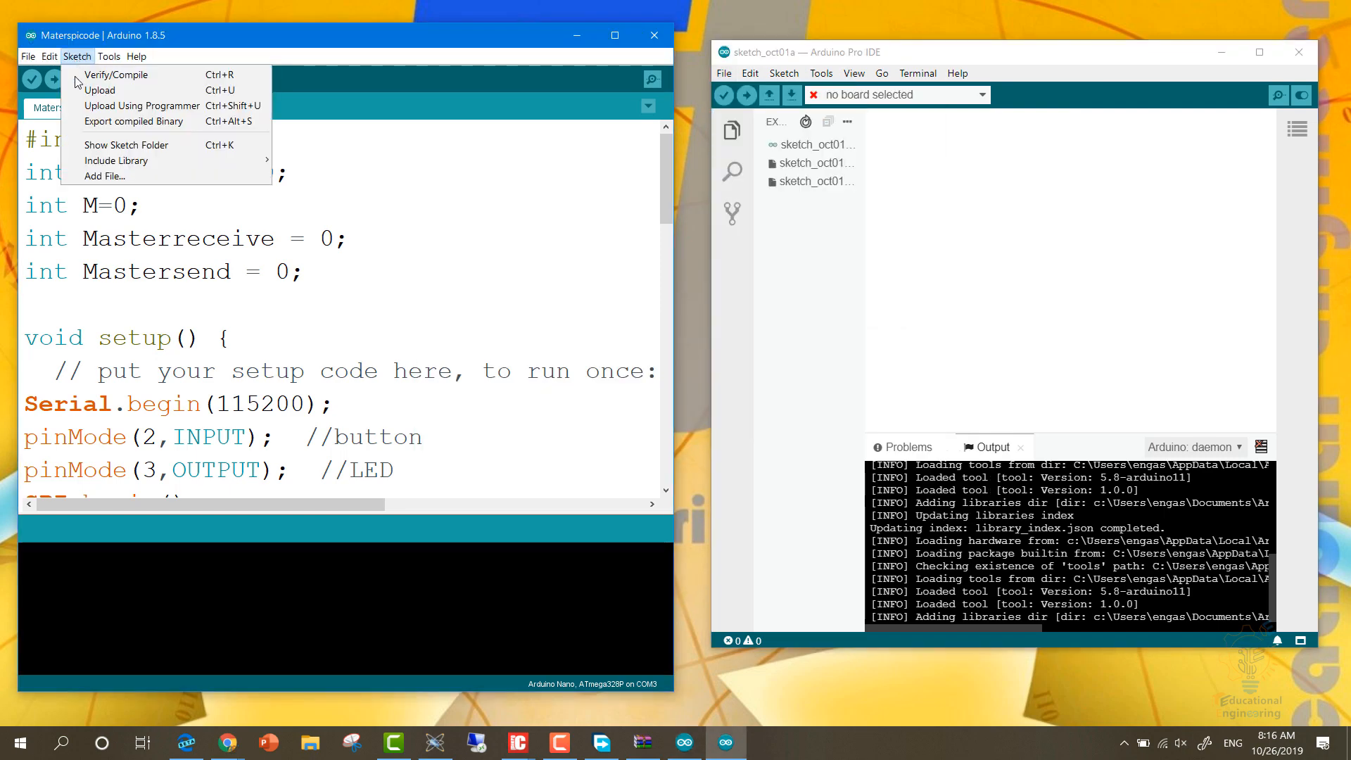
{"action": "left_click", "coordinate": [118, 57]}
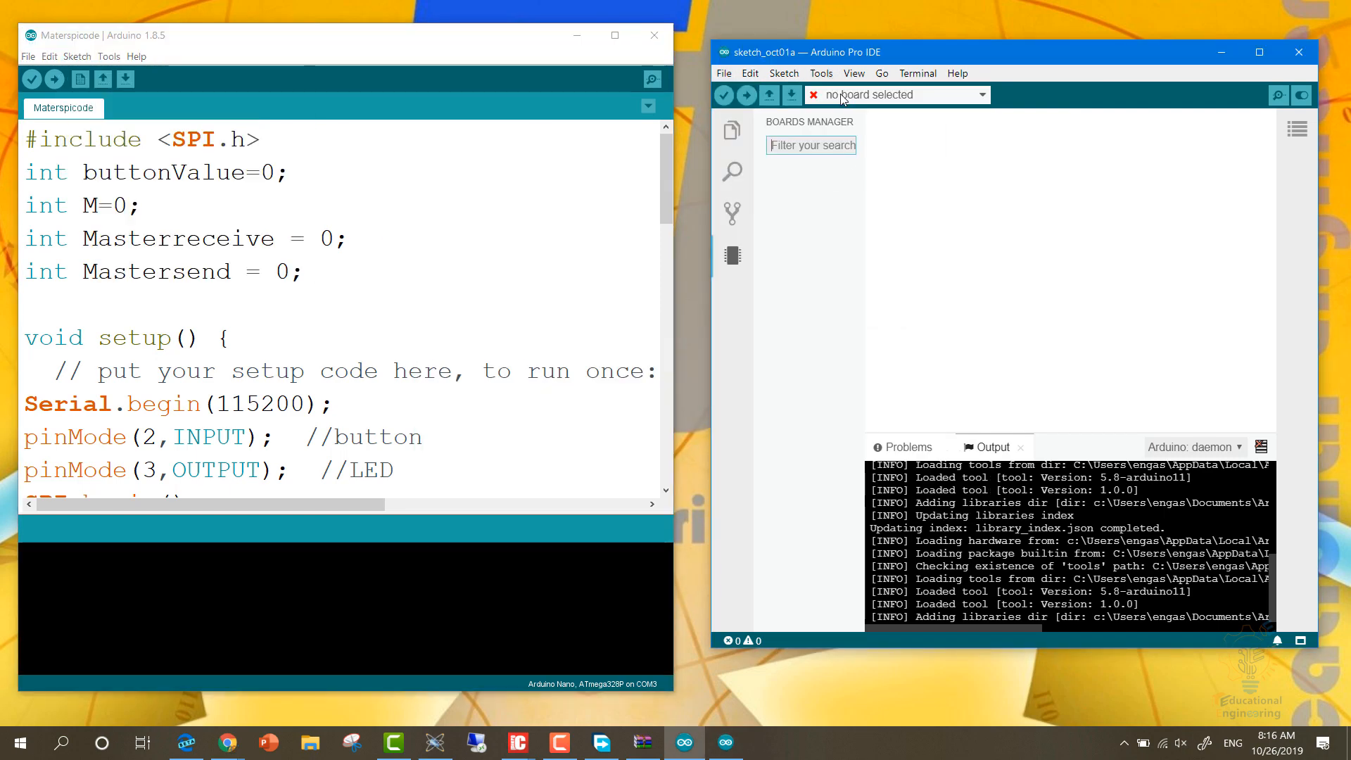
Scroll the Boards Manager list of packages such as Arduino AVR and SAMD boards.
{"action": "left_click", "coordinate": [731, 256]}
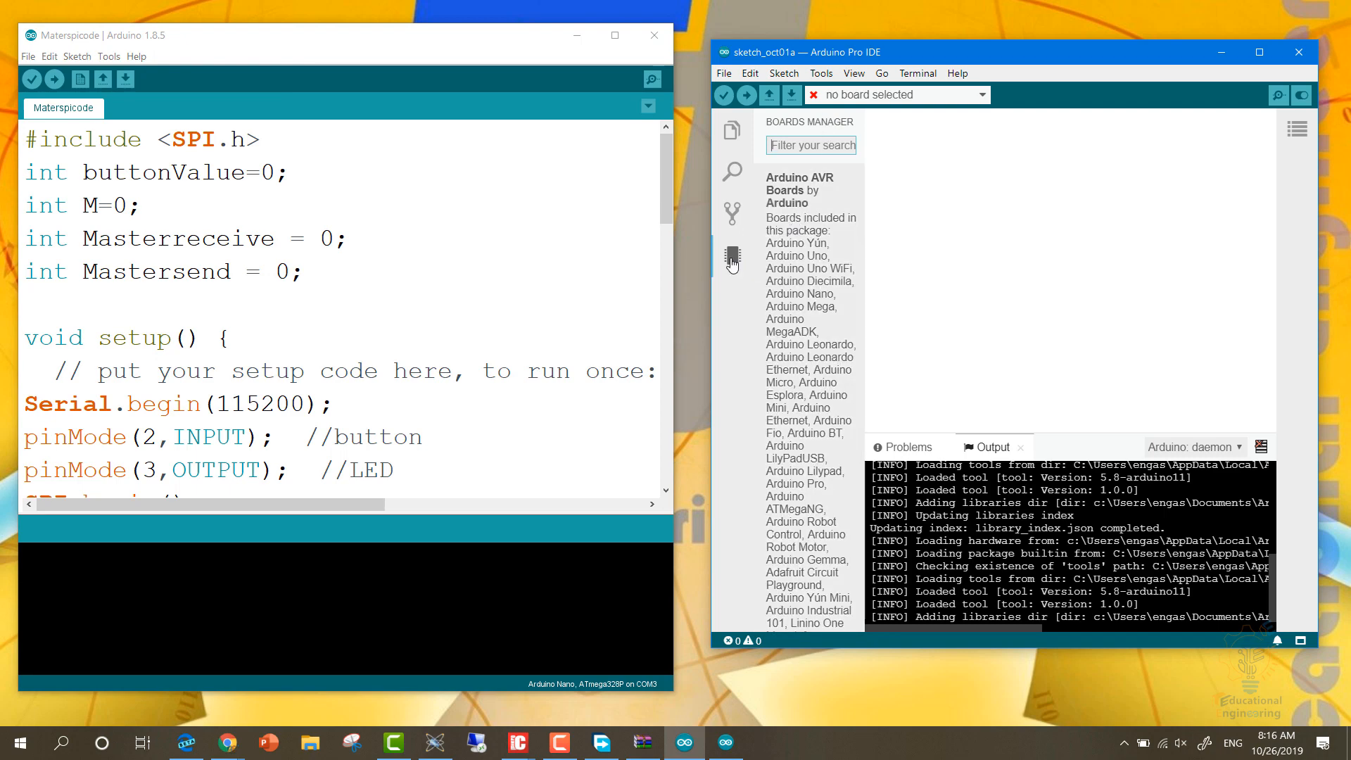
{"action": "scroll", "scroll_direction": "down", "scroll_amount": 3}
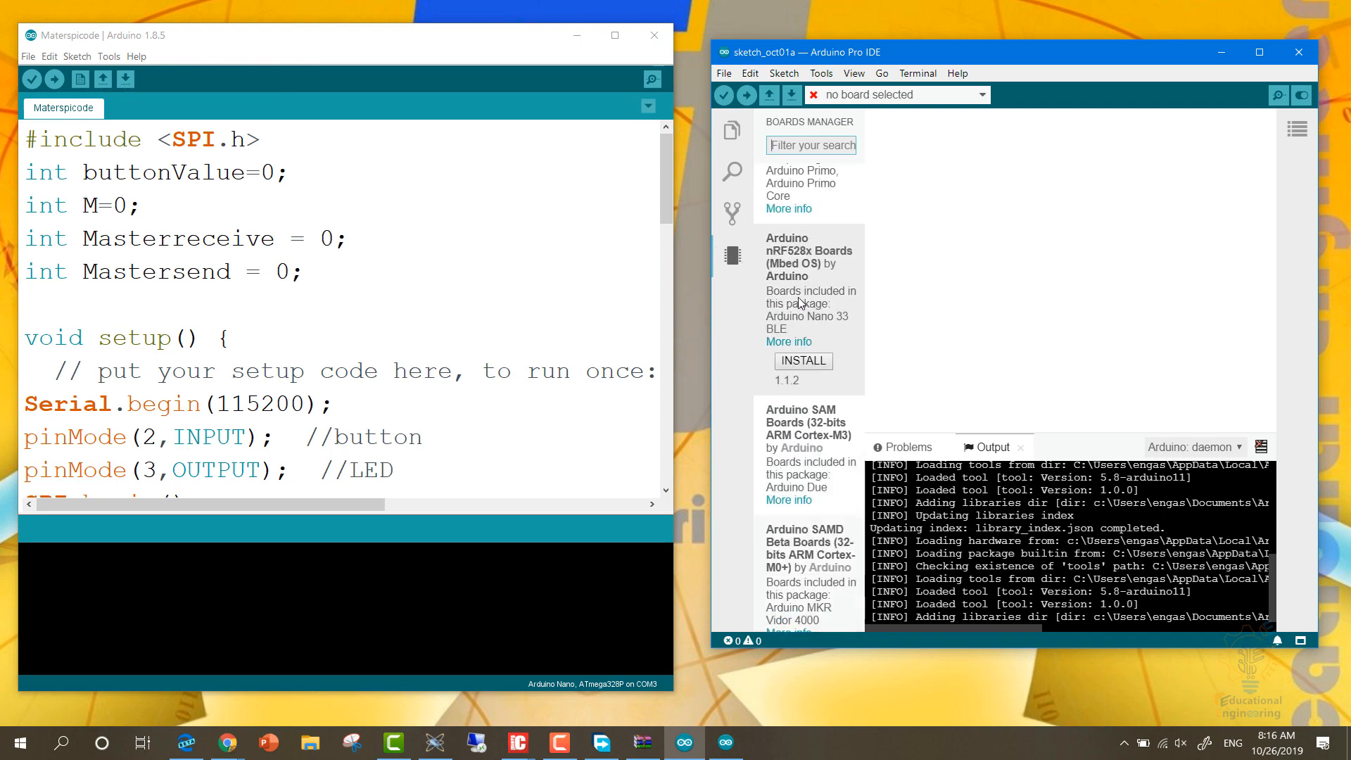
{"action": "scroll", "scroll_direction": "down", "scroll_amount": 3}
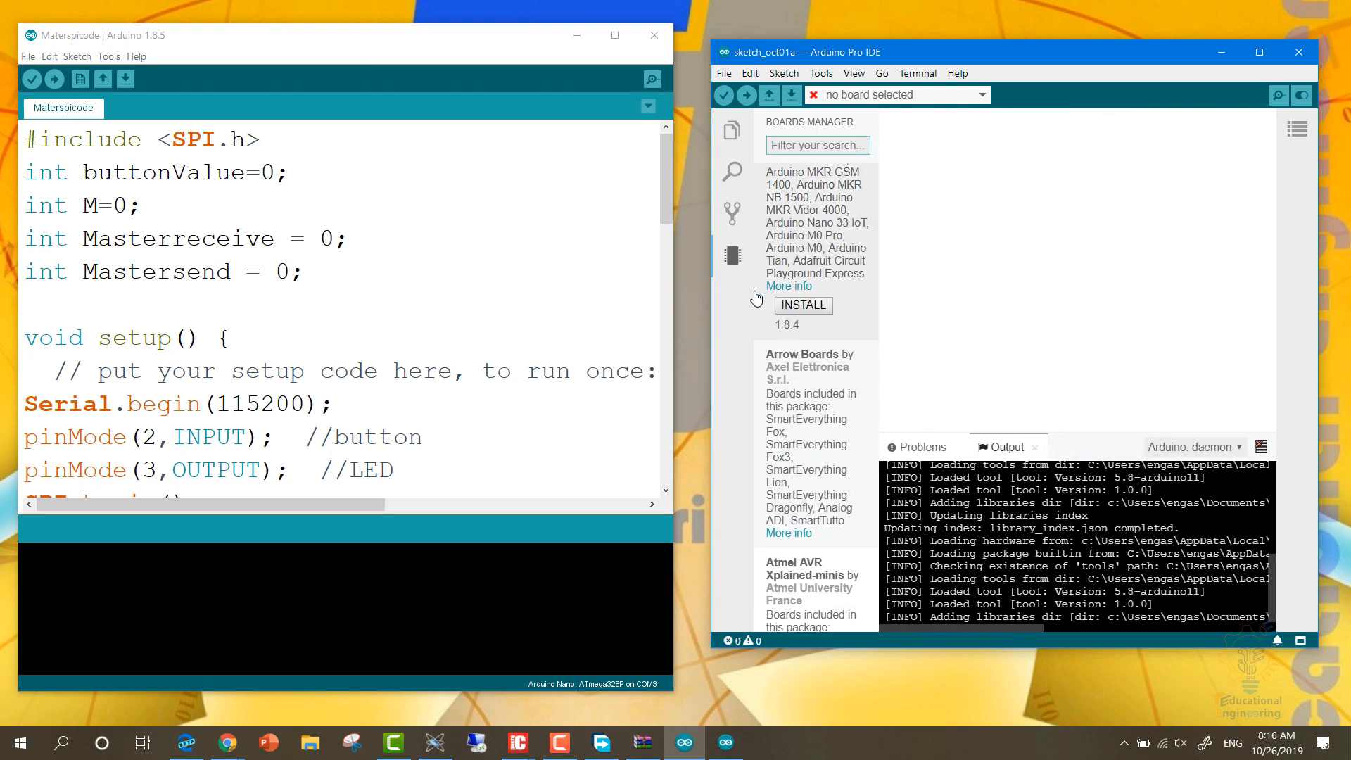
Compare the Pro IDE's Tools menu against the classic IDE's Tools menu.
{"action": "left_click", "coordinate": [822, 73]}
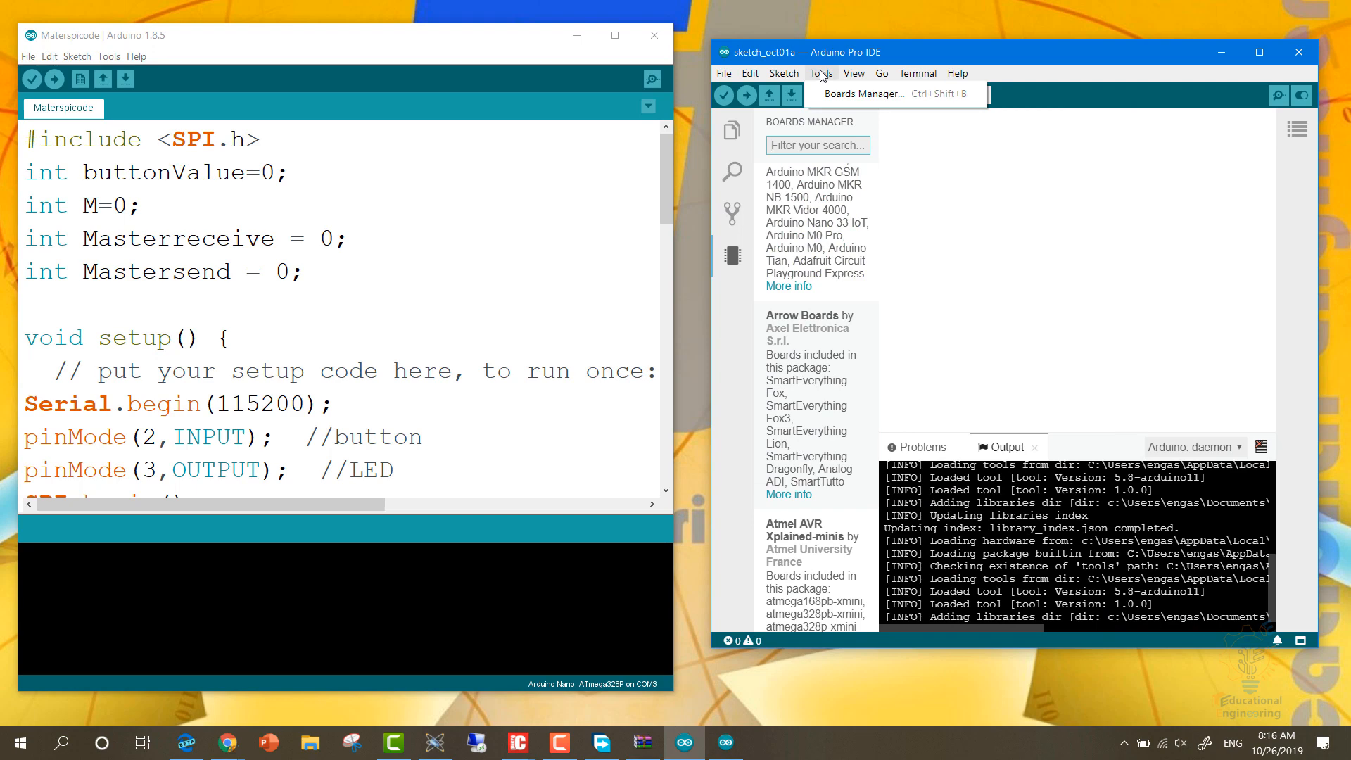
{"action": "left_click", "coordinate": [108, 56]}
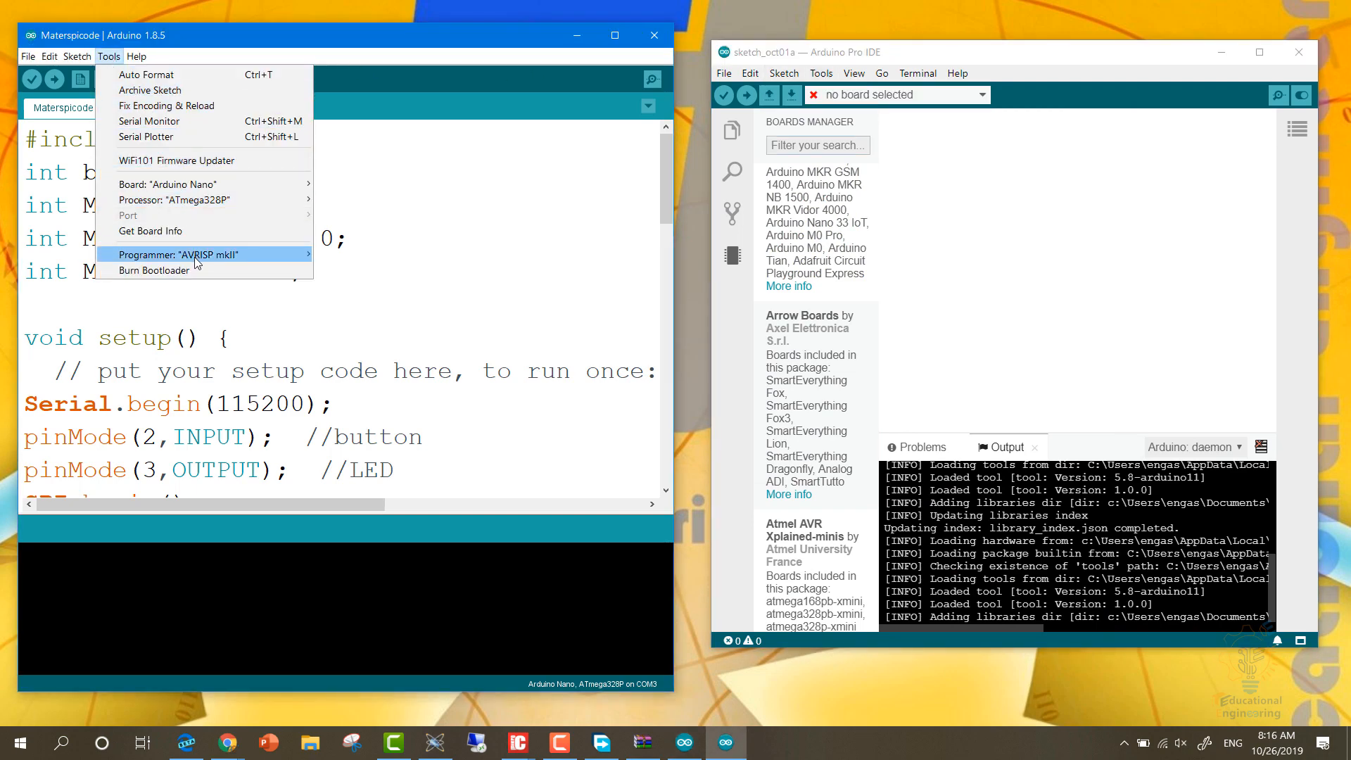
{"action": "mouse_move", "coordinate": [165, 186]}
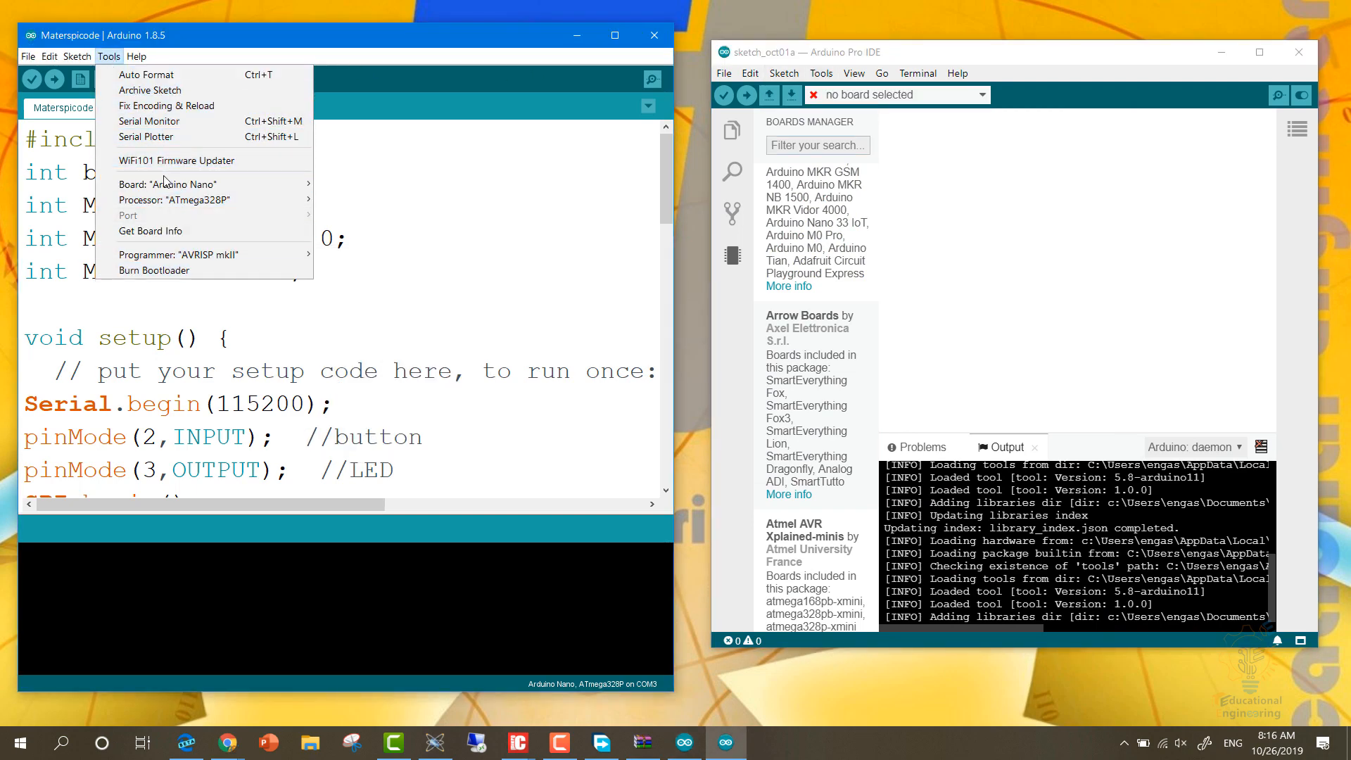
{"action": "left_click", "coordinate": [77, 56]}
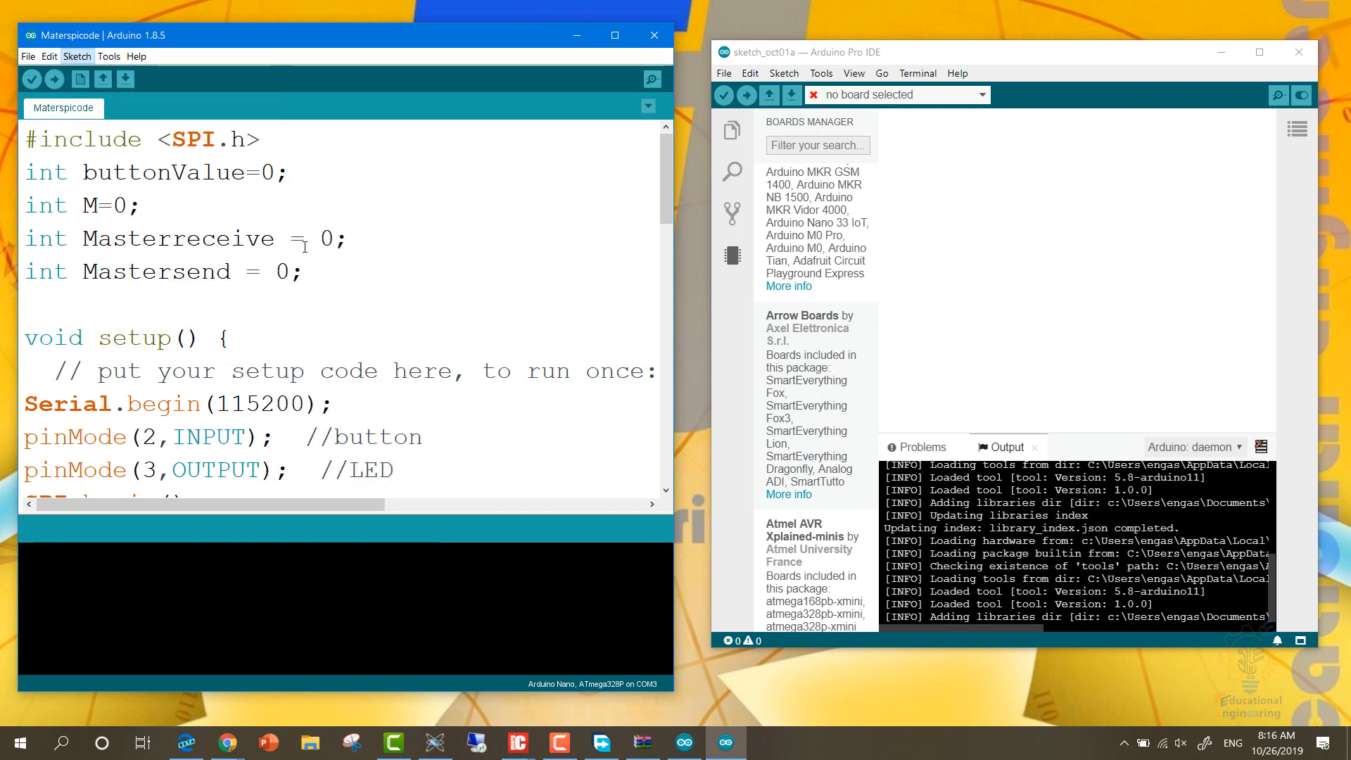
{"action": "mouse_move", "coordinate": [382, 223]}
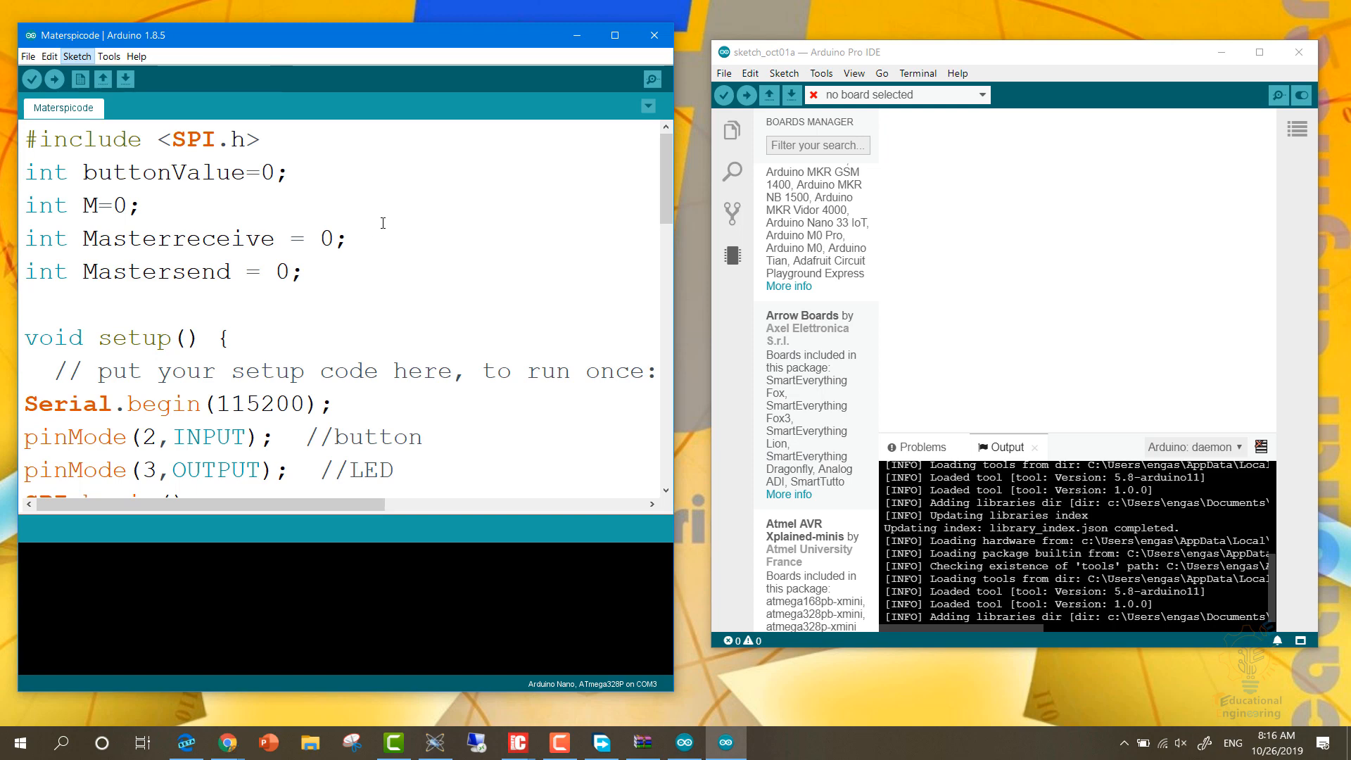
{"action": "mouse_move", "coordinate": [920, 217]}
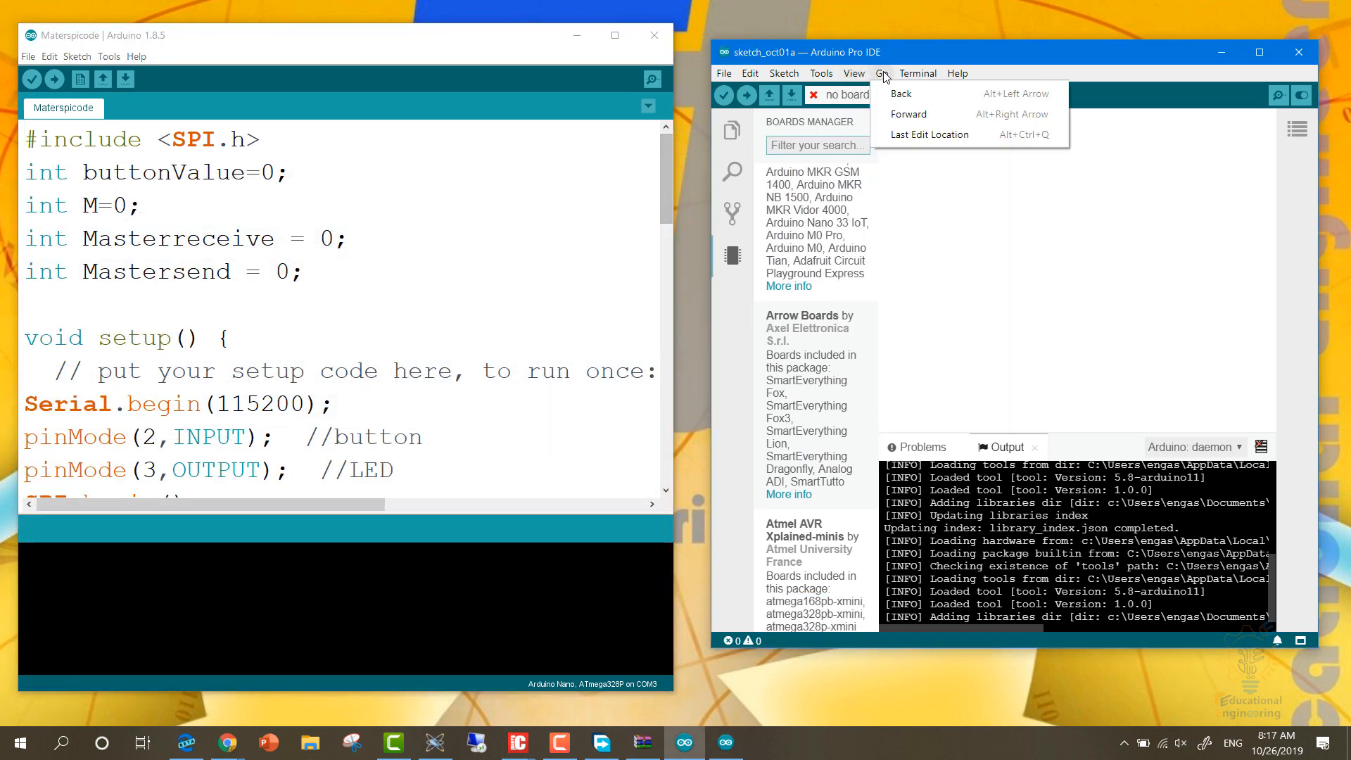
{"action": "mouse_move", "coordinate": [901, 110]}
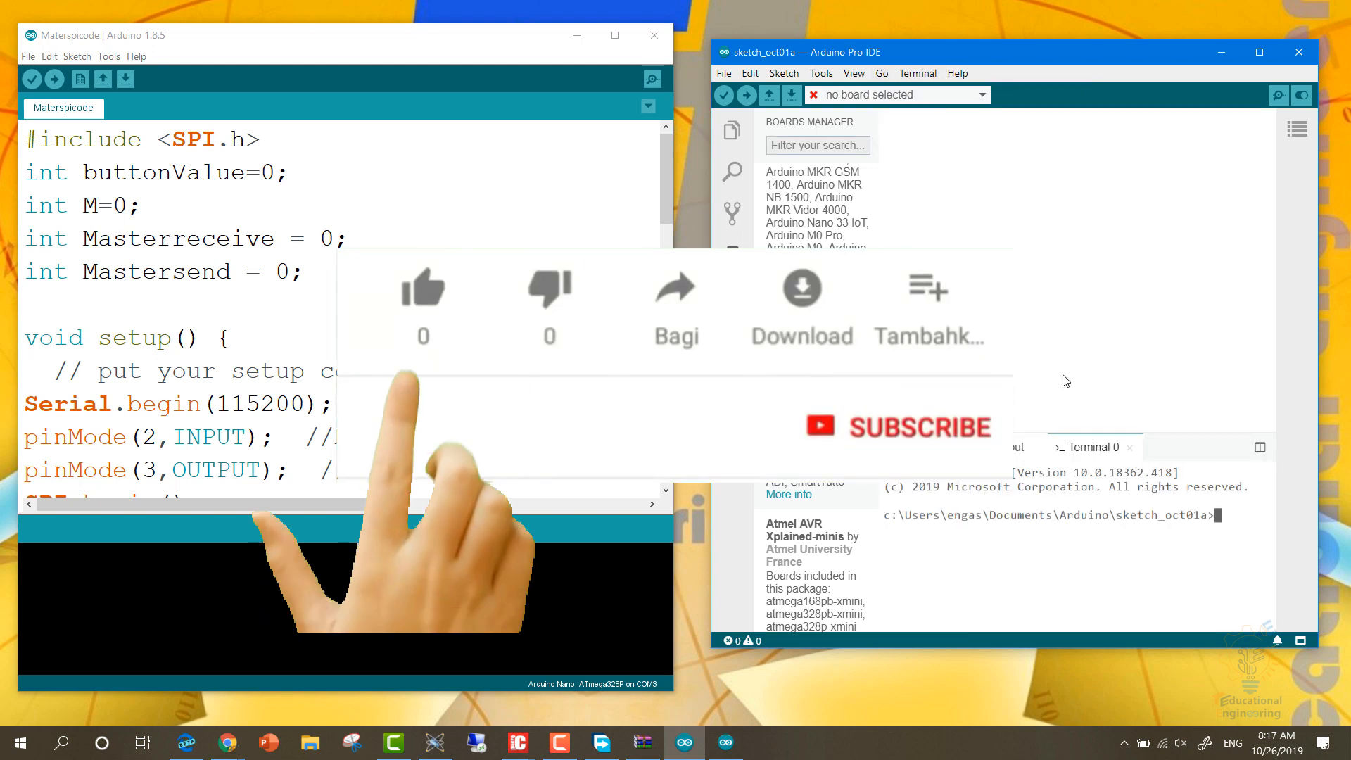
{"action": "left_click", "coordinate": [422, 288]}
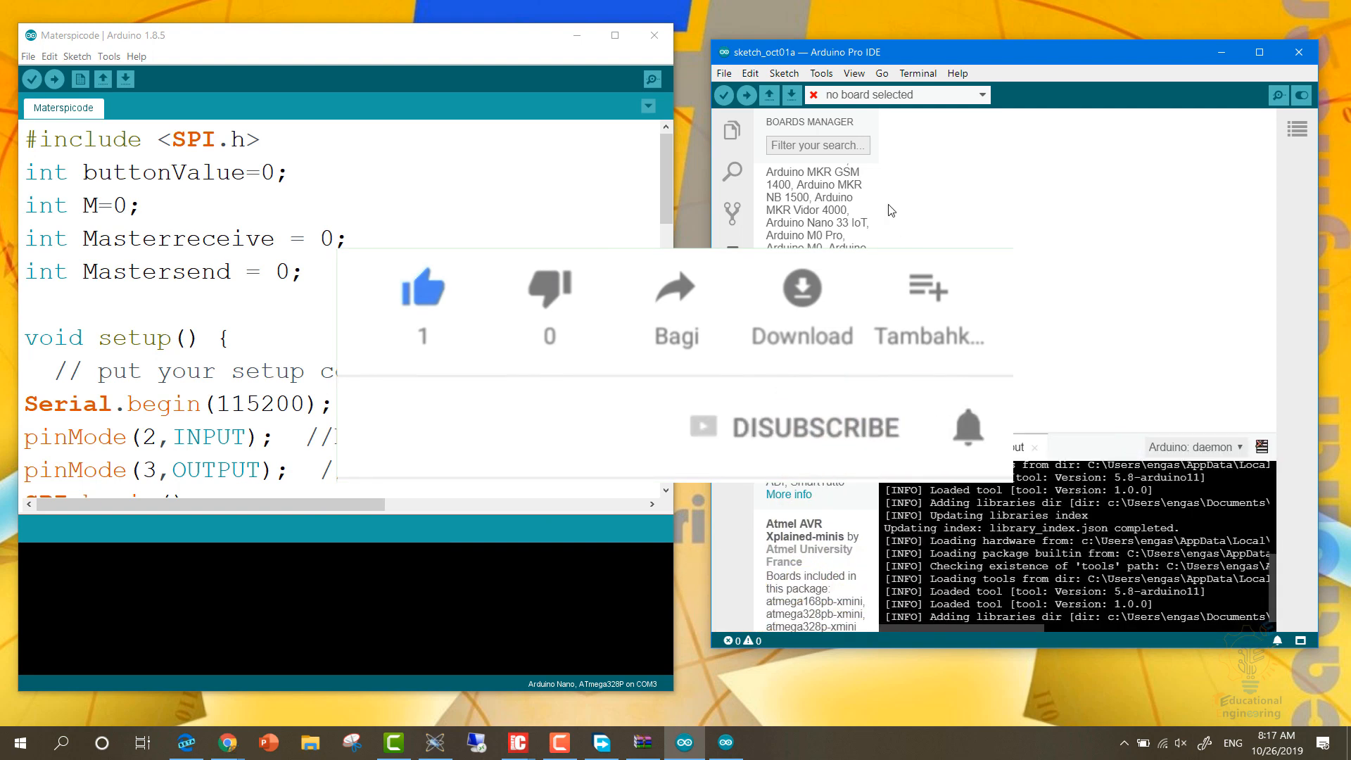
{"action": "left_click", "coordinate": [917, 73]}
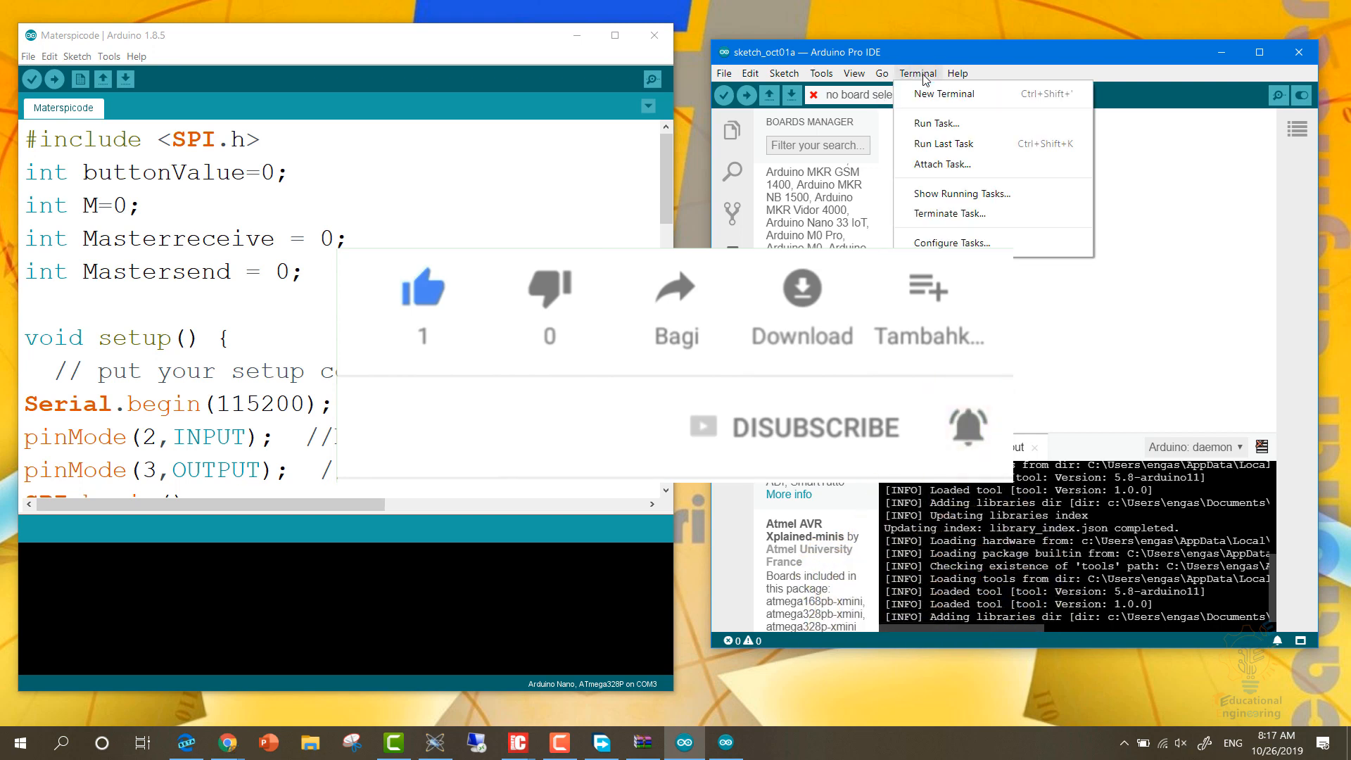
{"action": "mouse_move", "coordinate": [943, 163]}
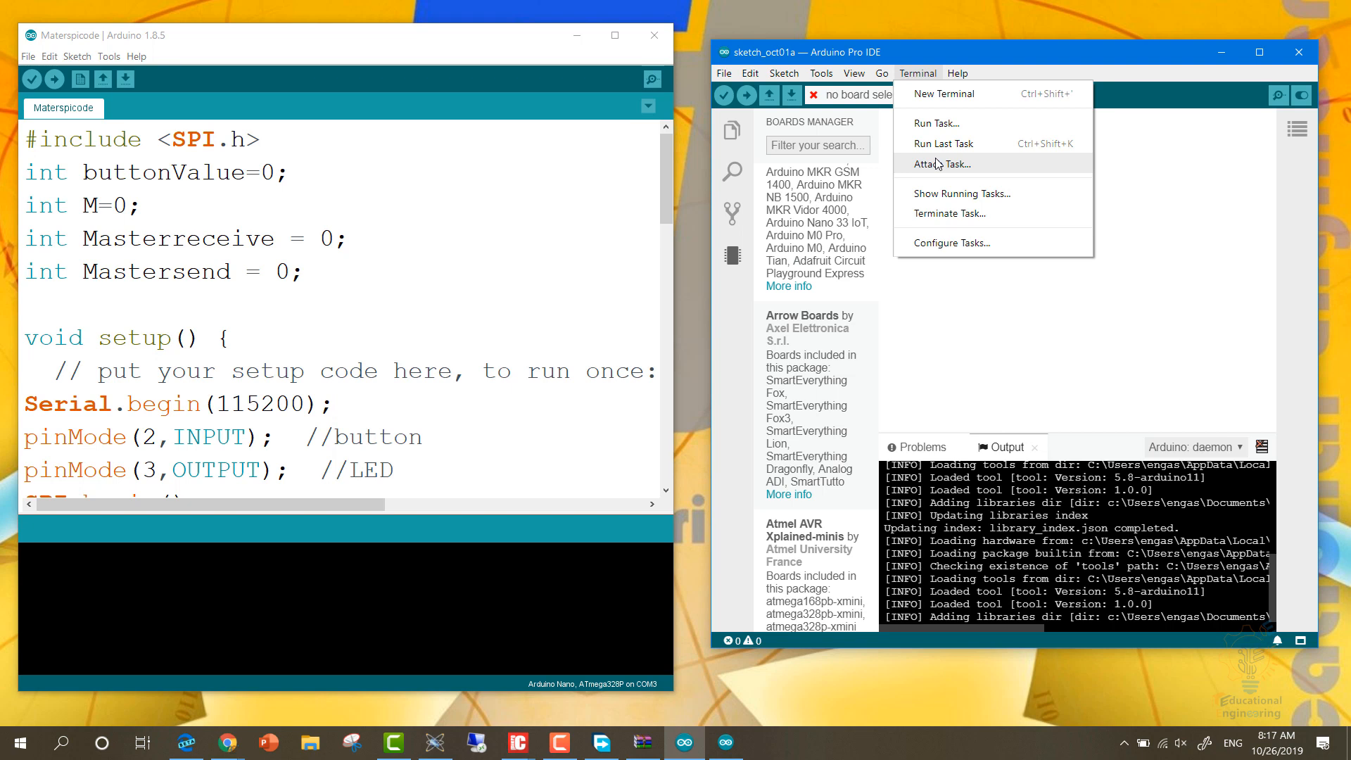
{"action": "mouse_move", "coordinate": [962, 247]}
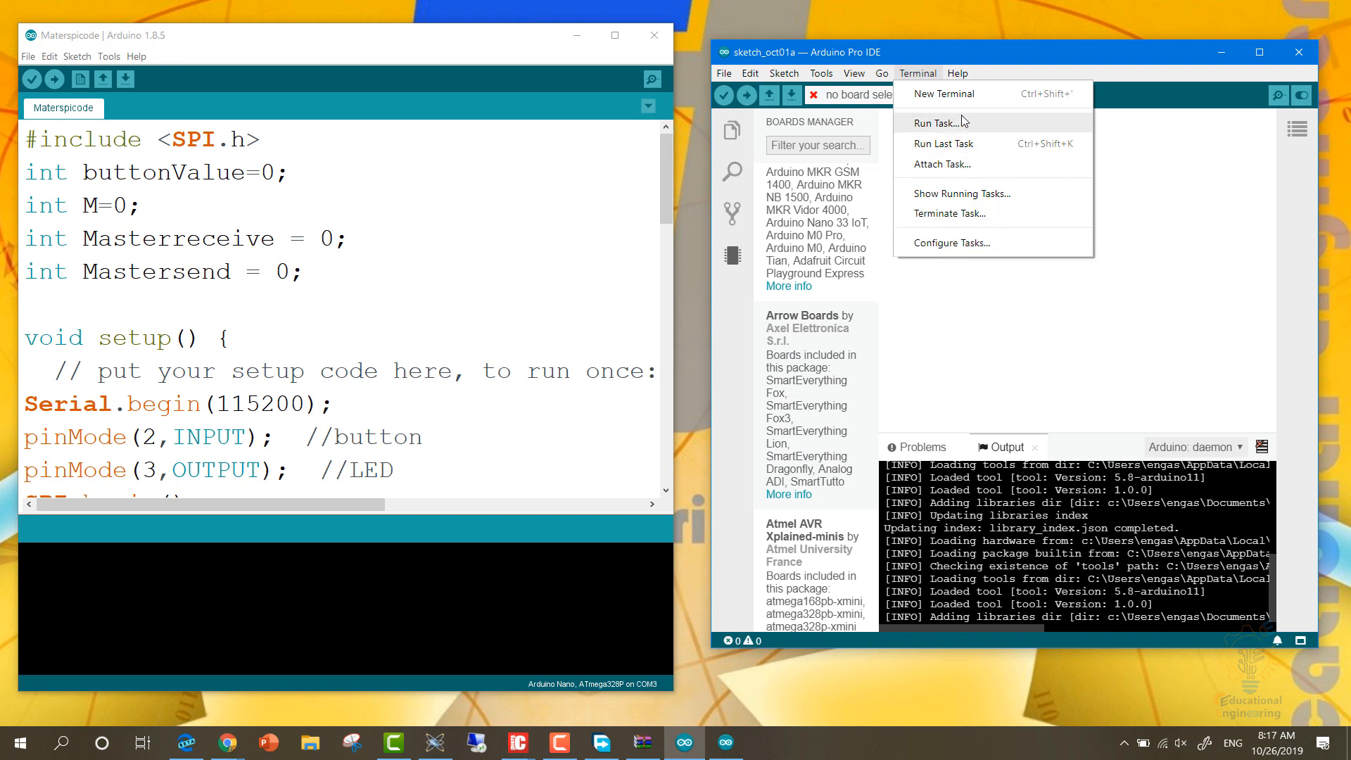
{"action": "mouse_move", "coordinate": [928, 83]}
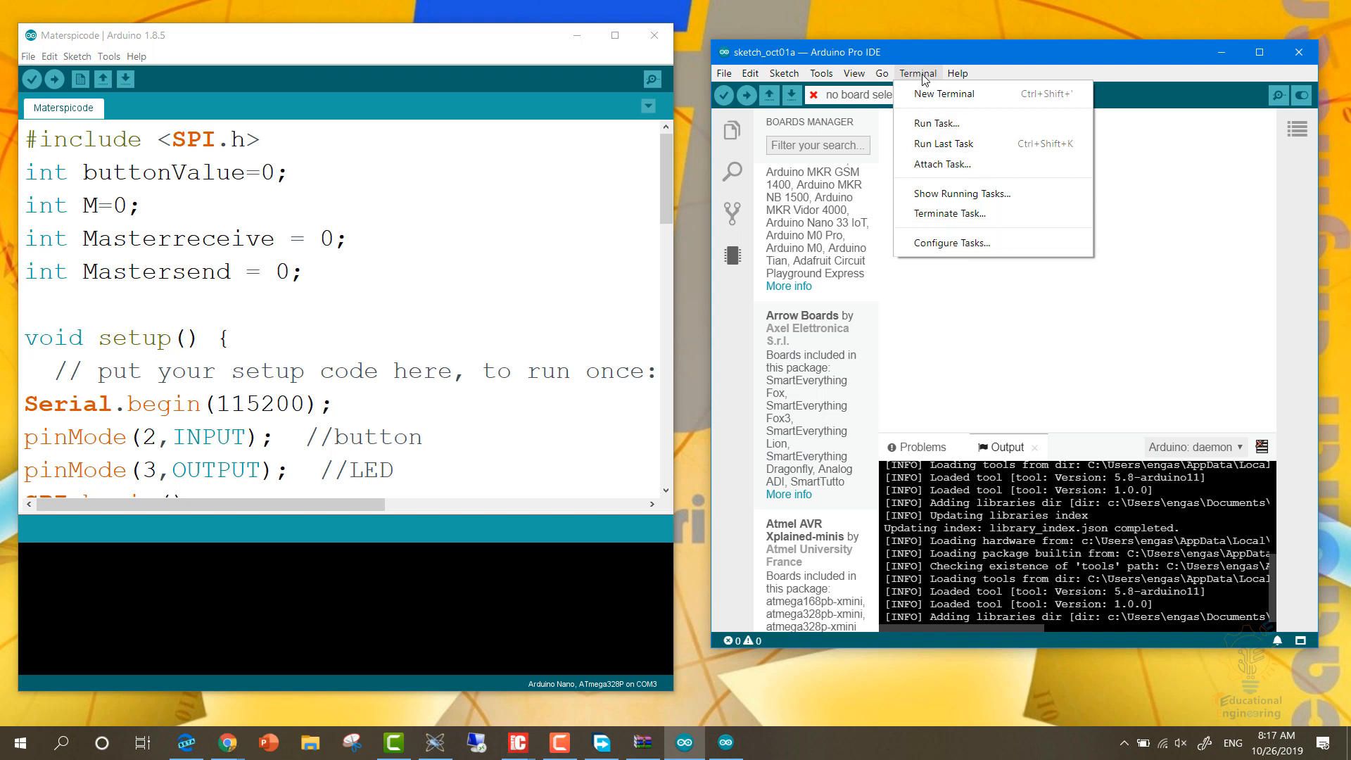
{"action": "left_click", "coordinate": [956, 73]}
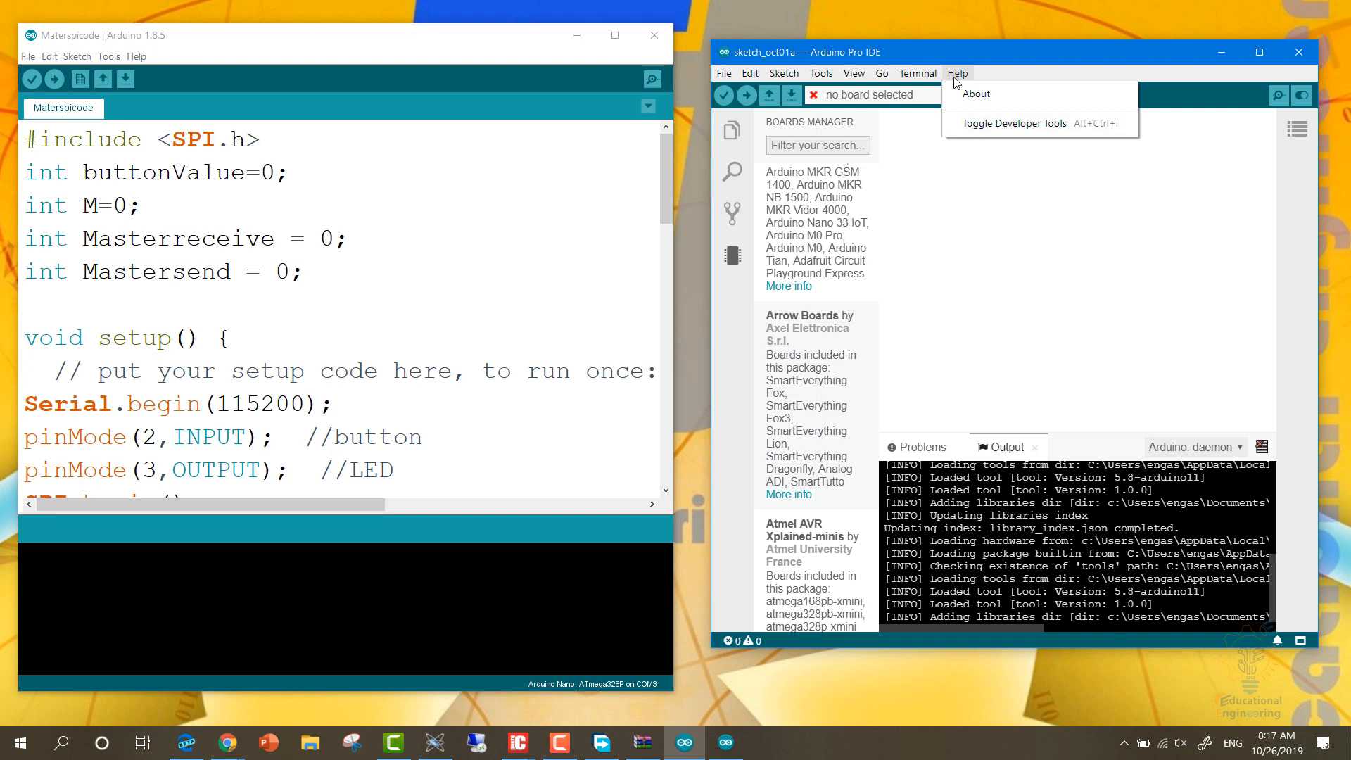
{"action": "left_click", "coordinate": [852, 74]}
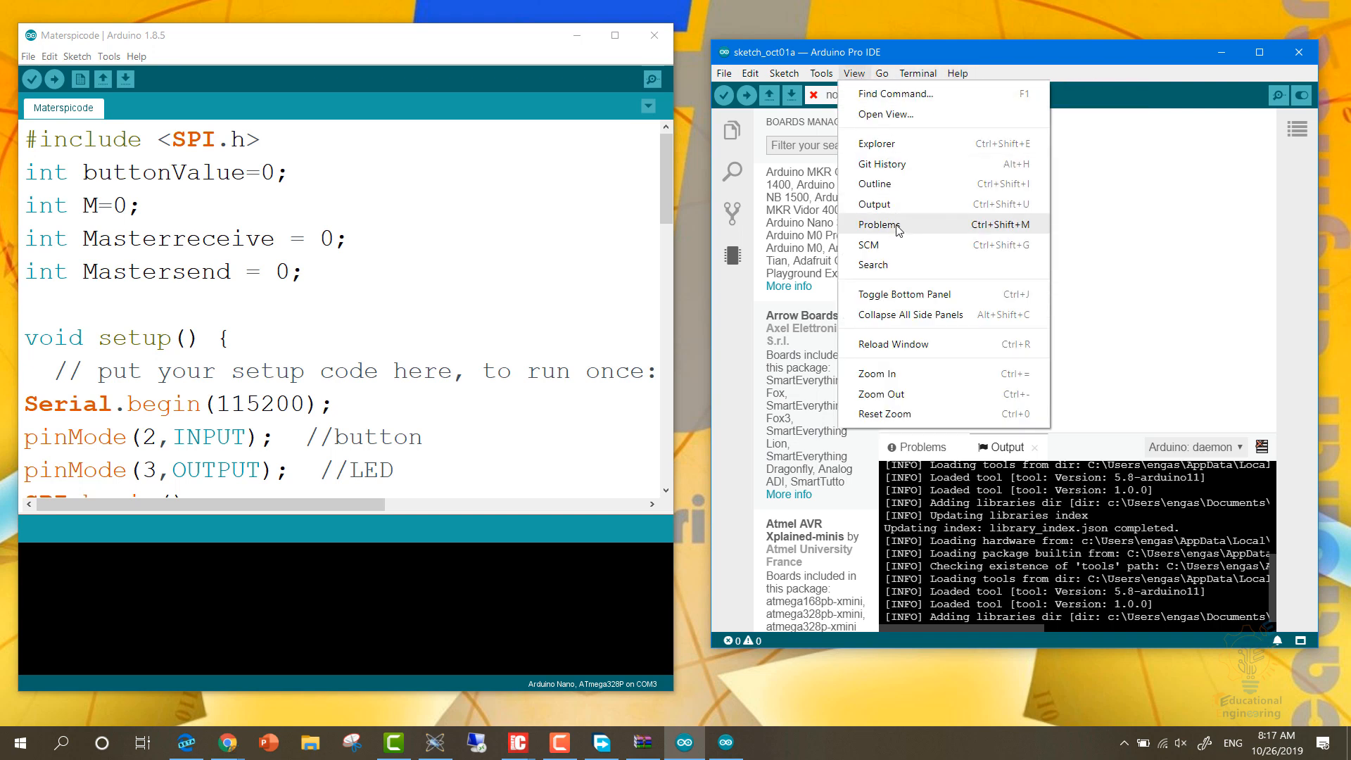
{"action": "mouse_move", "coordinate": [904, 205]}
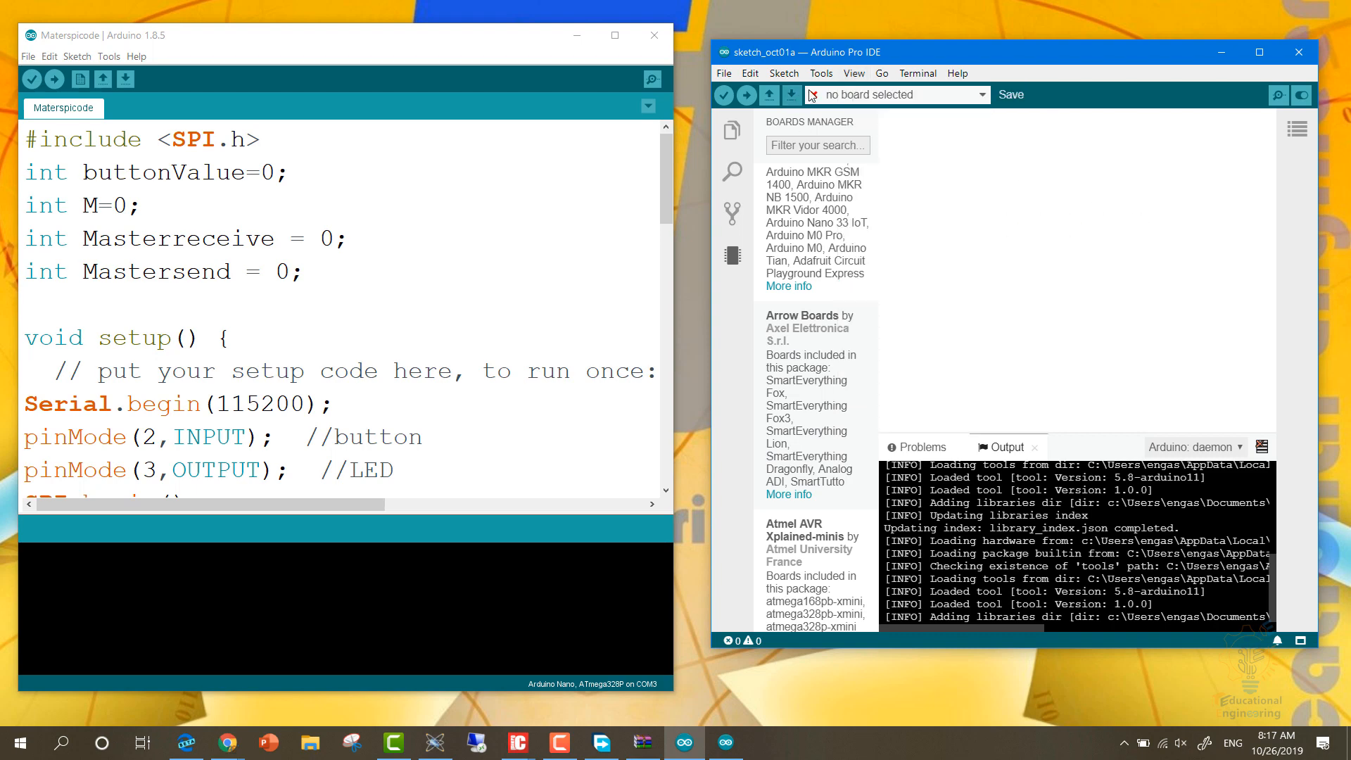
{"action": "left_click", "coordinate": [750, 73]}
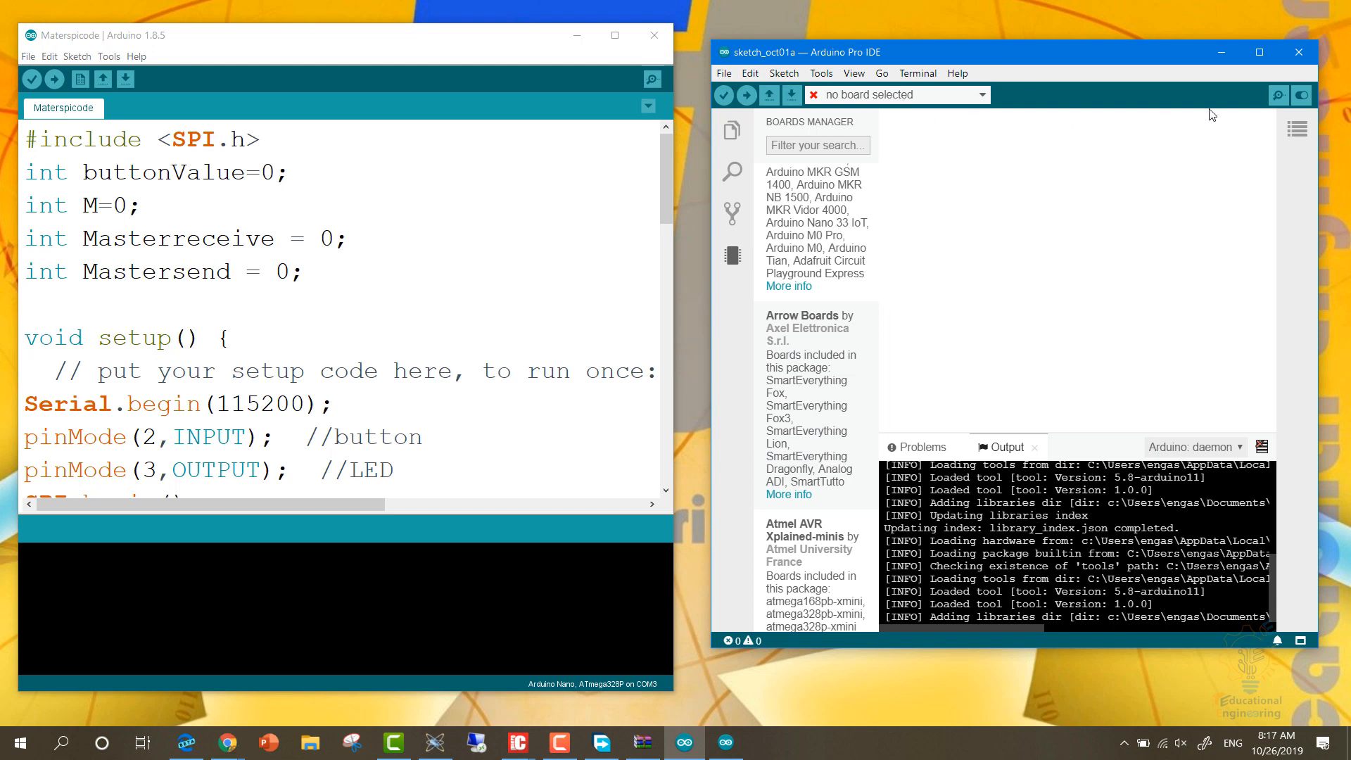
{"action": "mouse_move", "coordinate": [1300, 95]}
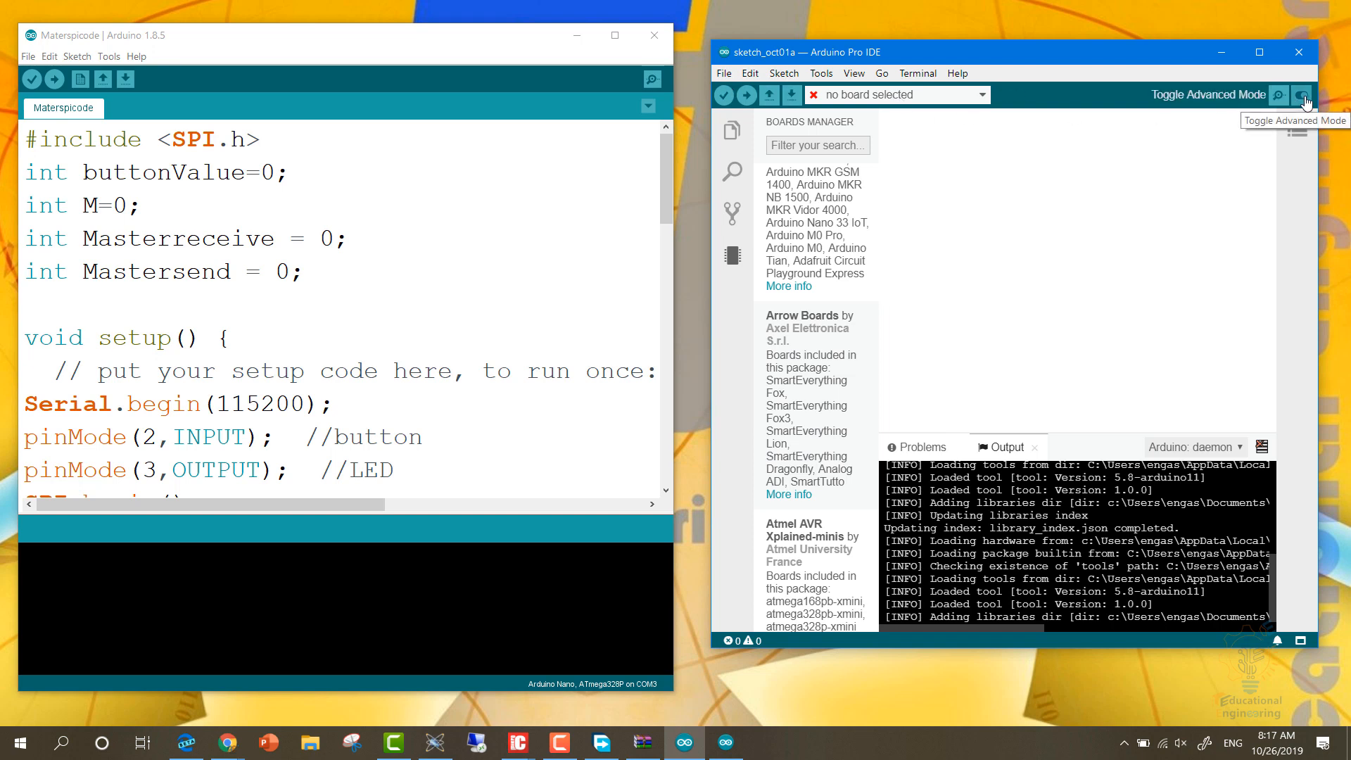
Toggle advanced mode off, returning to the simple layout with sketch_oct01a and its output log.
{"action": "left_click", "coordinate": [1303, 95]}
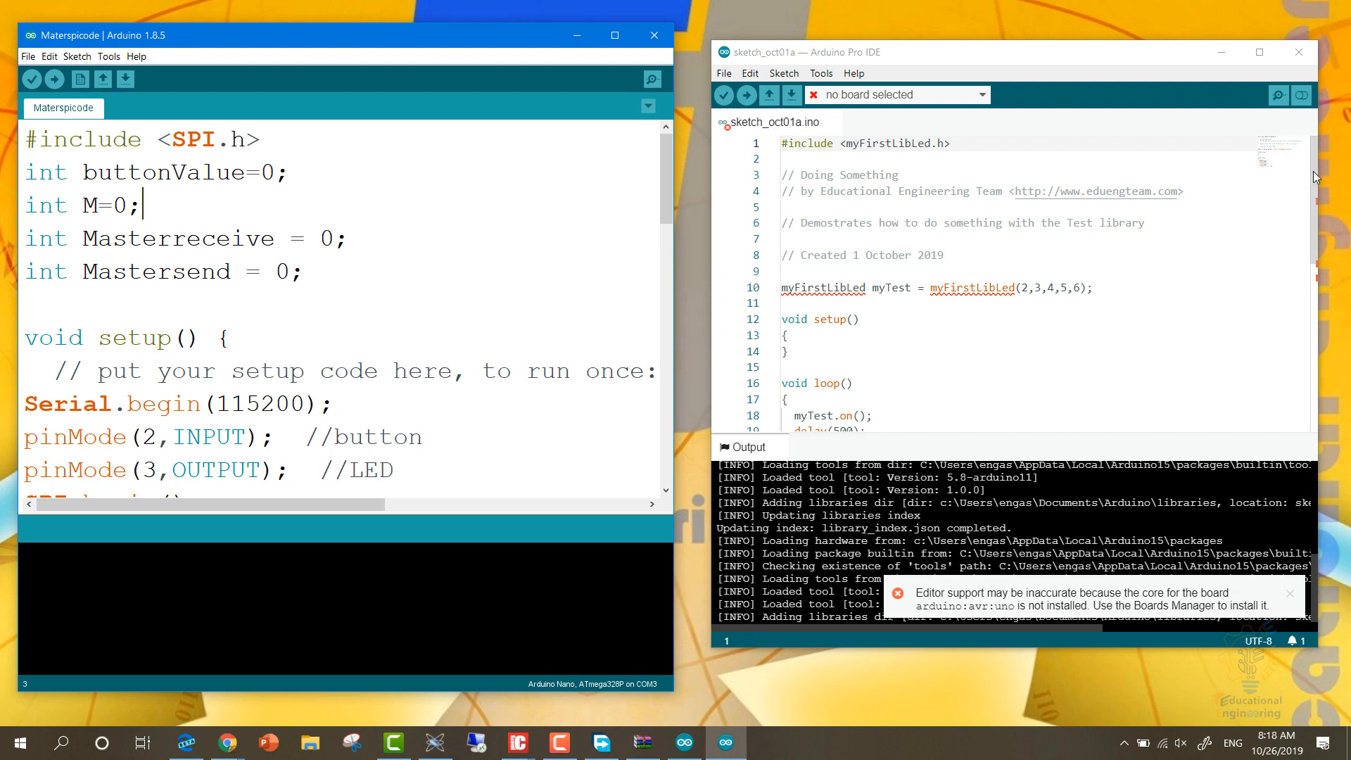
{"action": "scroll", "scroll_direction": "down", "scroll_amount": 3}
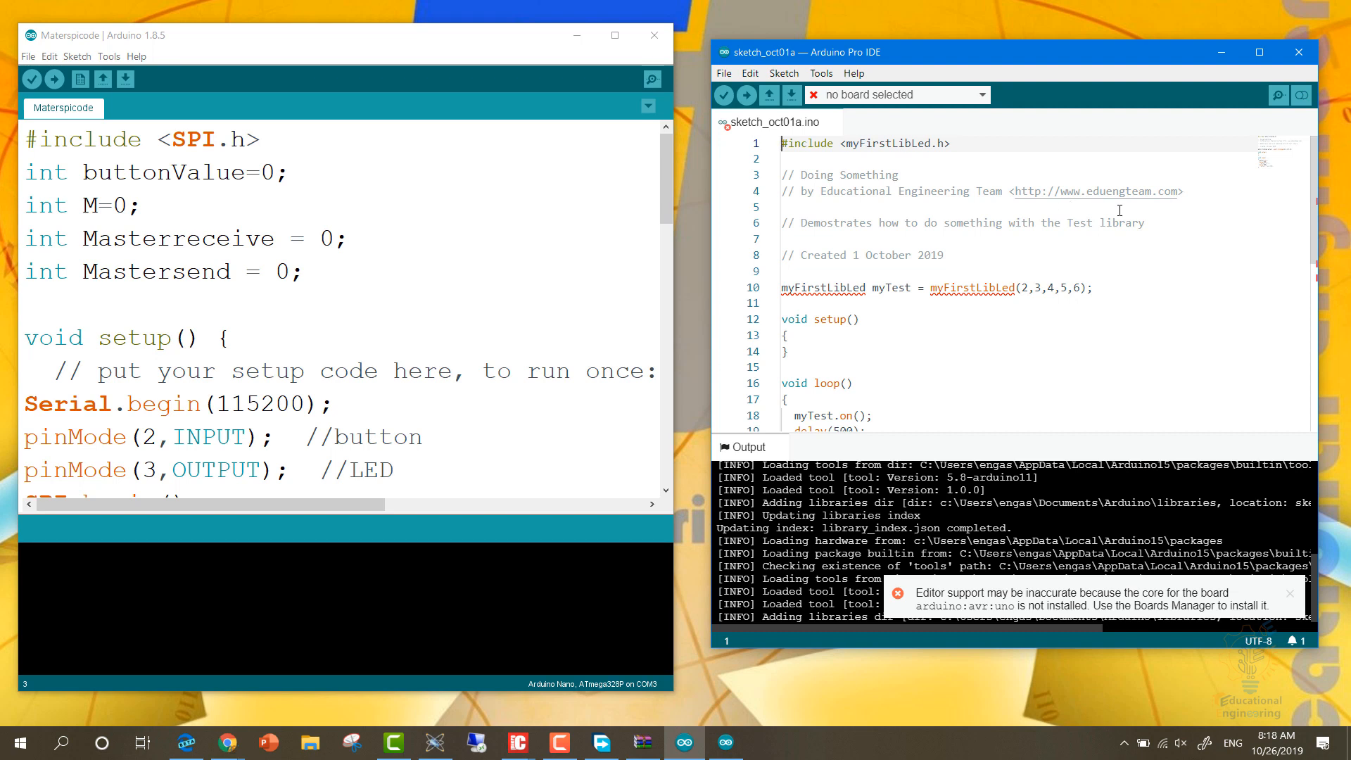
{"action": "mouse_move", "coordinate": [1027, 87]}
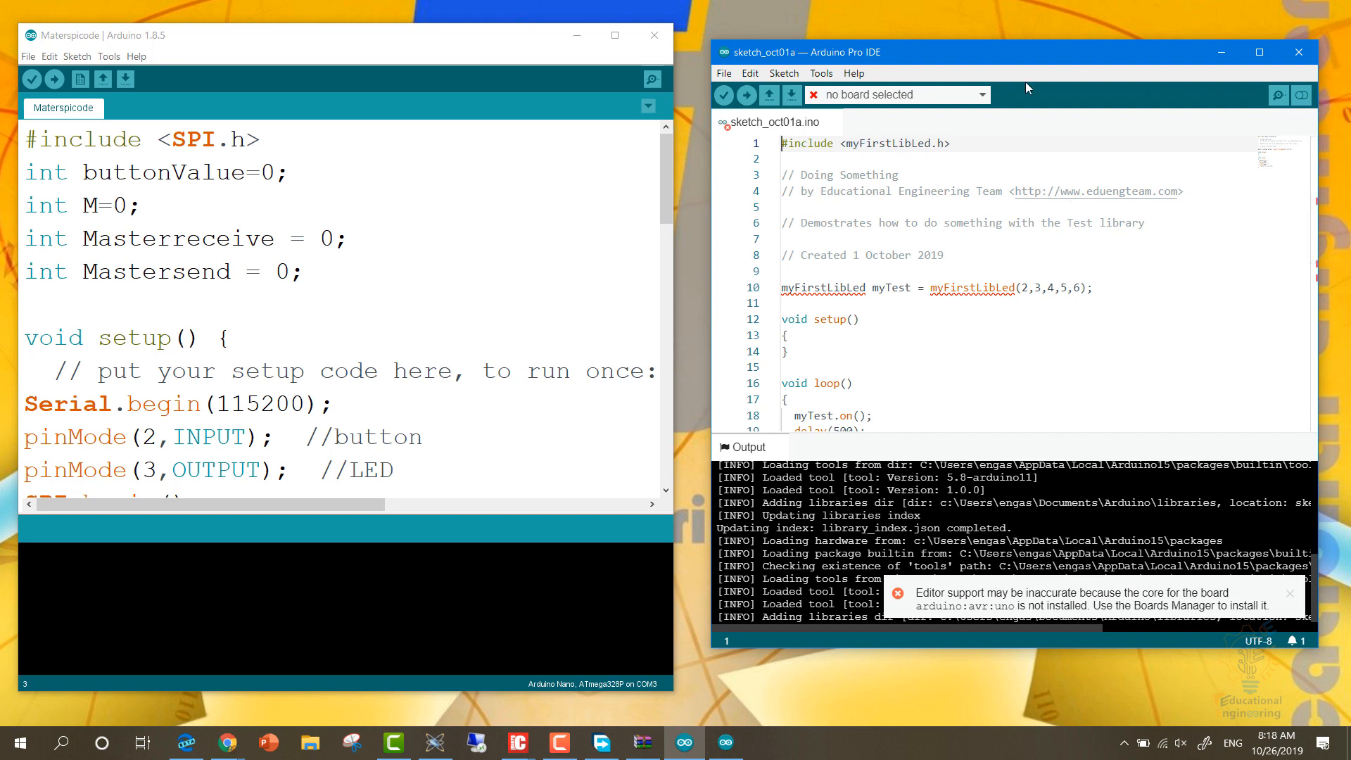
{"action": "mouse_move", "coordinate": [1302, 95]}
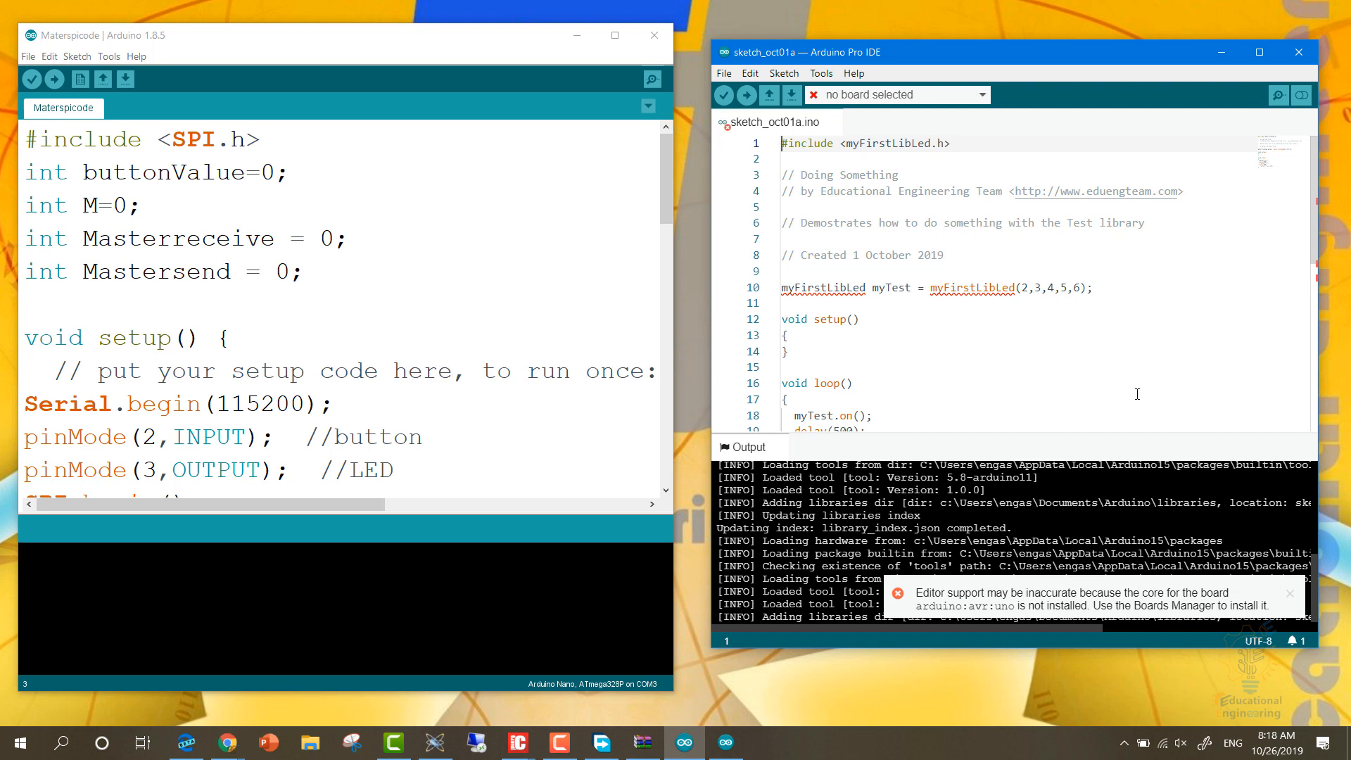
{"action": "mouse_move", "coordinate": [851, 226]}
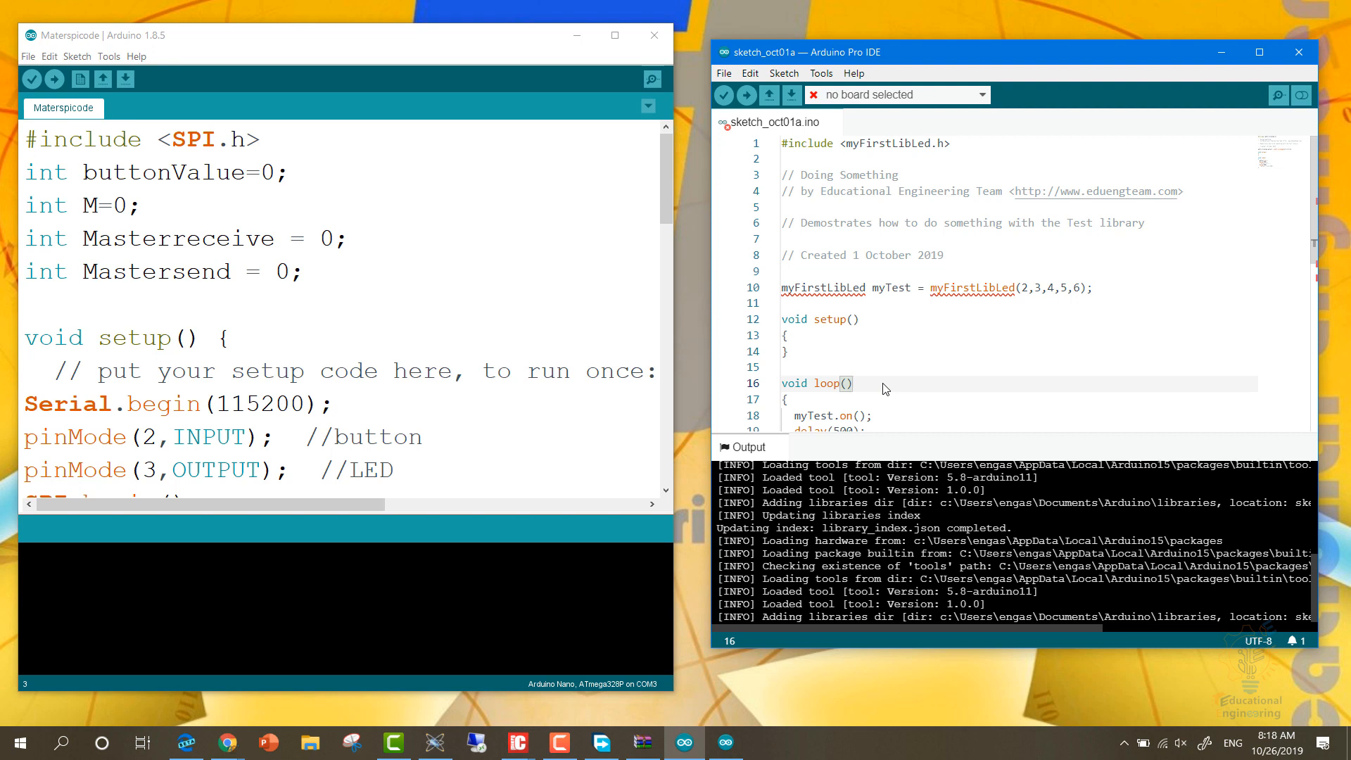
{"action": "mouse_move", "coordinate": [892, 380]}
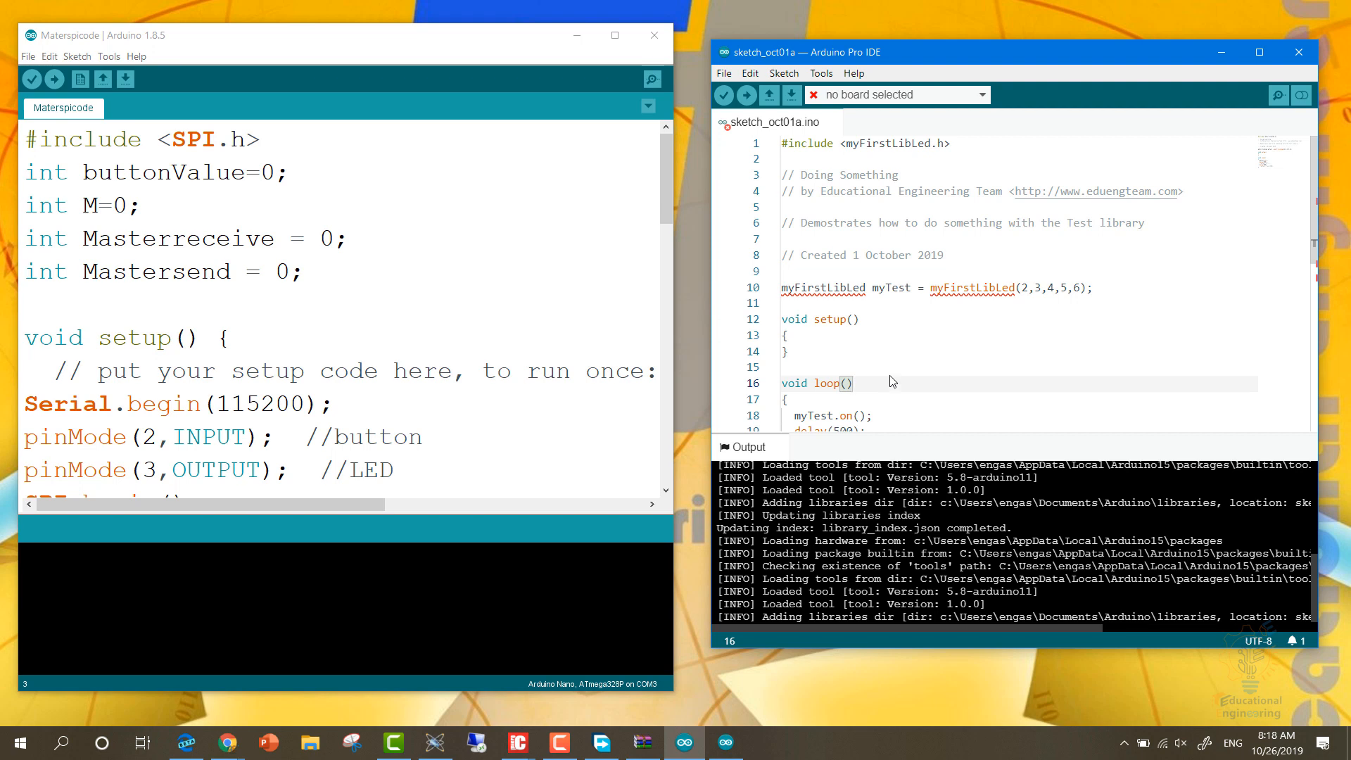